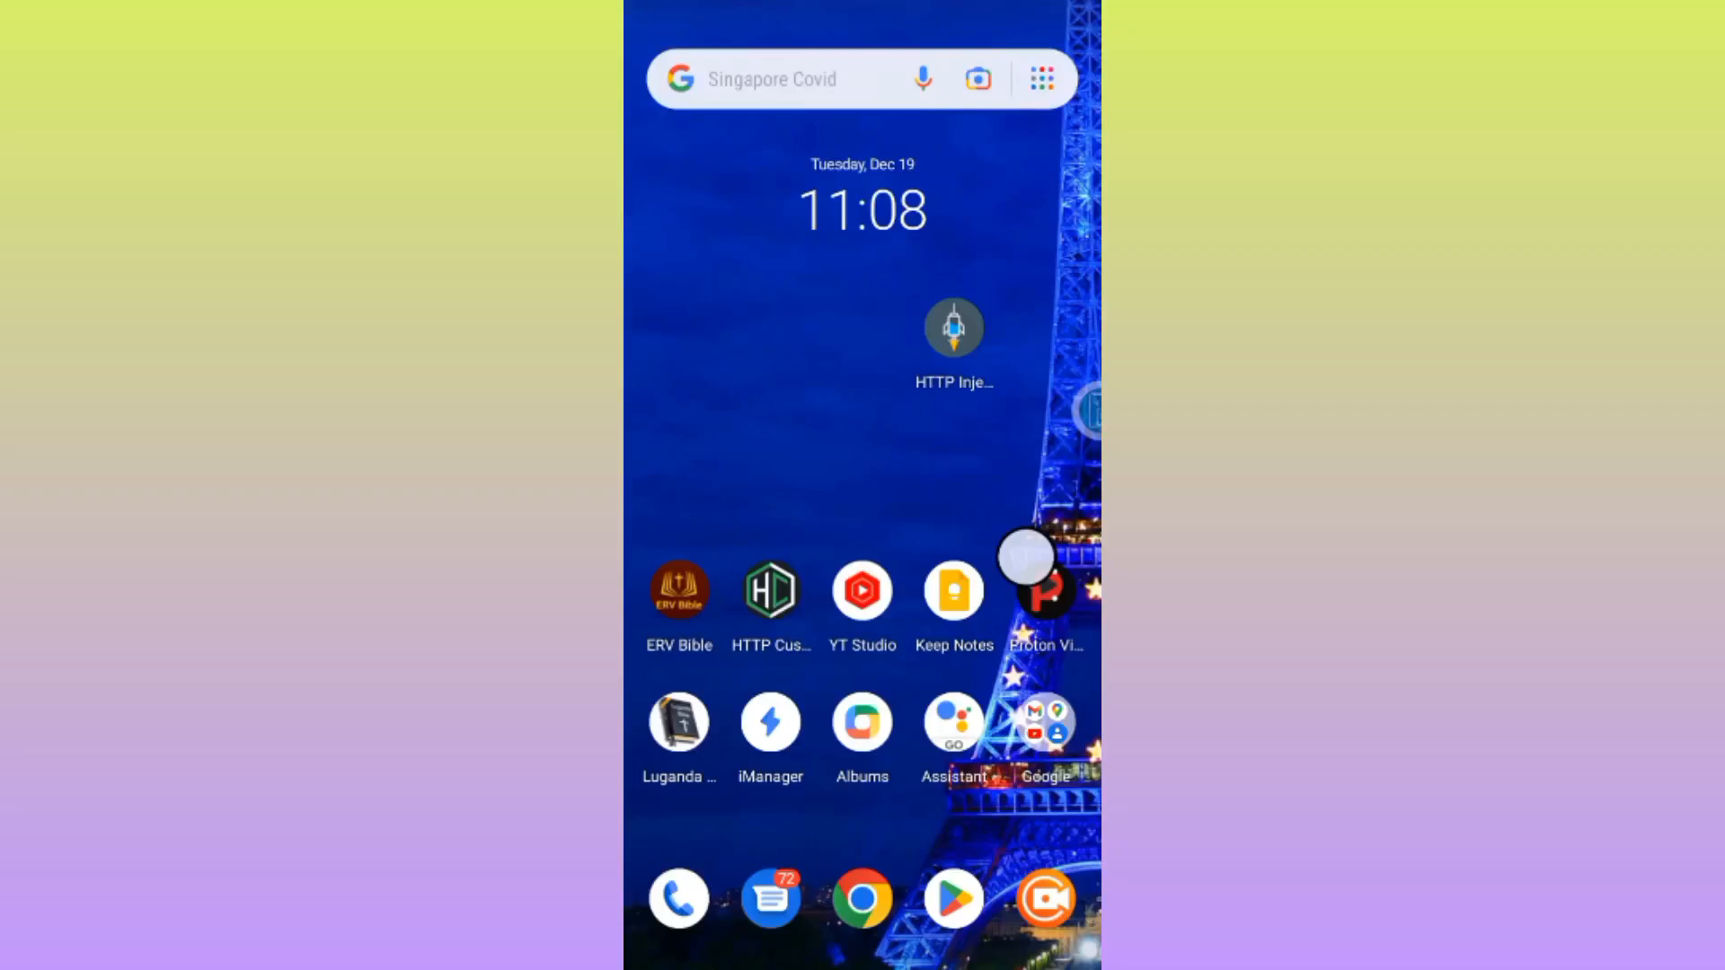
- Launch the installed HTTP Injector app from its Play Store search result
left_click(770, 77)
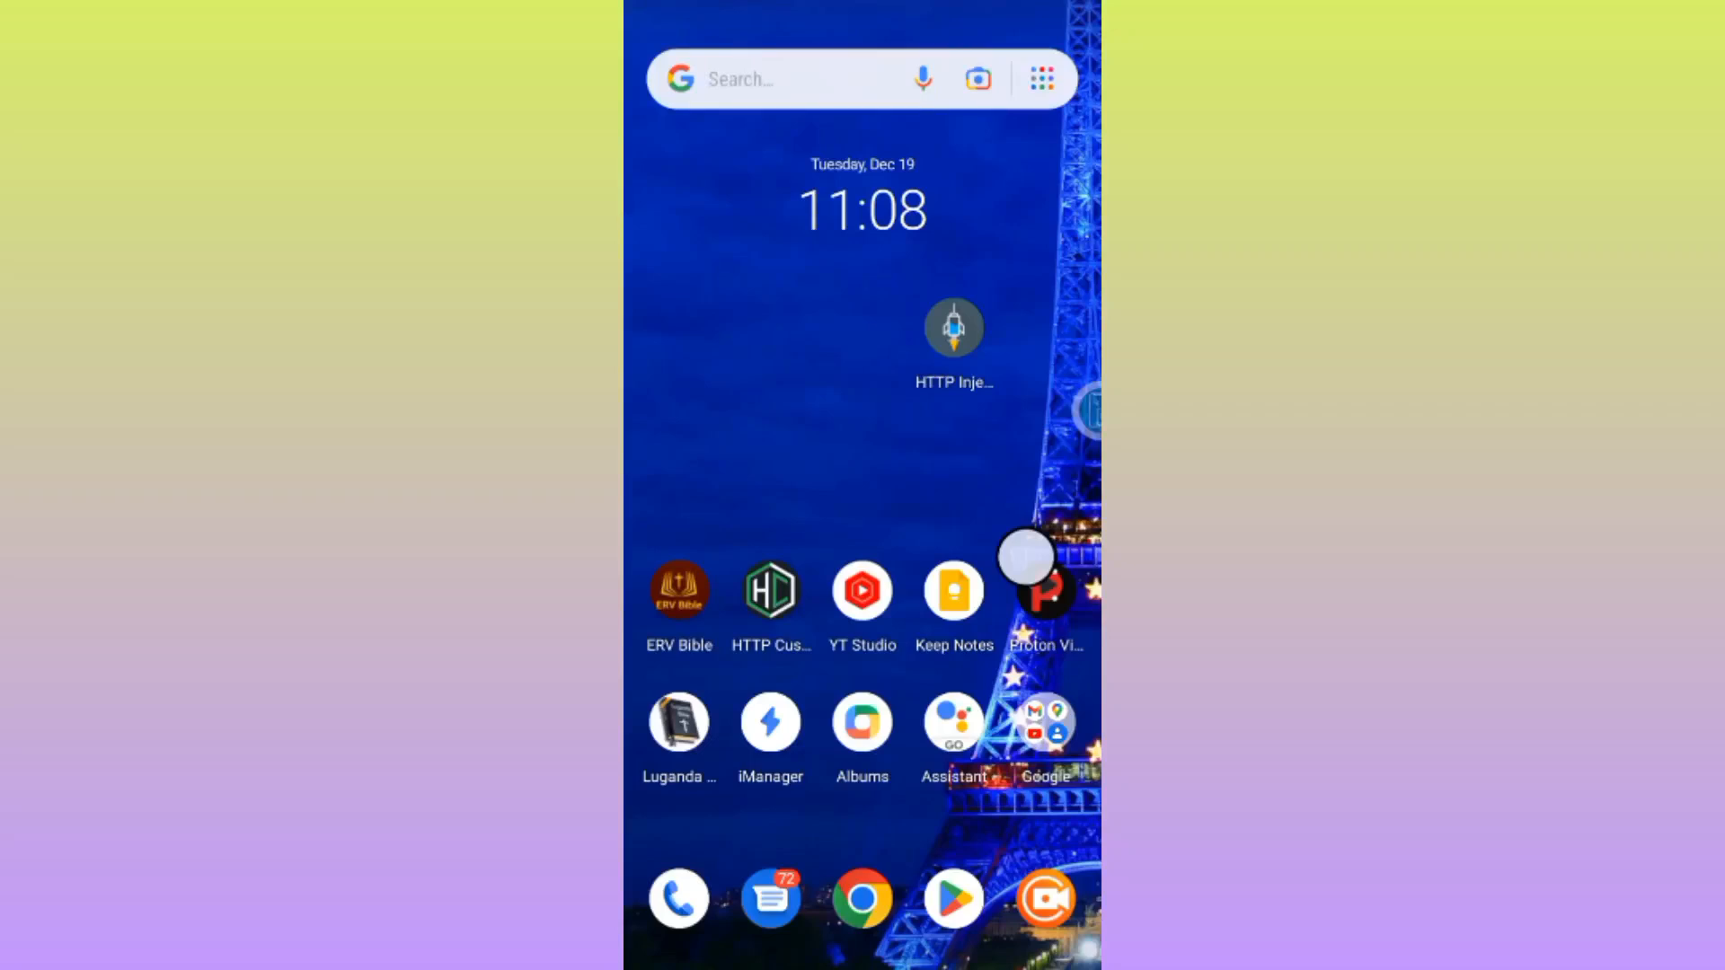
left_click(771, 77)
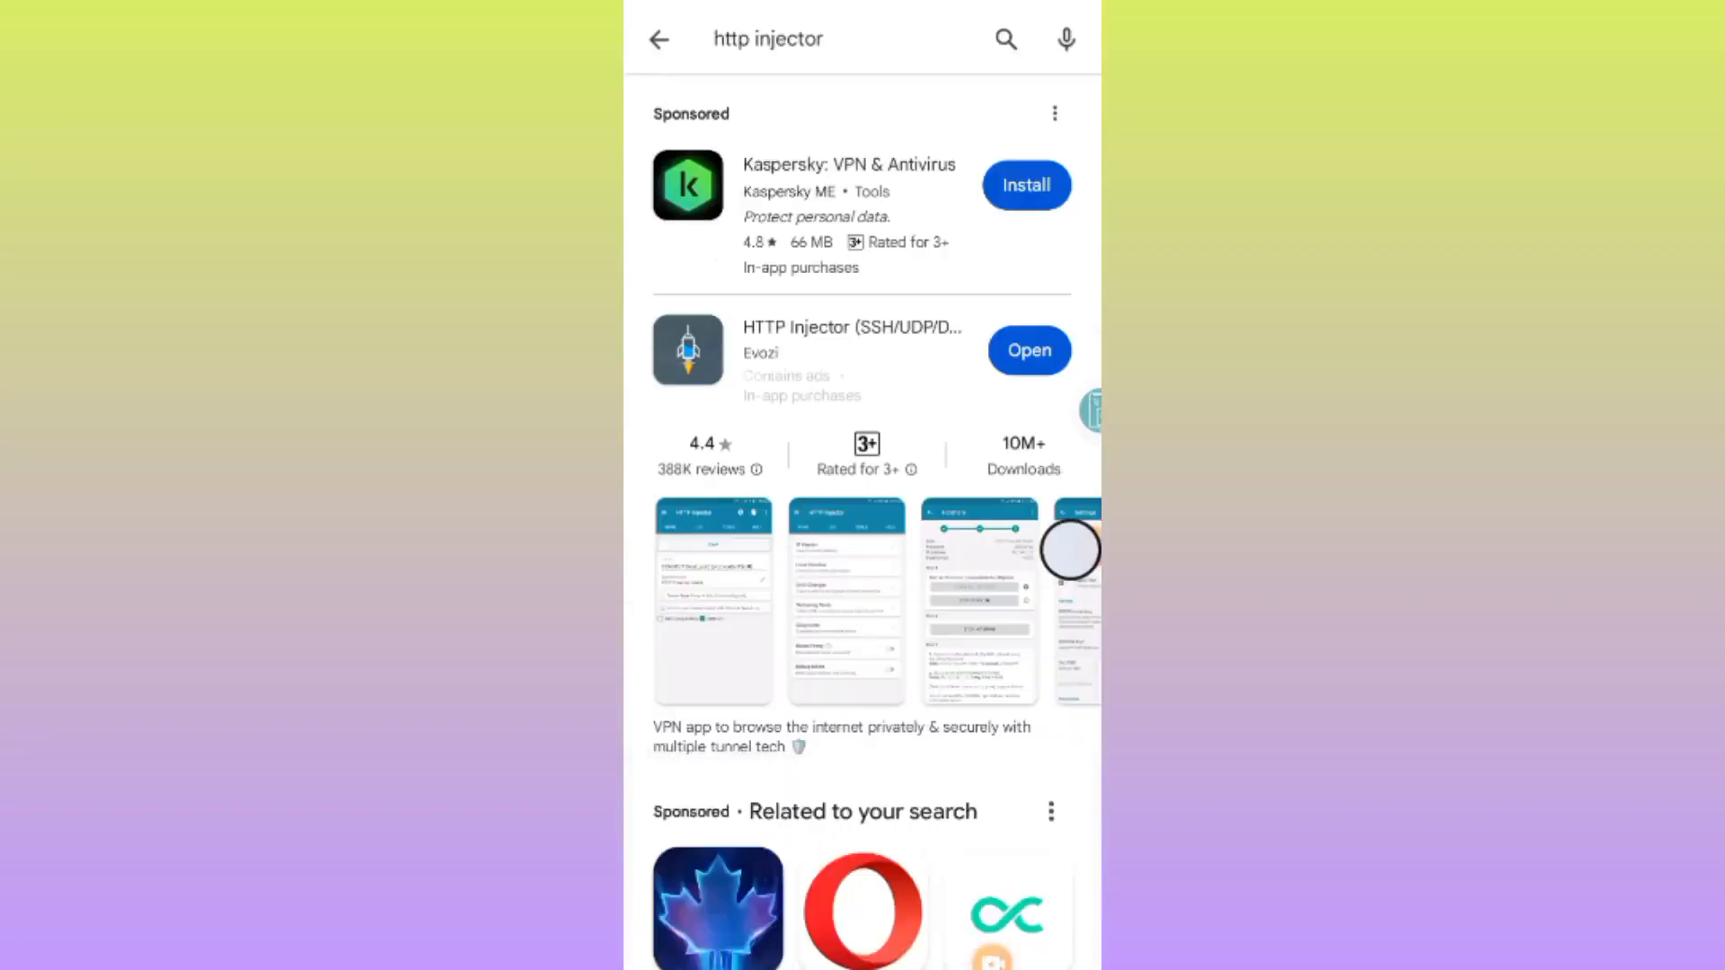
left_click(852, 350)
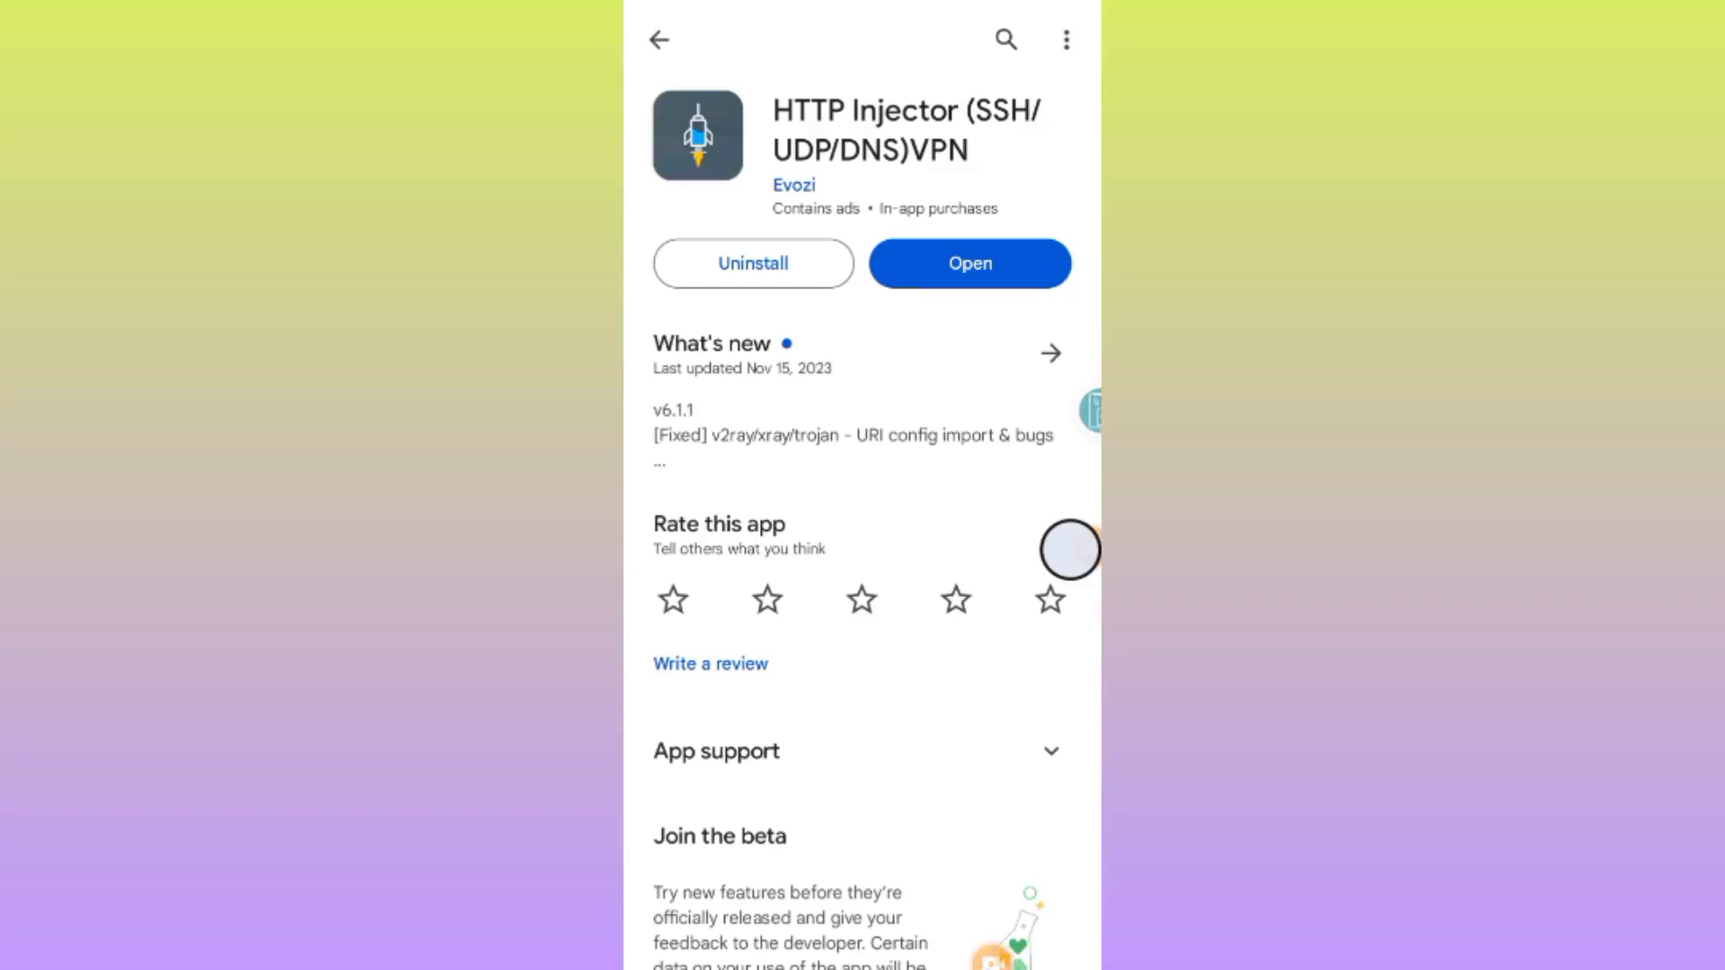
left_click(968, 263)
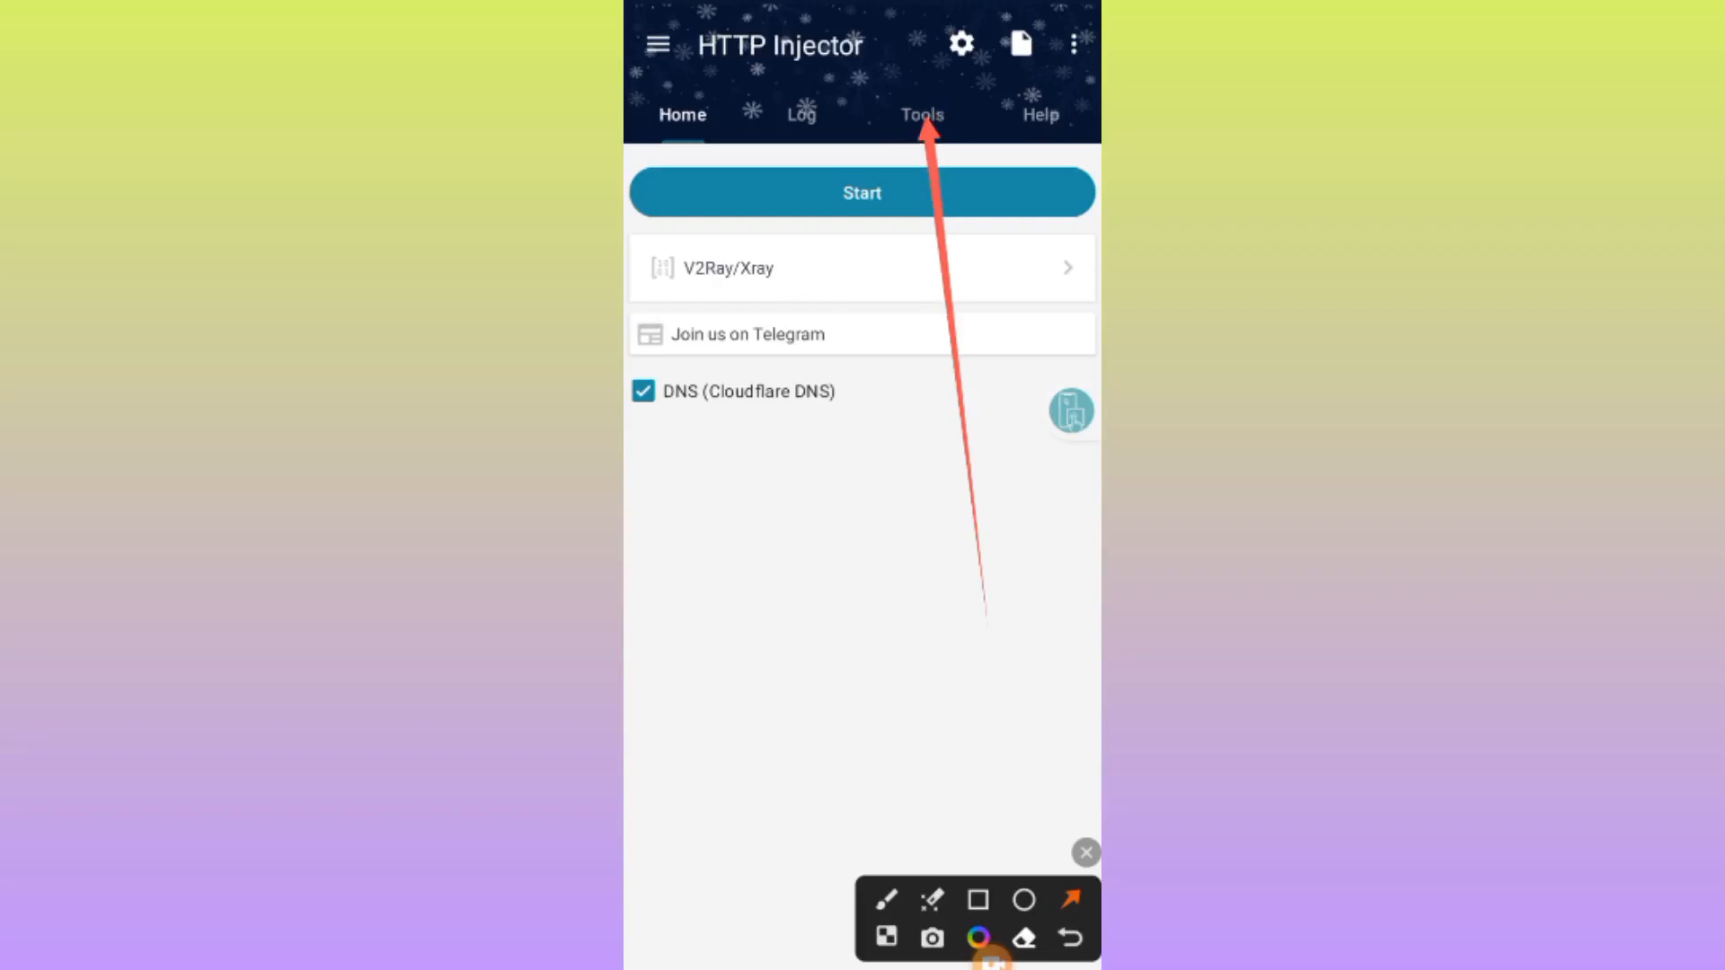
- Show the Tools list with Response Checker, DNS Changer and IP Hunter
left_click(922, 113)
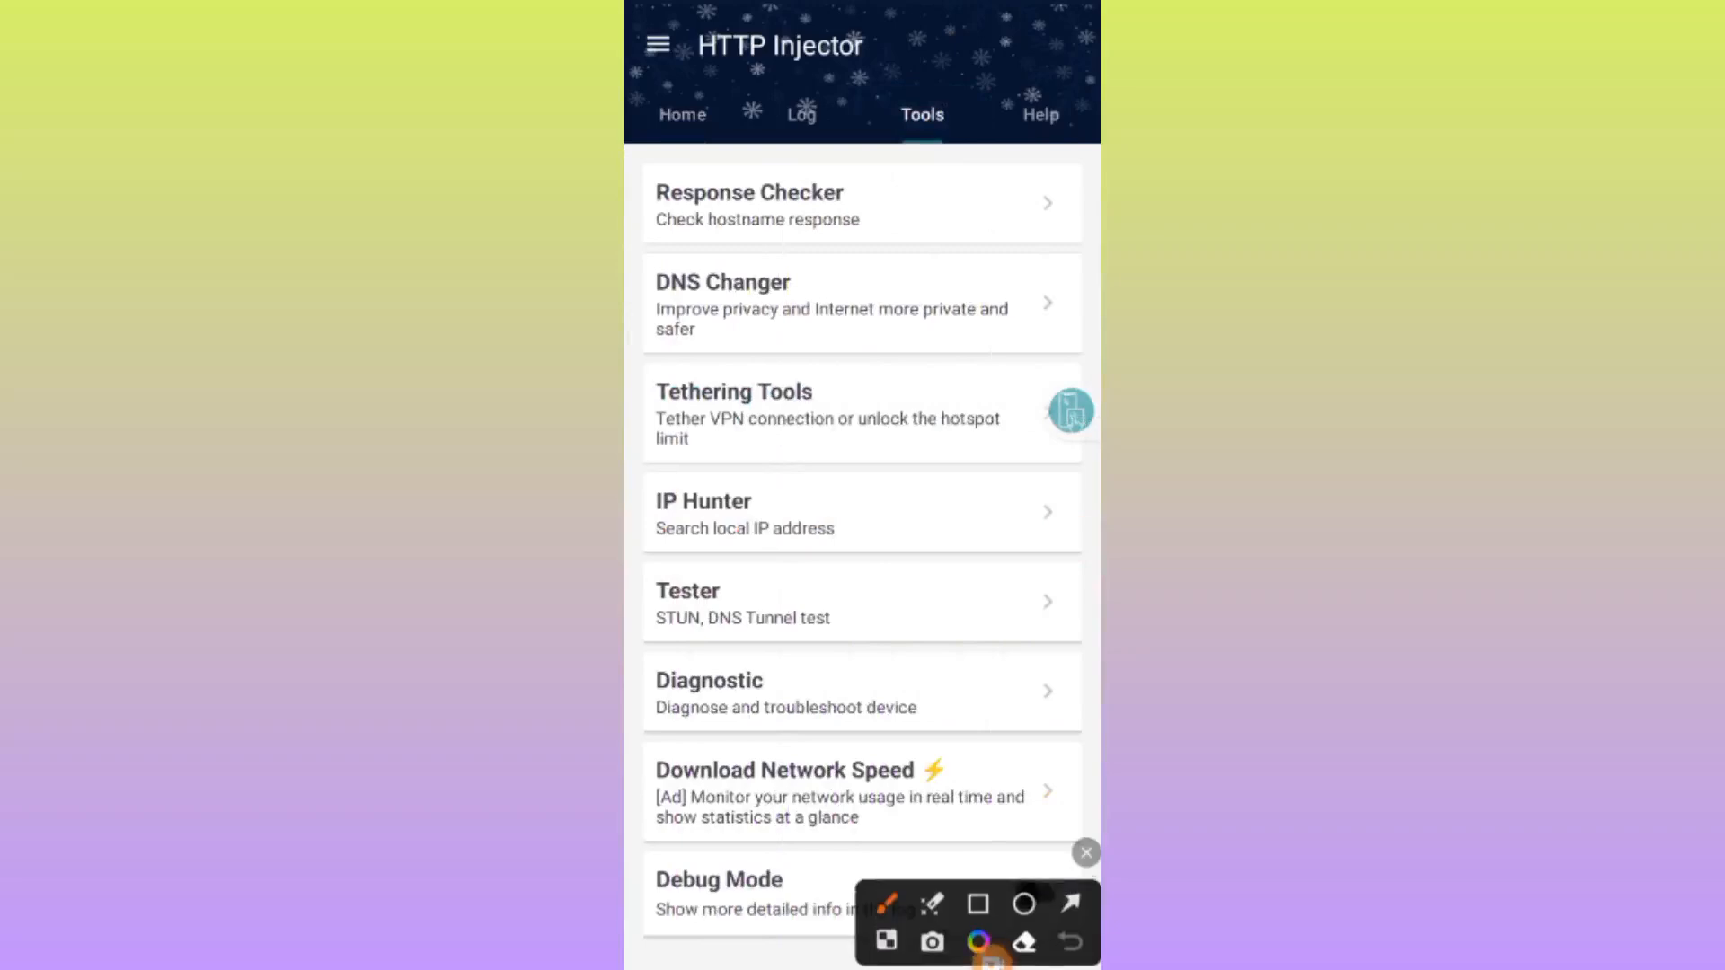
left_click(974, 904)
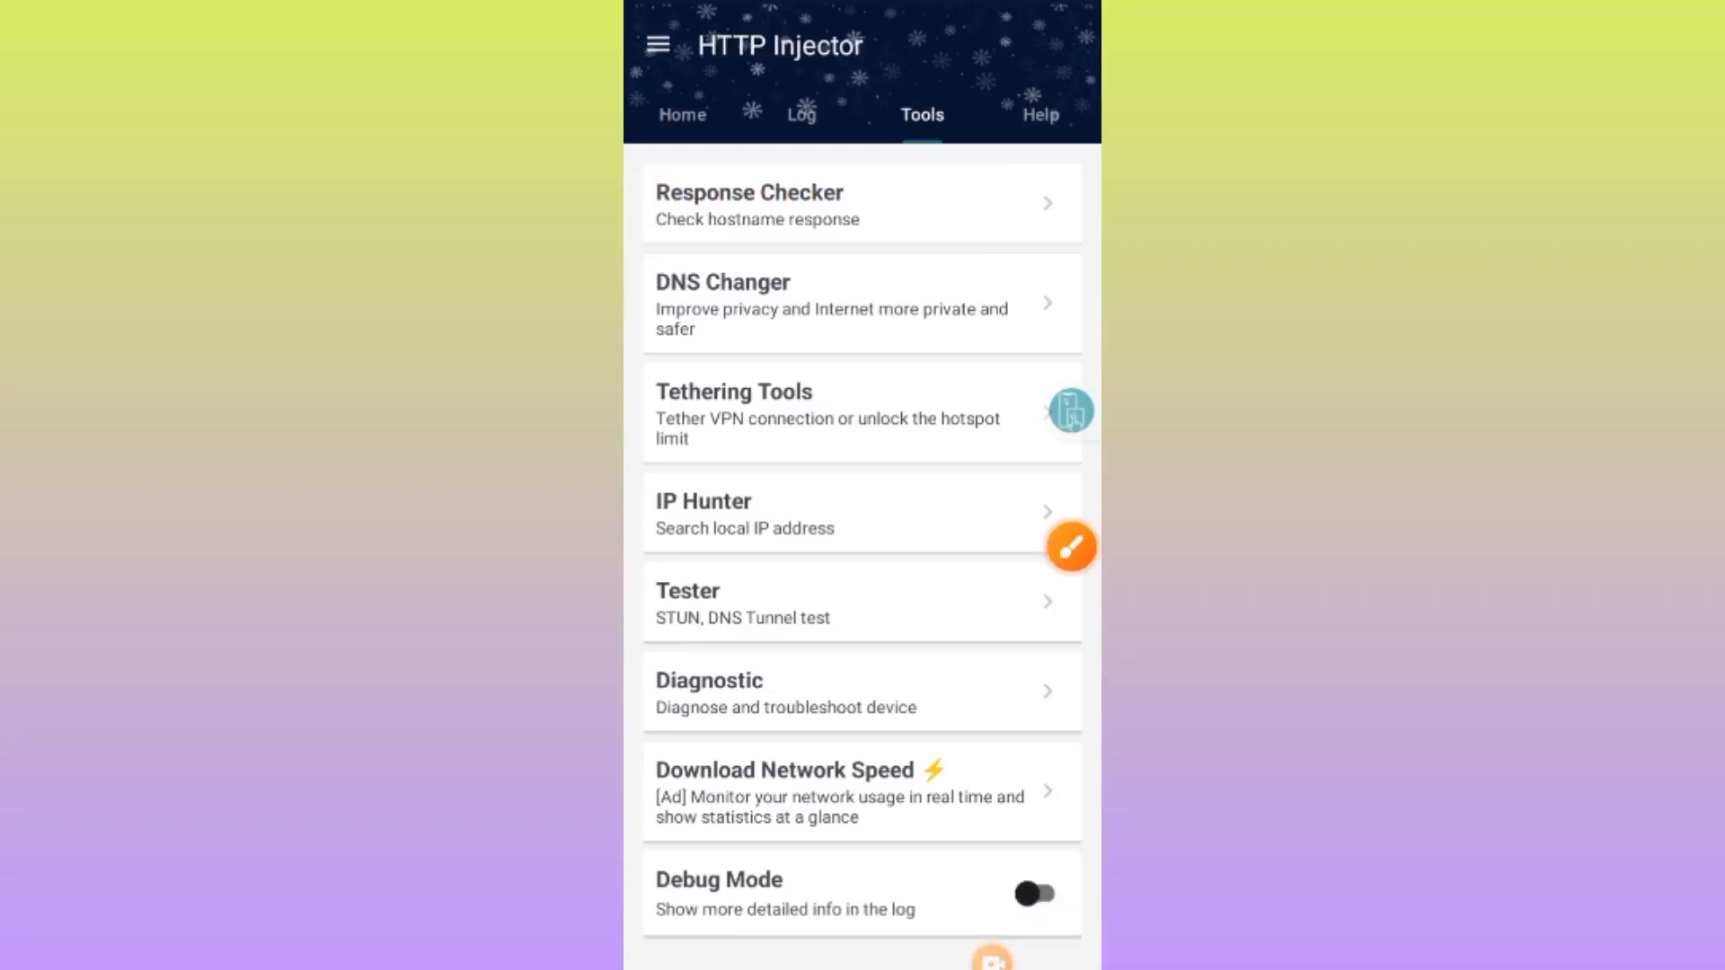
- Open Response Checker and clear the old hostname Moe.gov.gh from the URL field
left_click(861, 205)
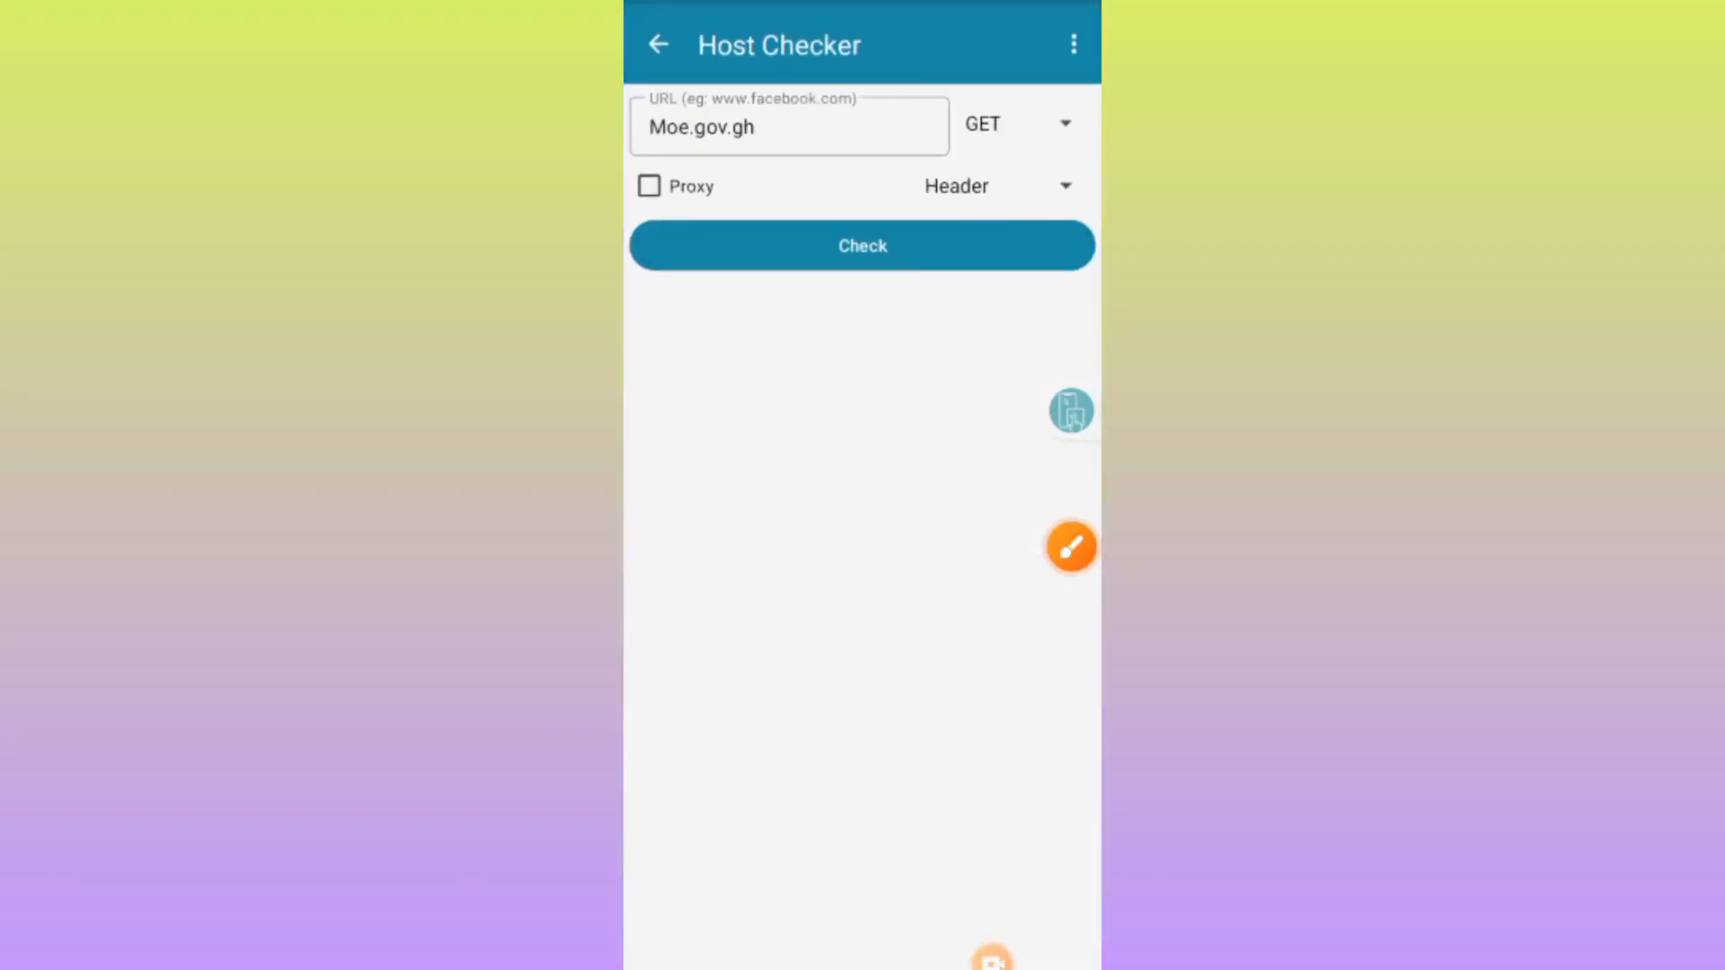
left_click(789, 126)
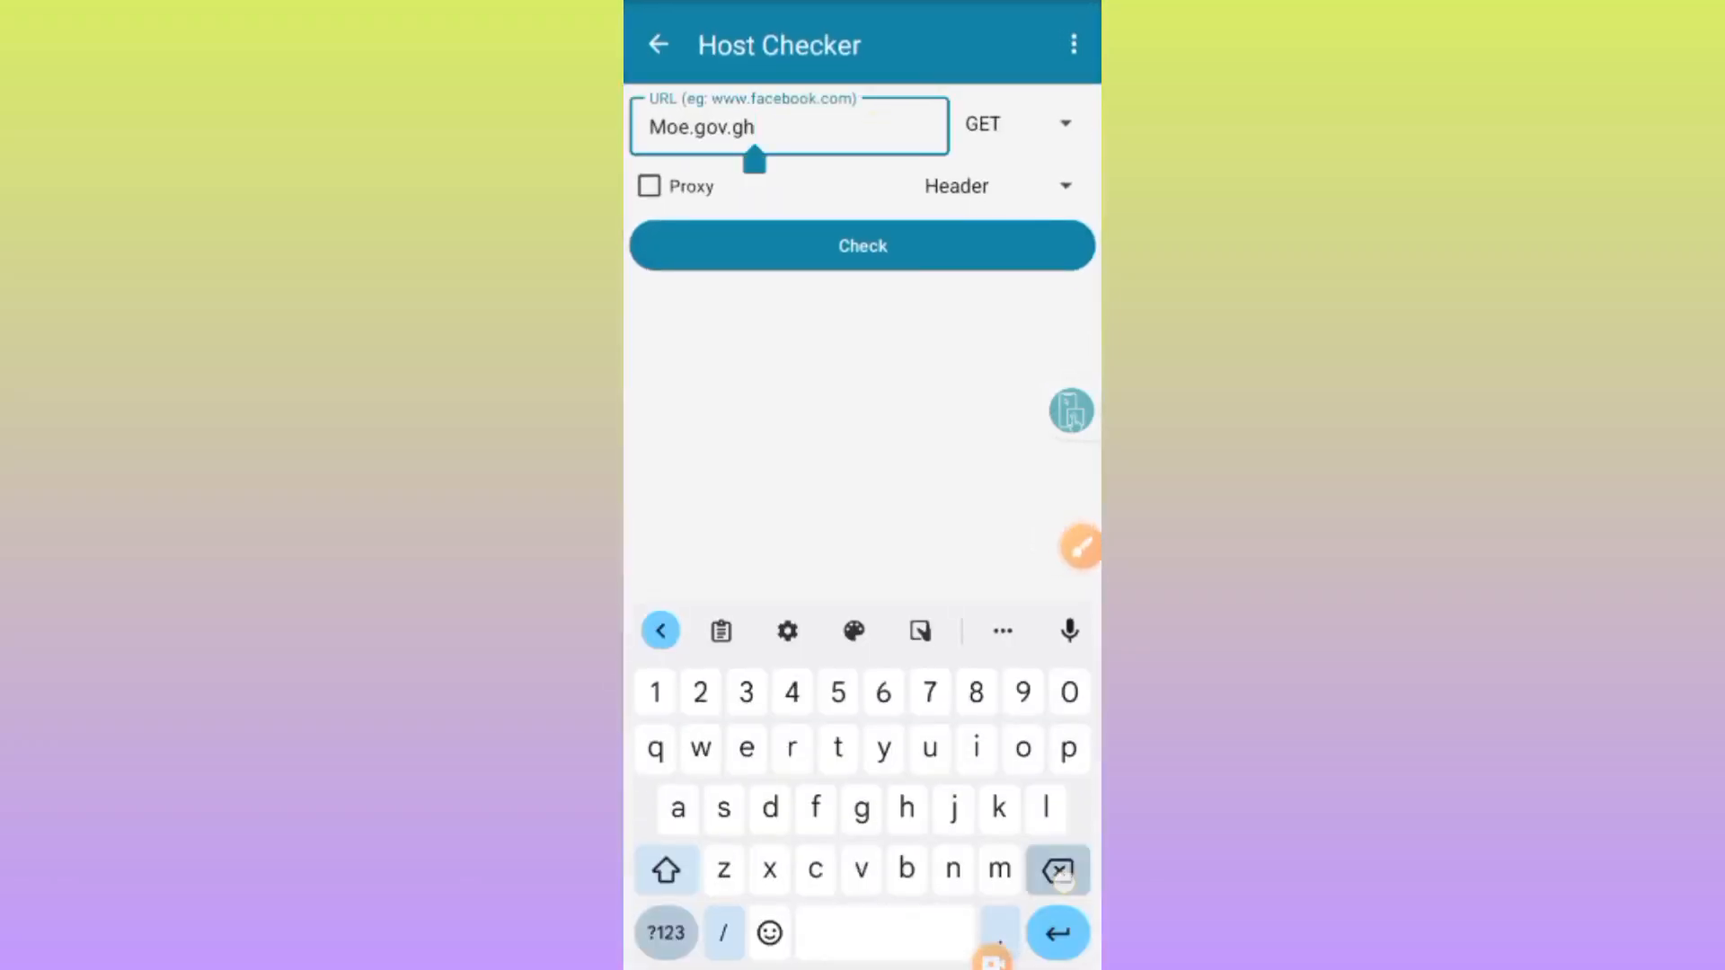
left_click(1054, 870)
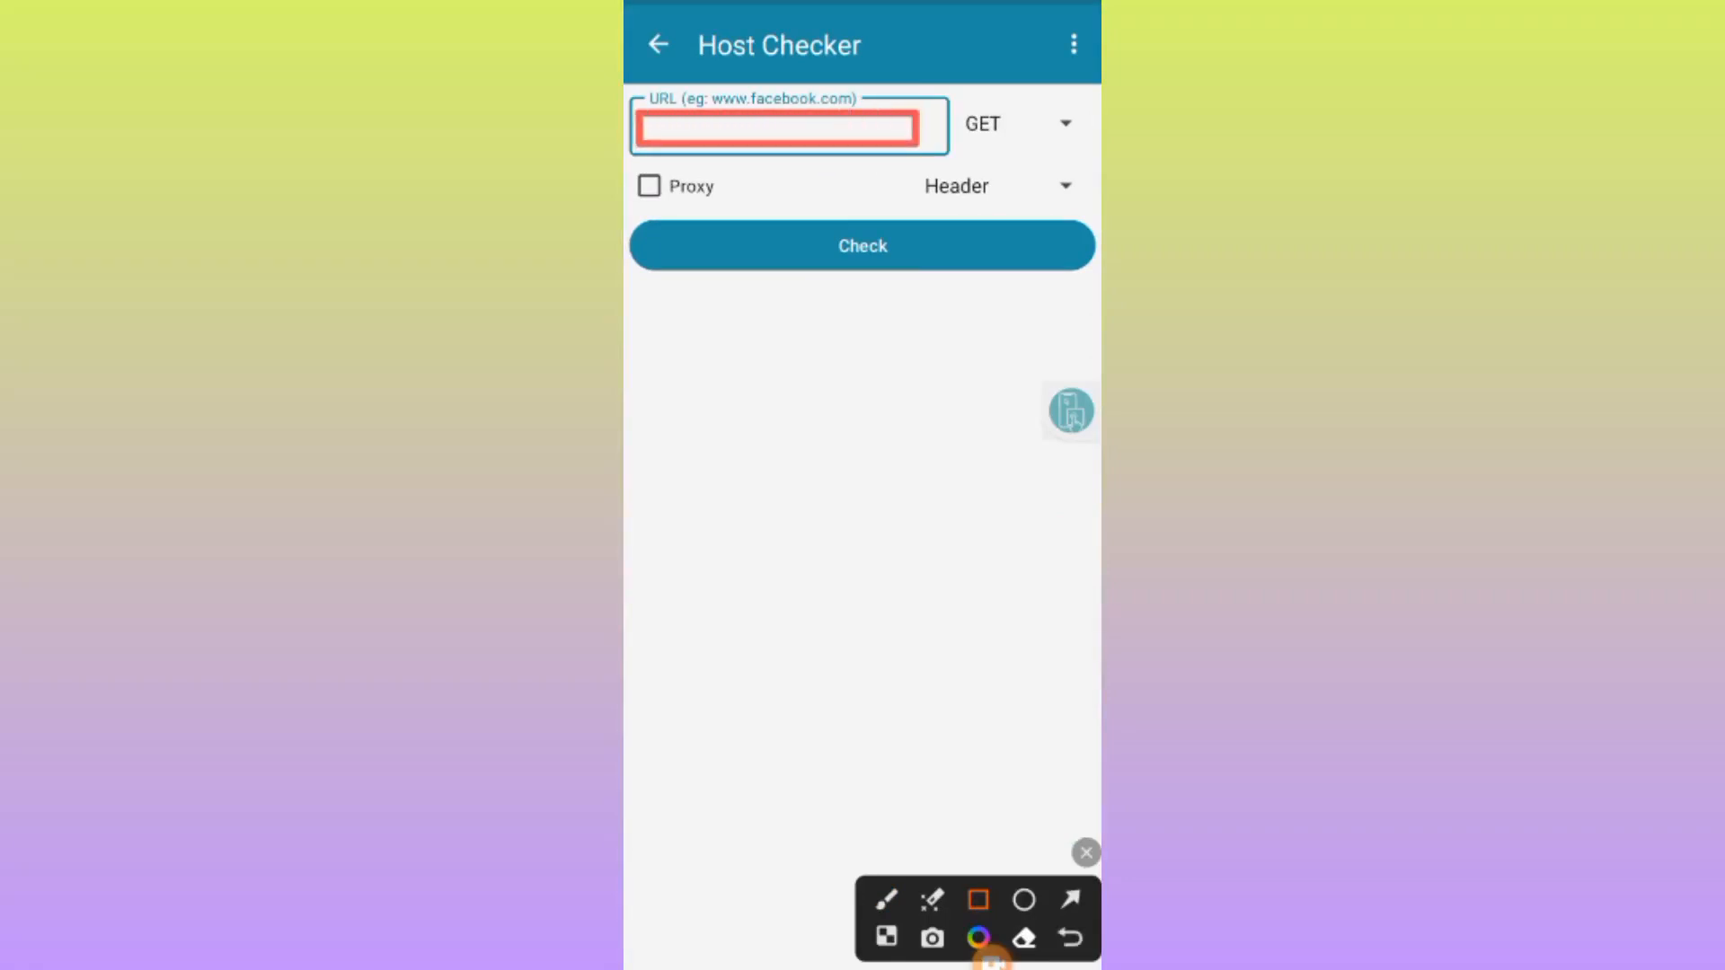
left_click(1067, 936)
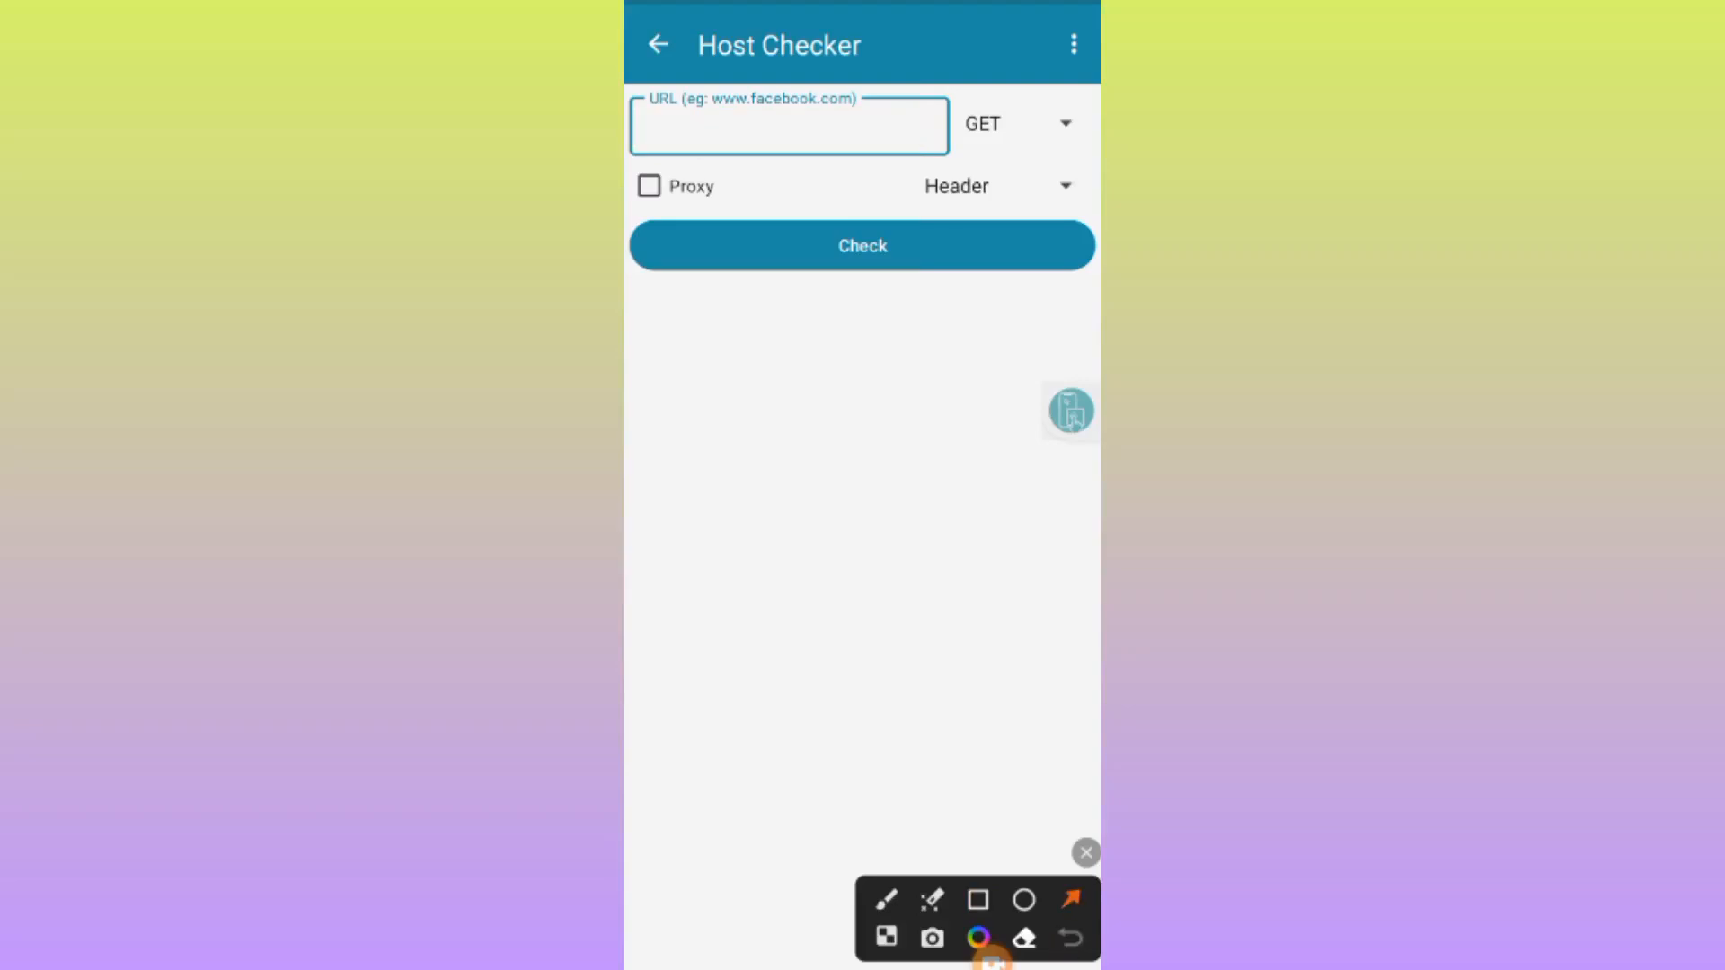
left_click_drag(869, 296, 1022, 197)
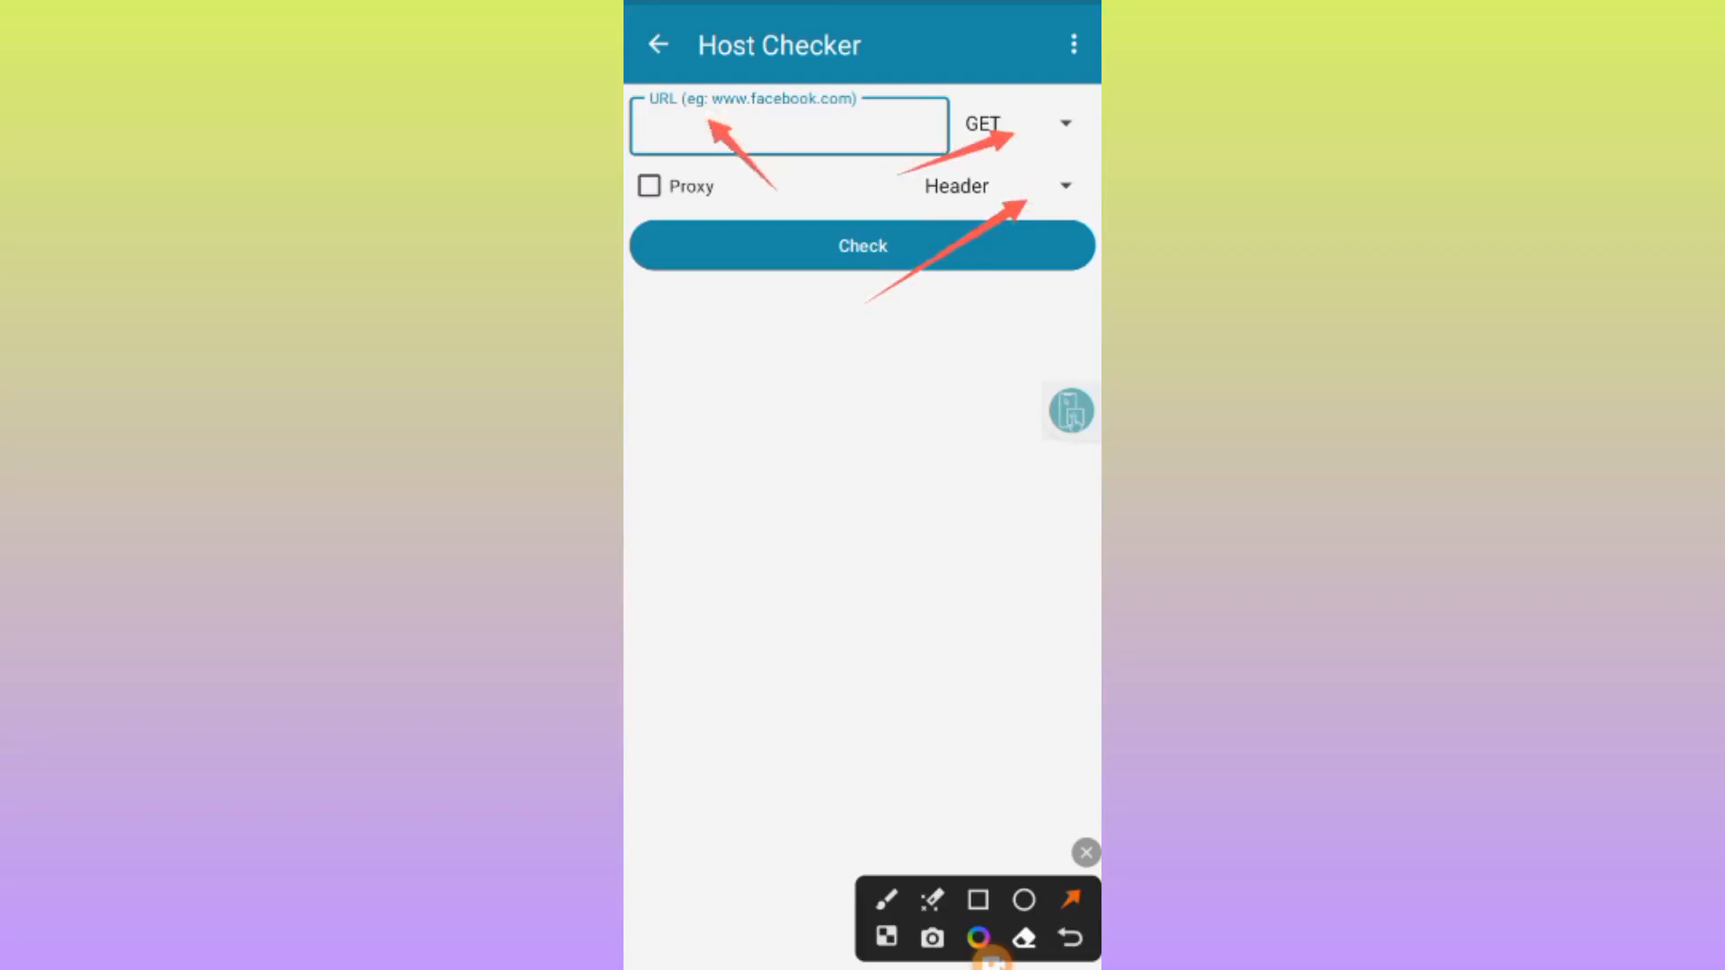
left_click(789, 124)
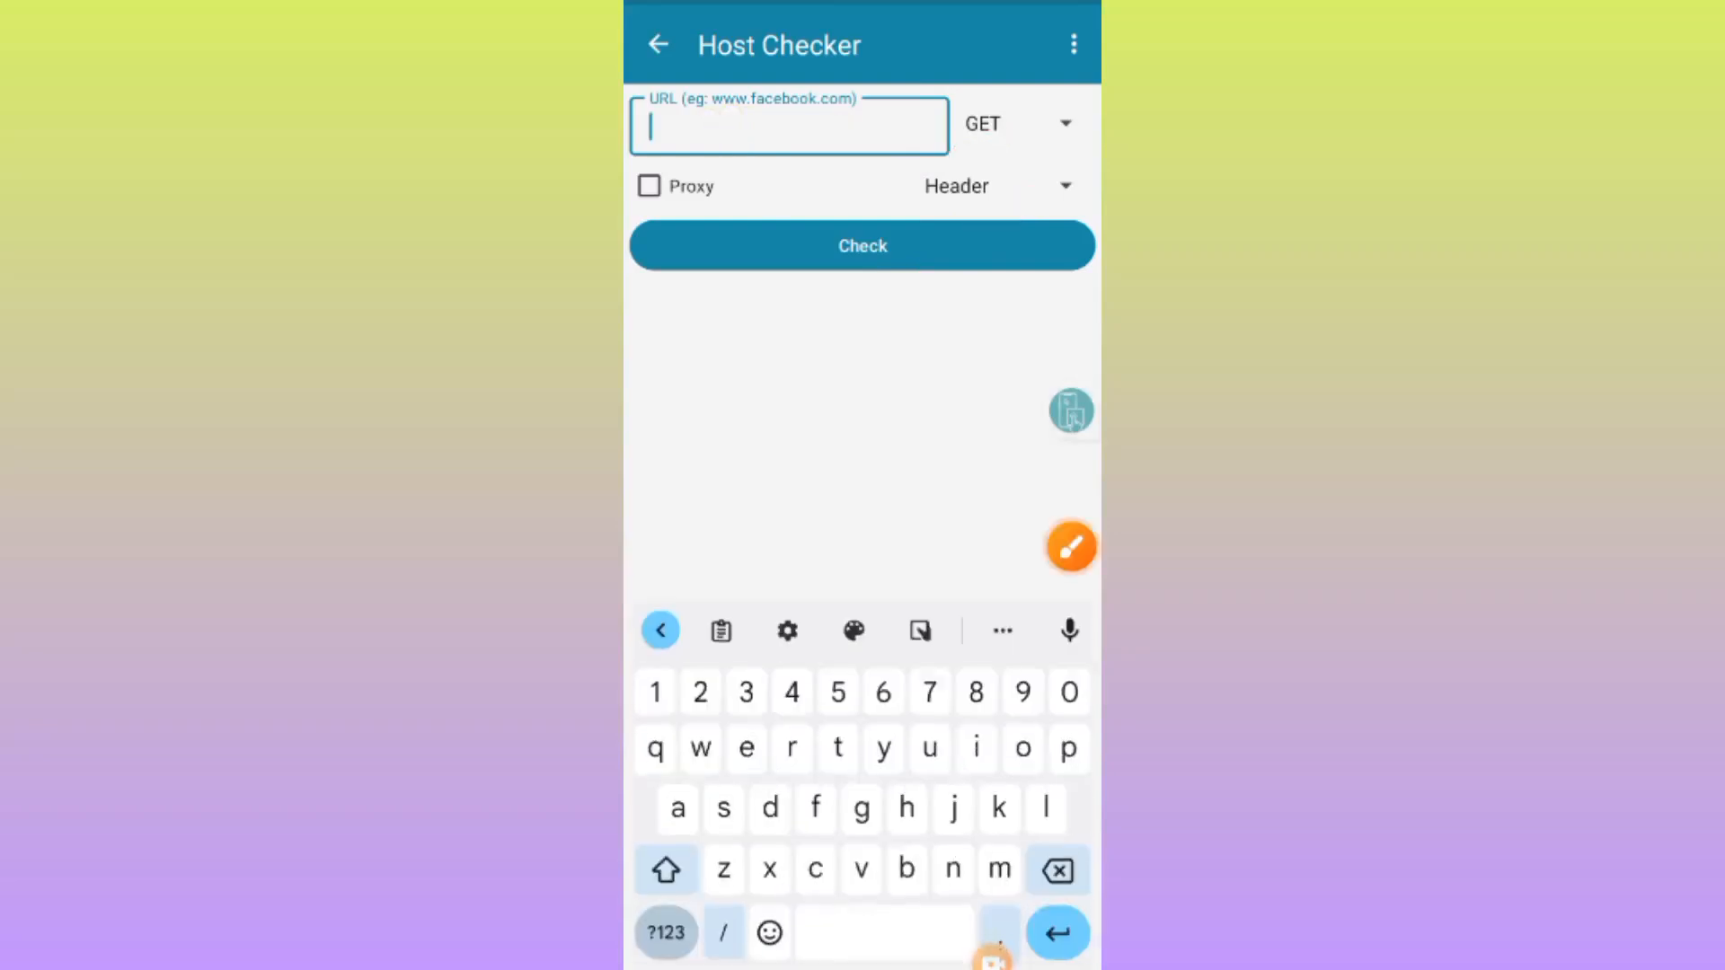
type("www")
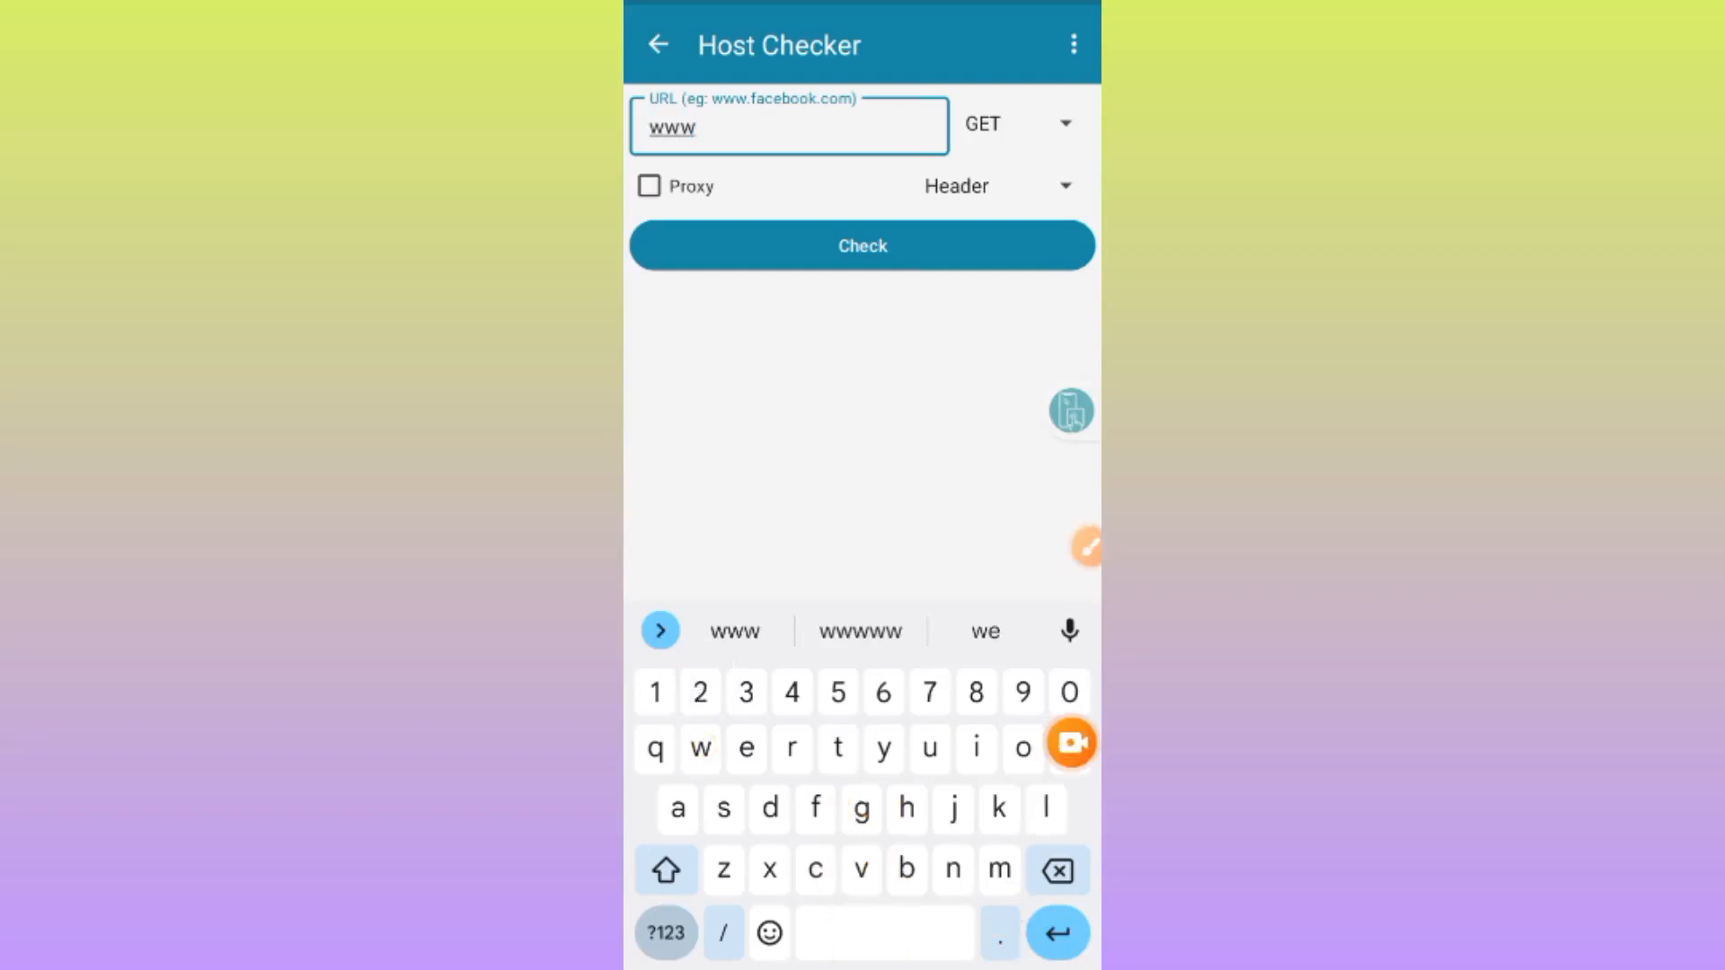
type(".")
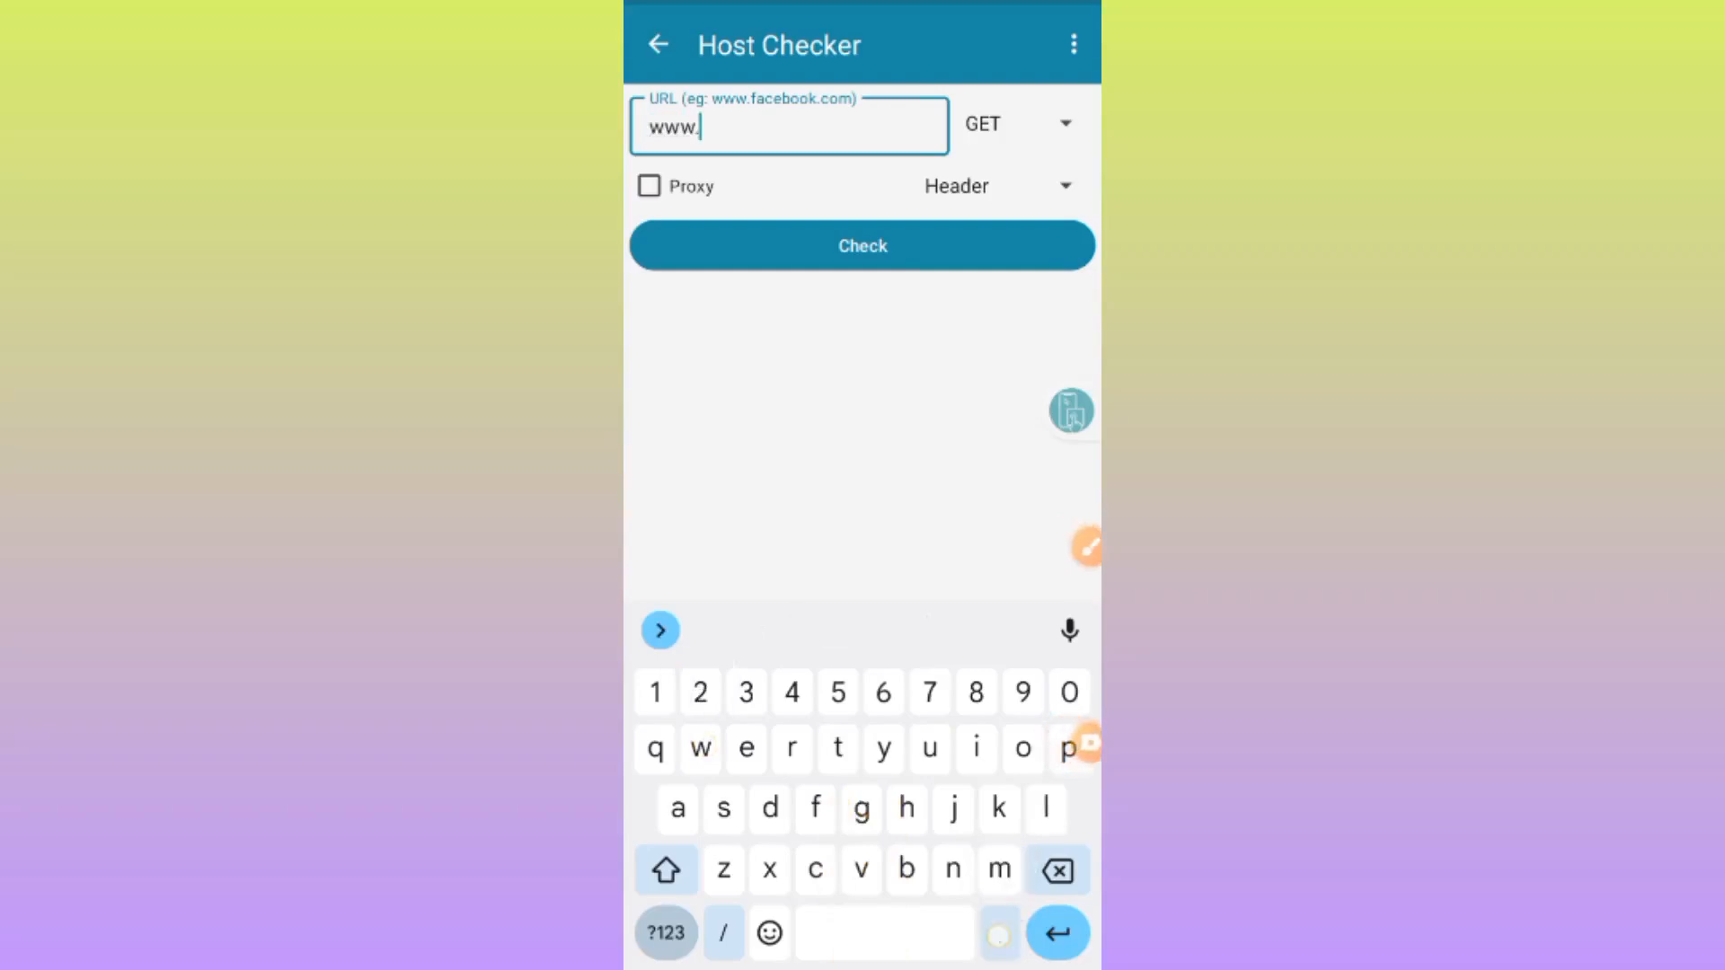
type("adge")
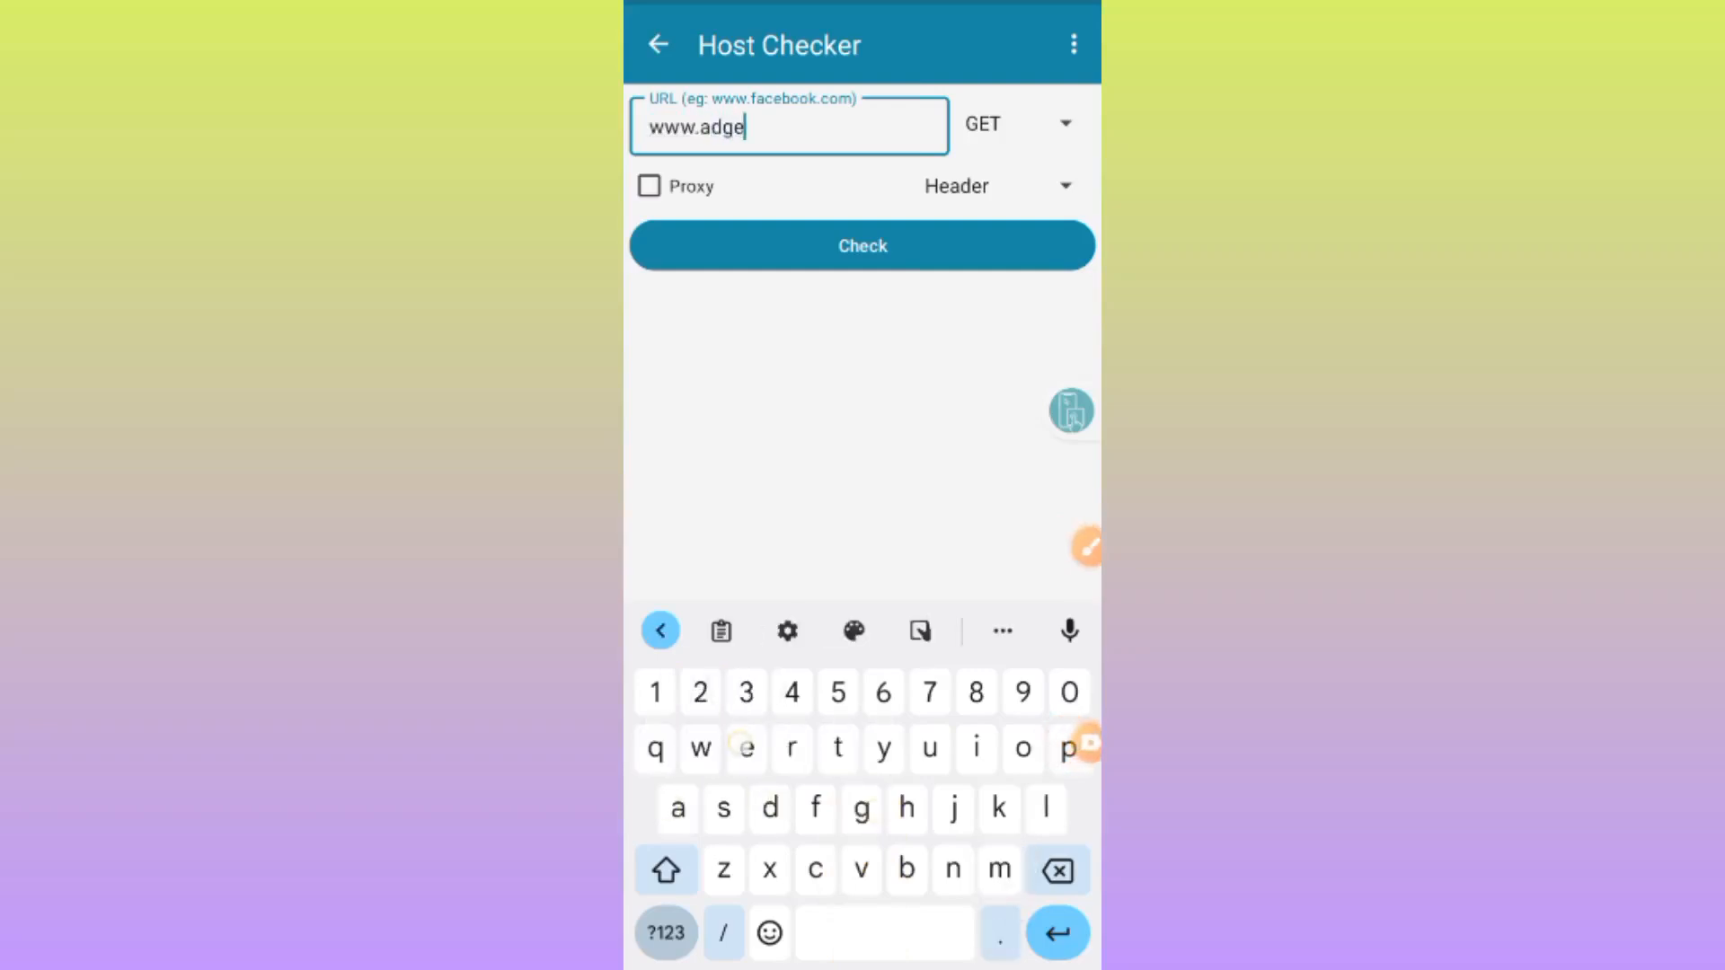
type(".co")
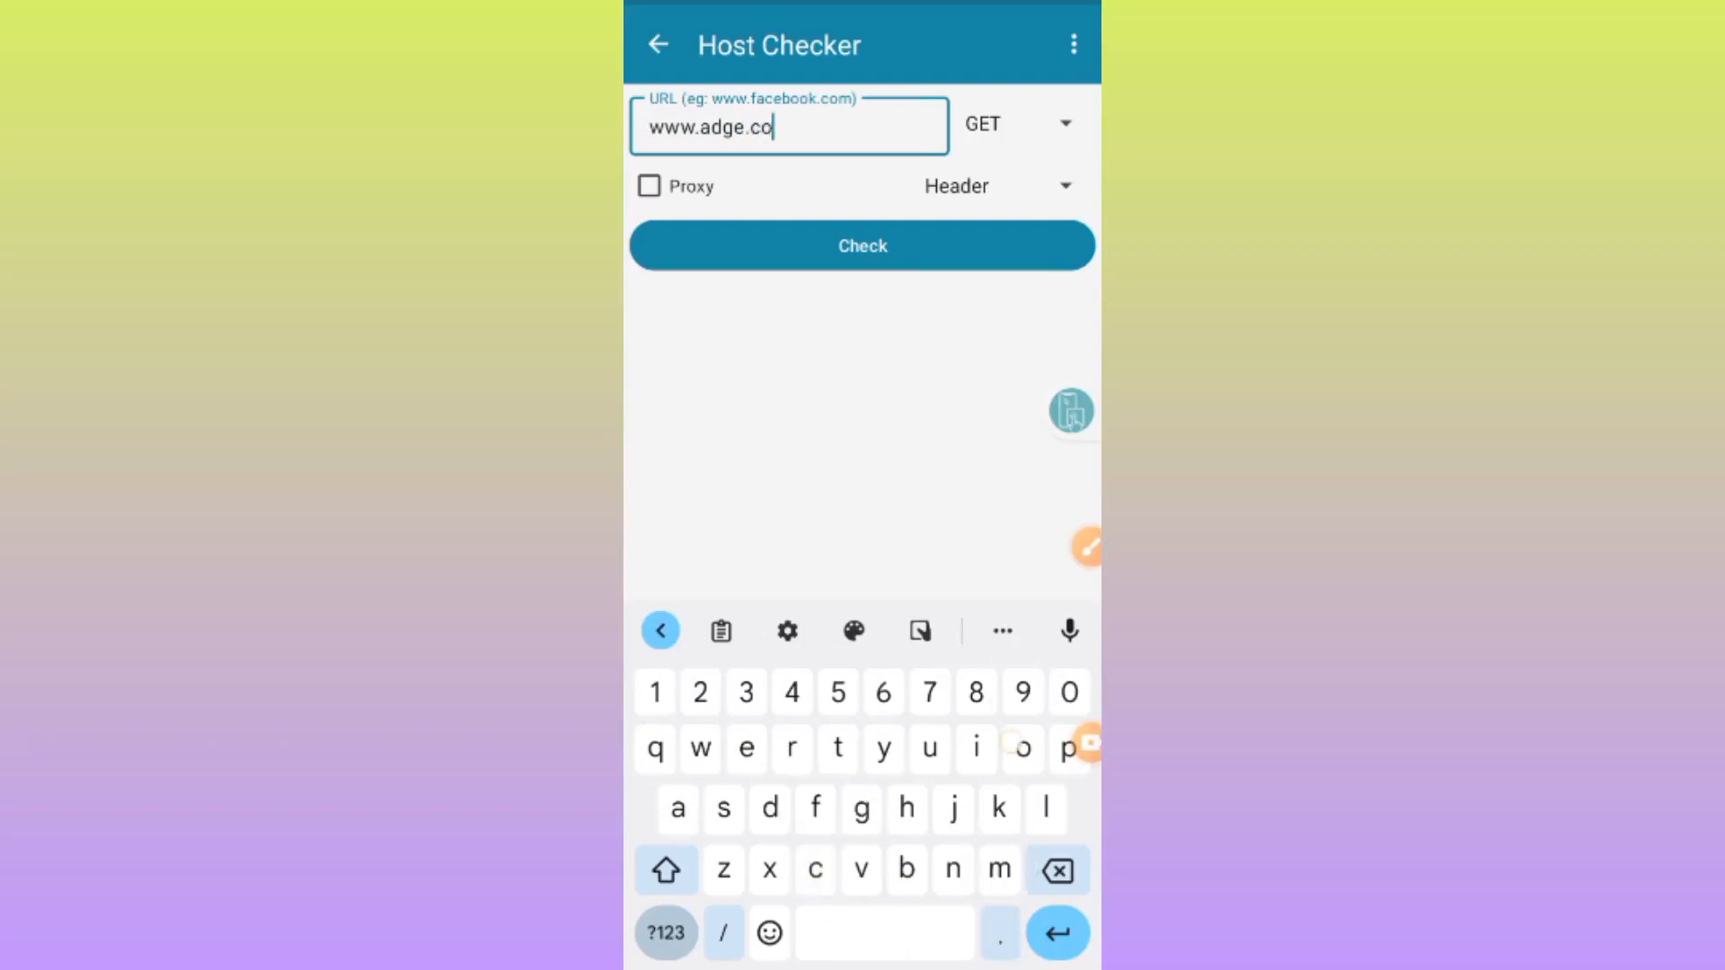
type("m")
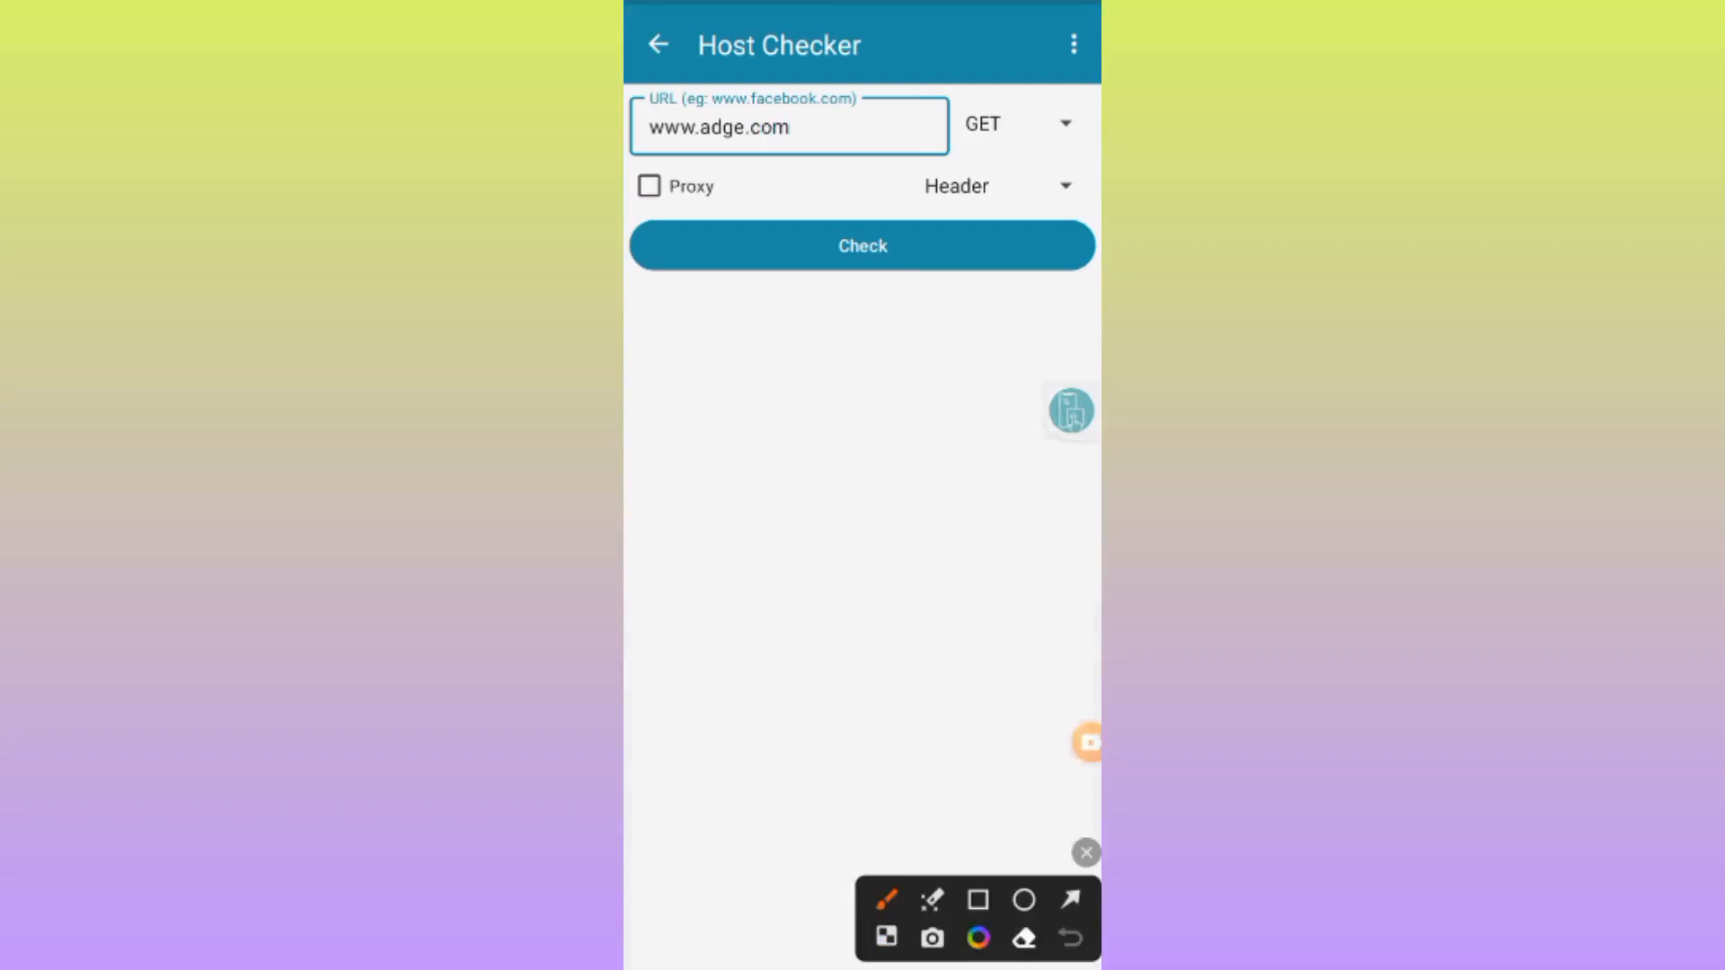
left_click(975, 898)
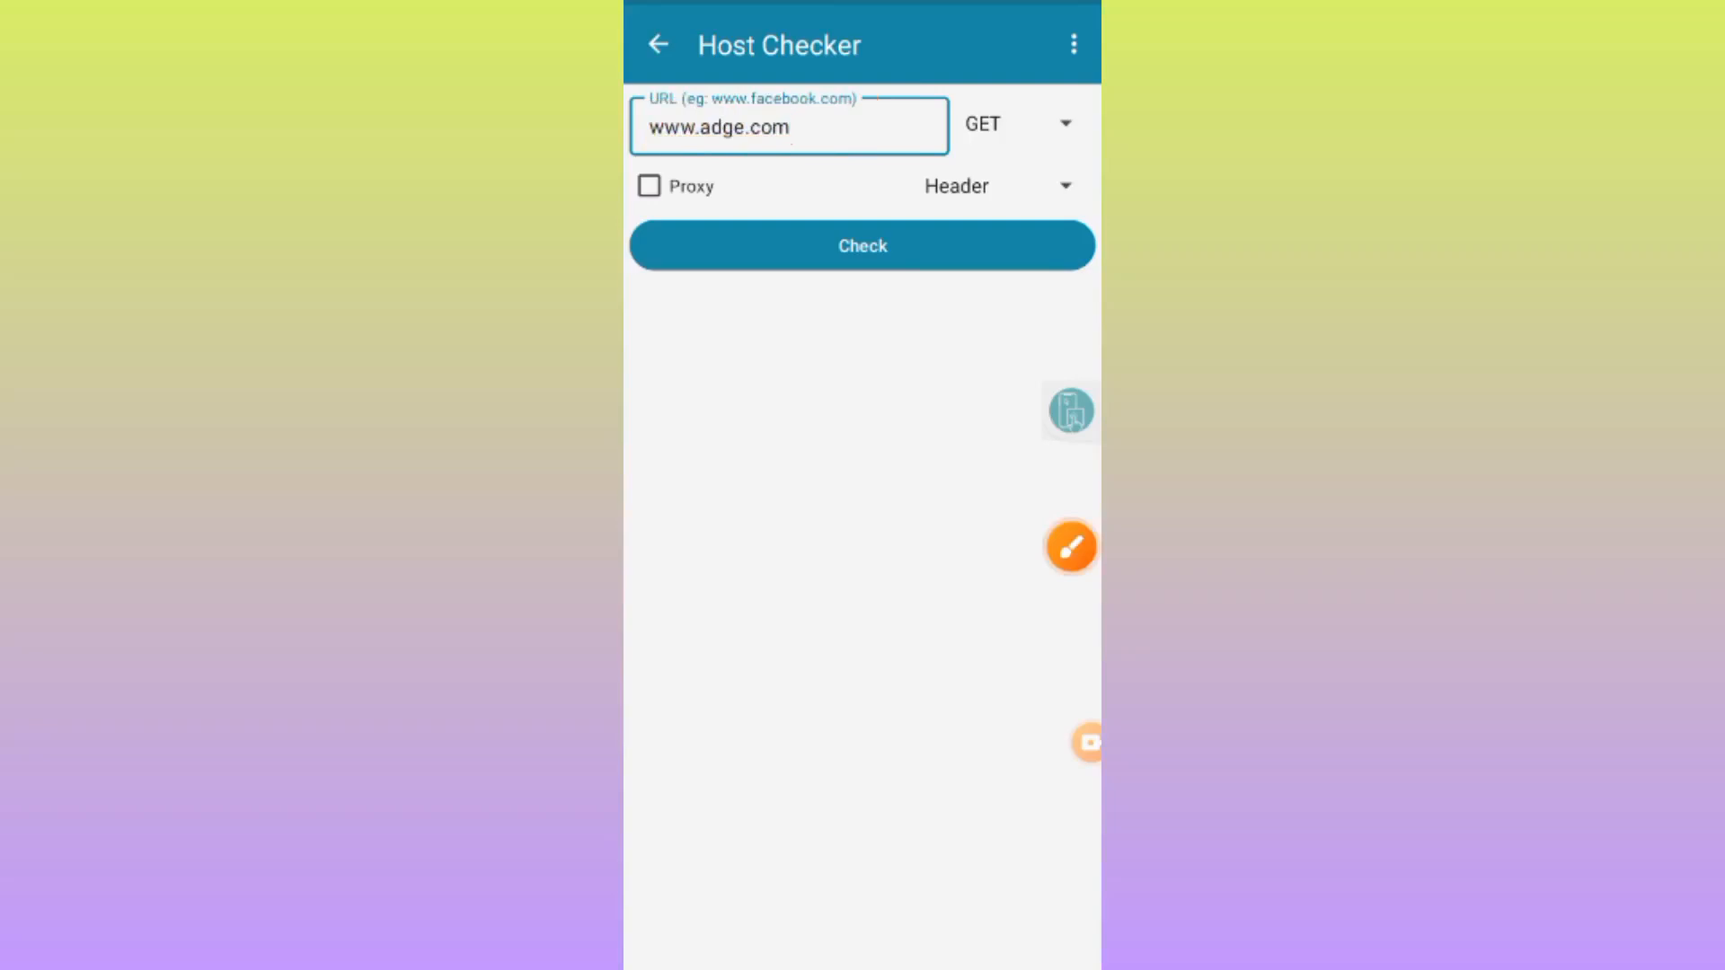
left_click(1069, 547)
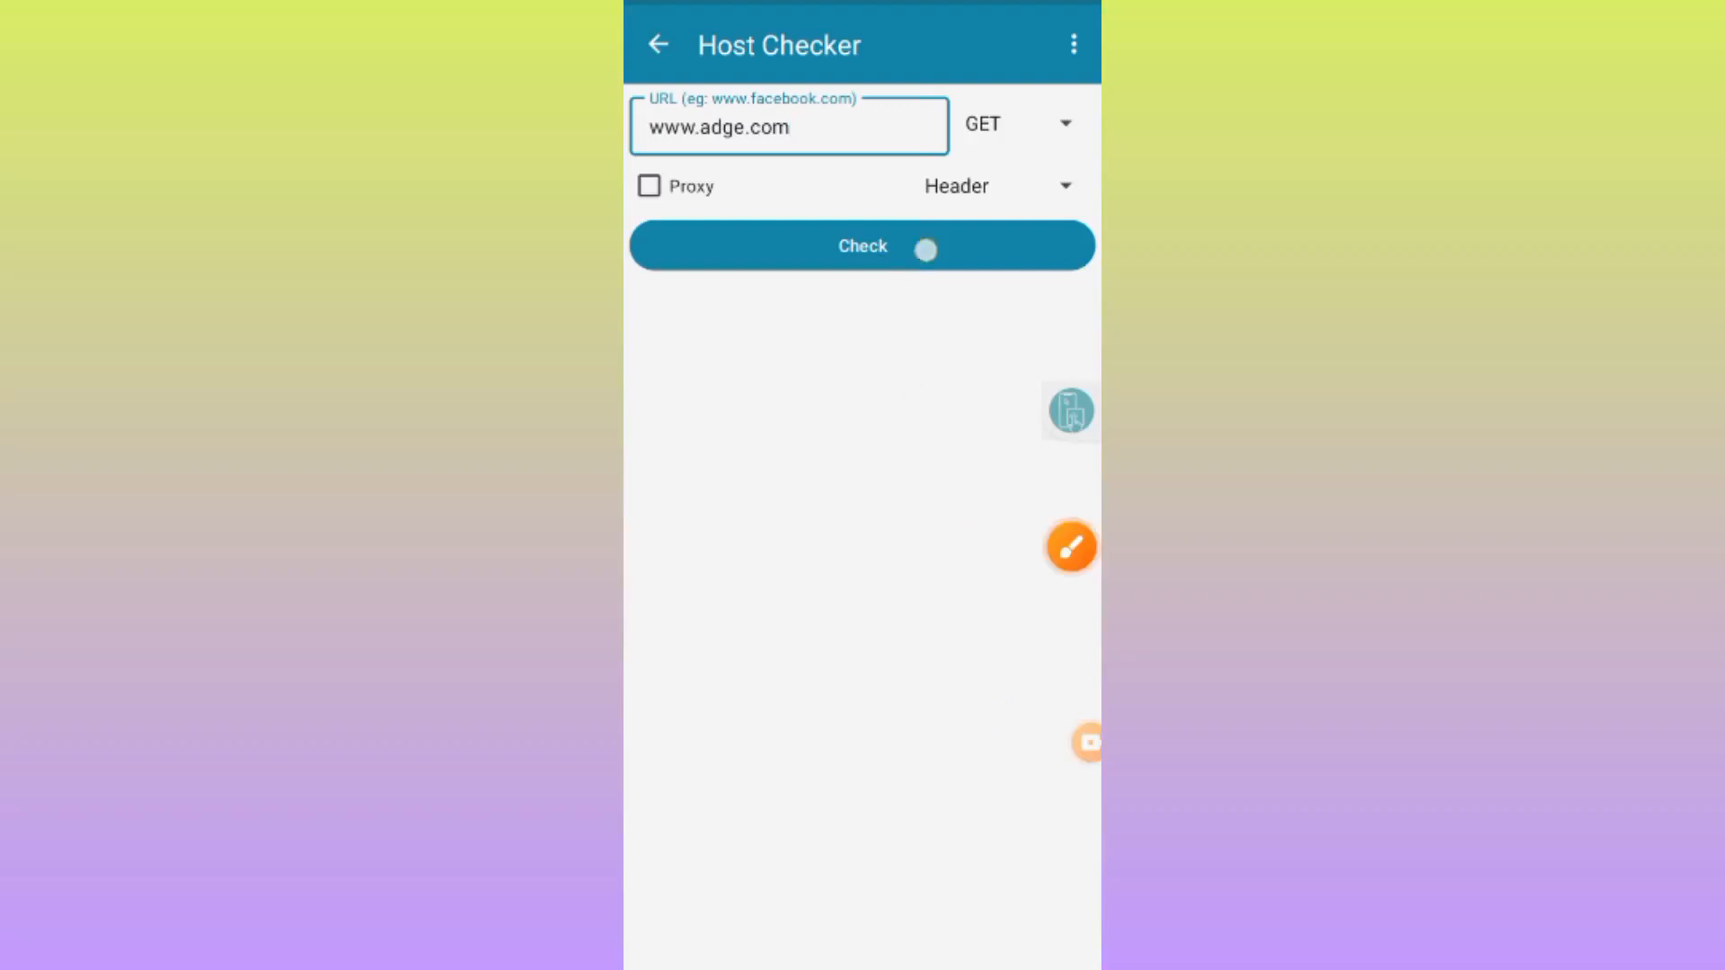
left_click(862, 247)
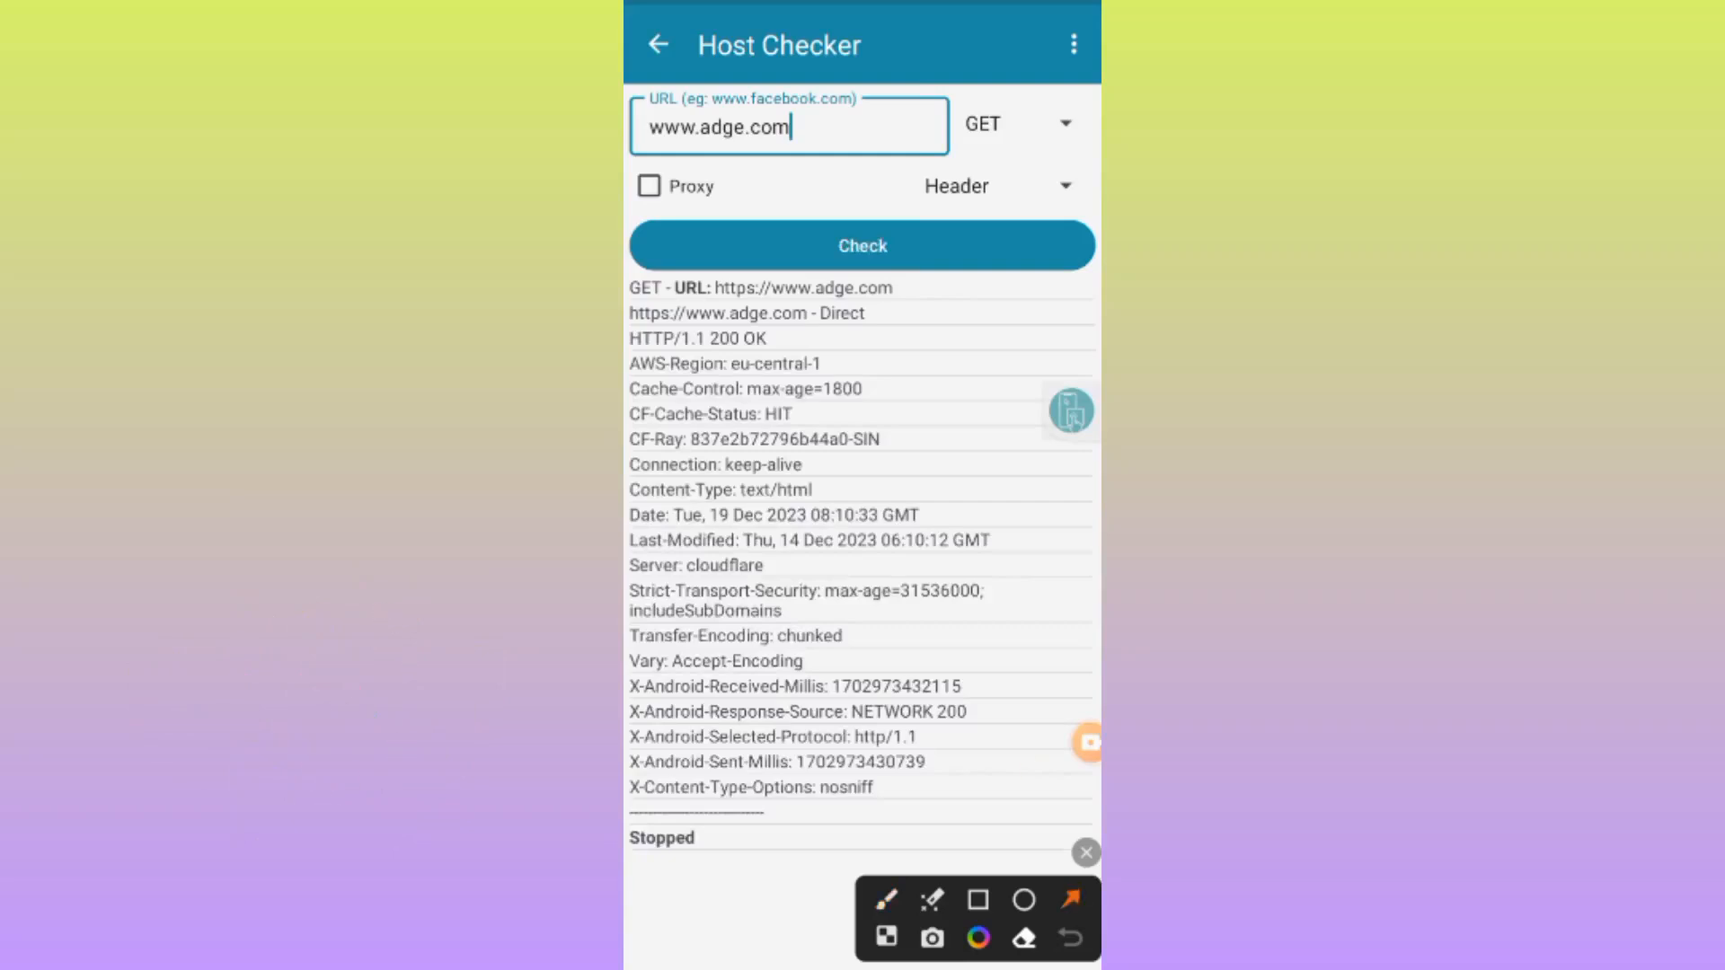
left_click_drag(1022, 777, 803, 841)
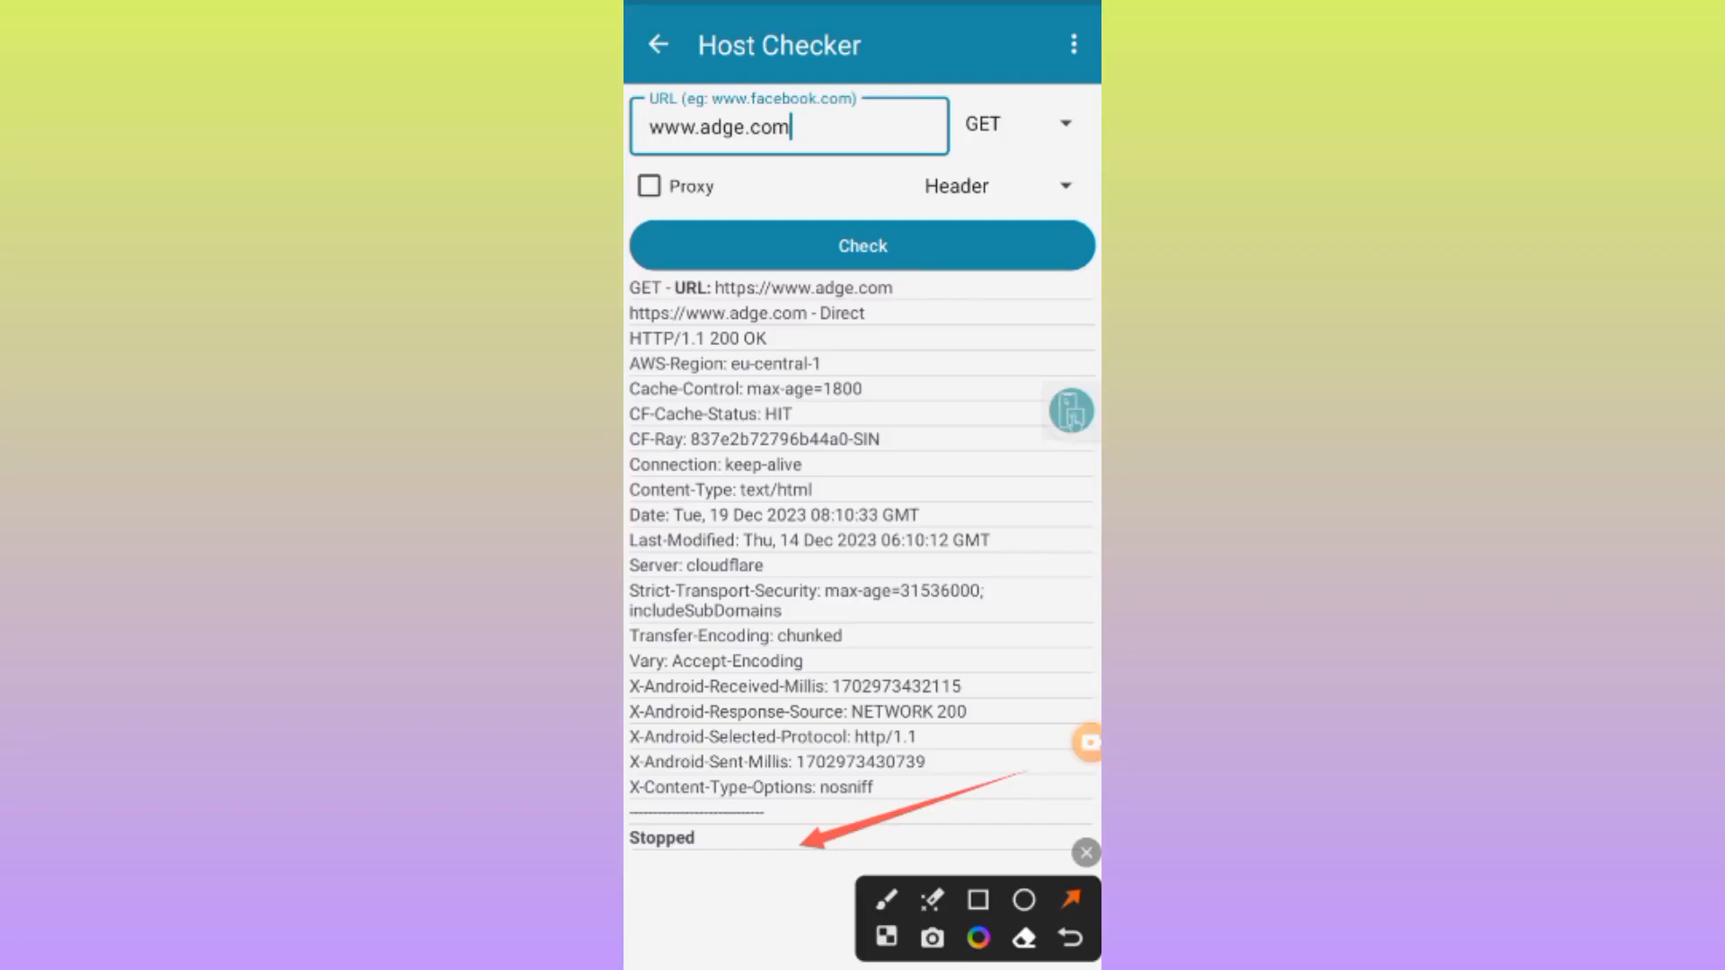
left_click(977, 898)
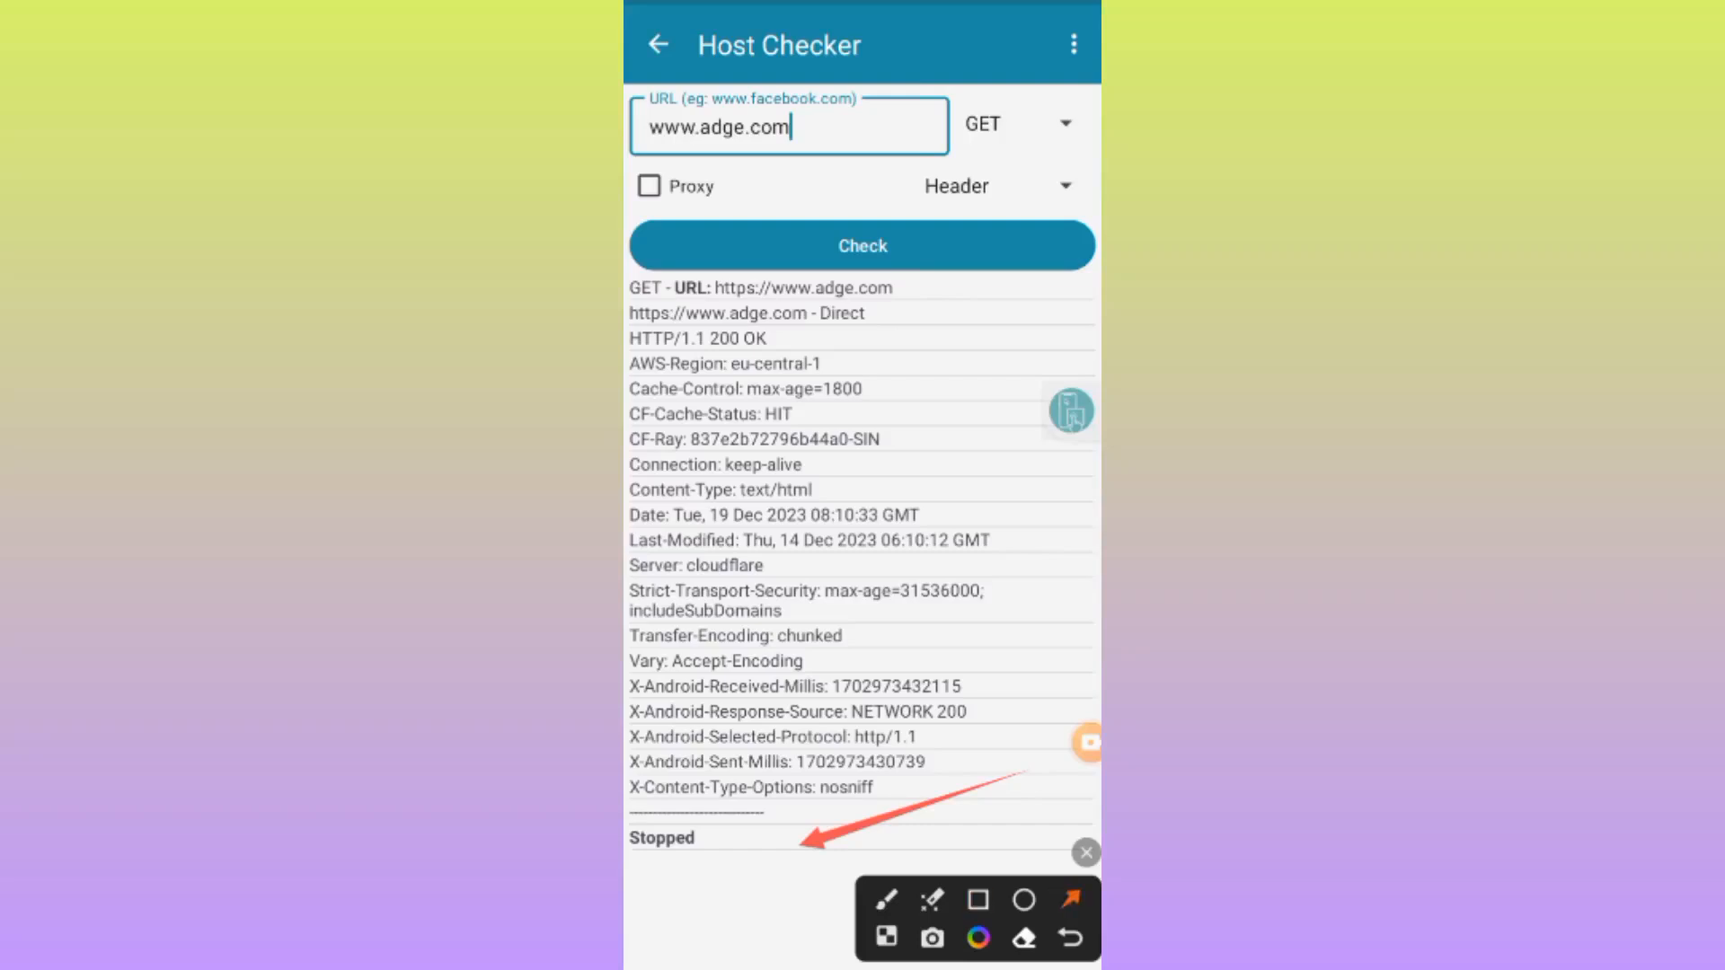
left_click_drag(1020, 334, 814, 338)
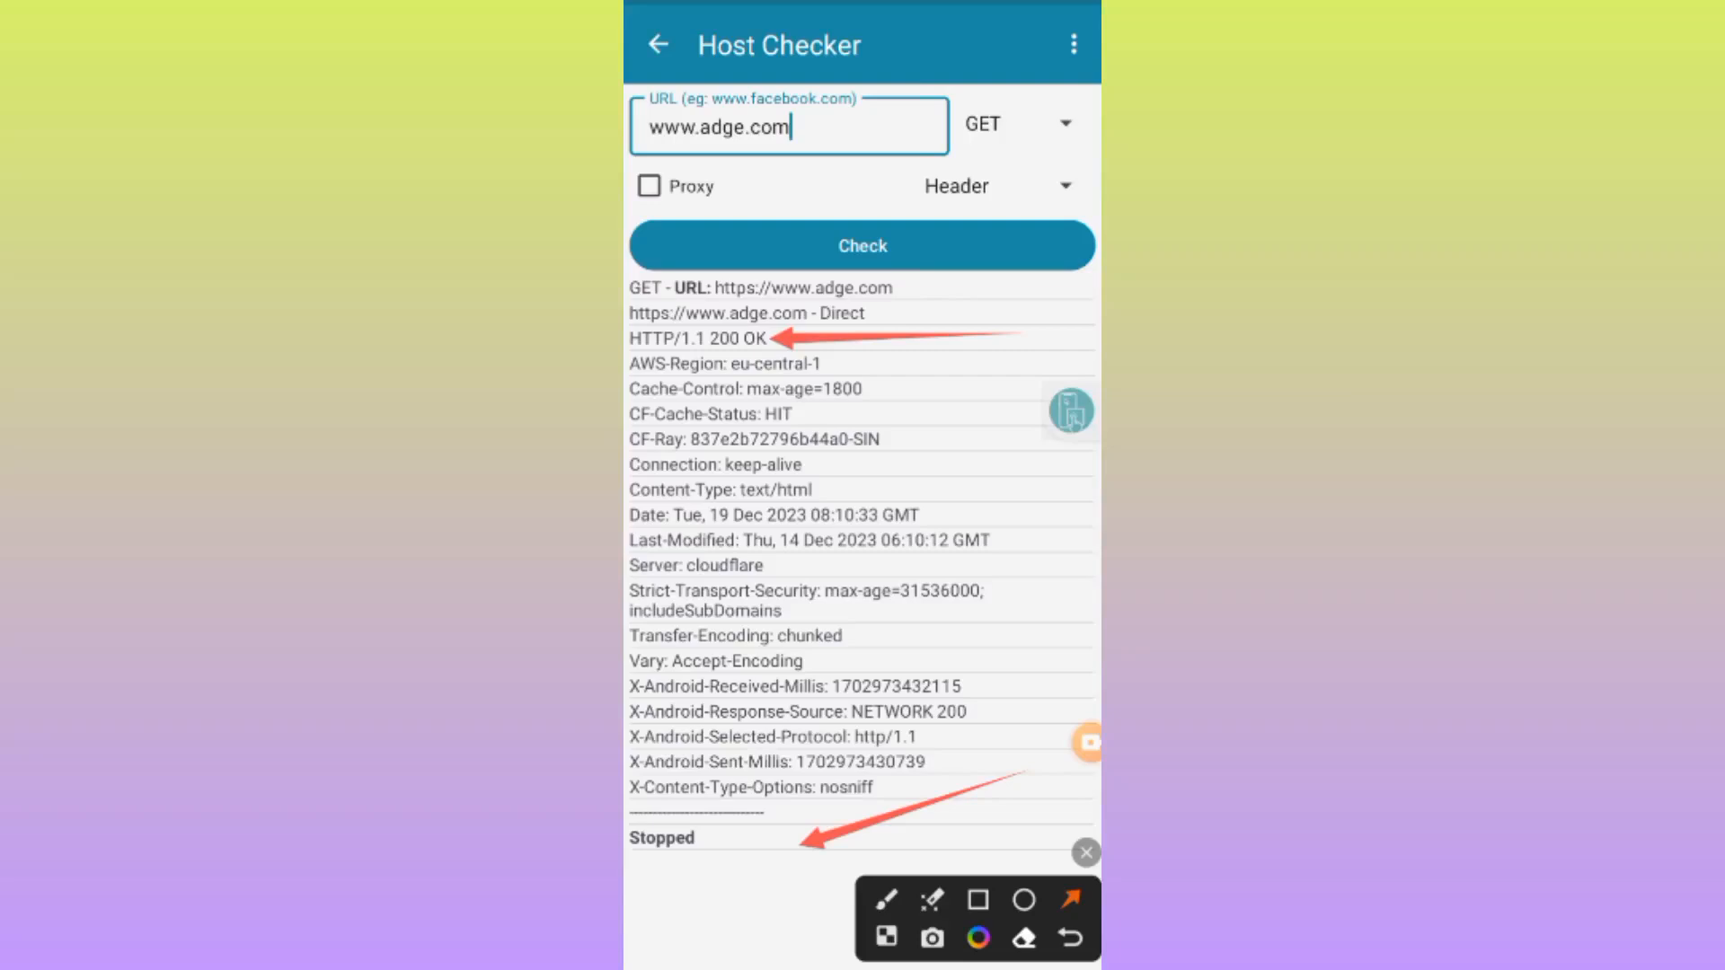
left_click(789, 126)
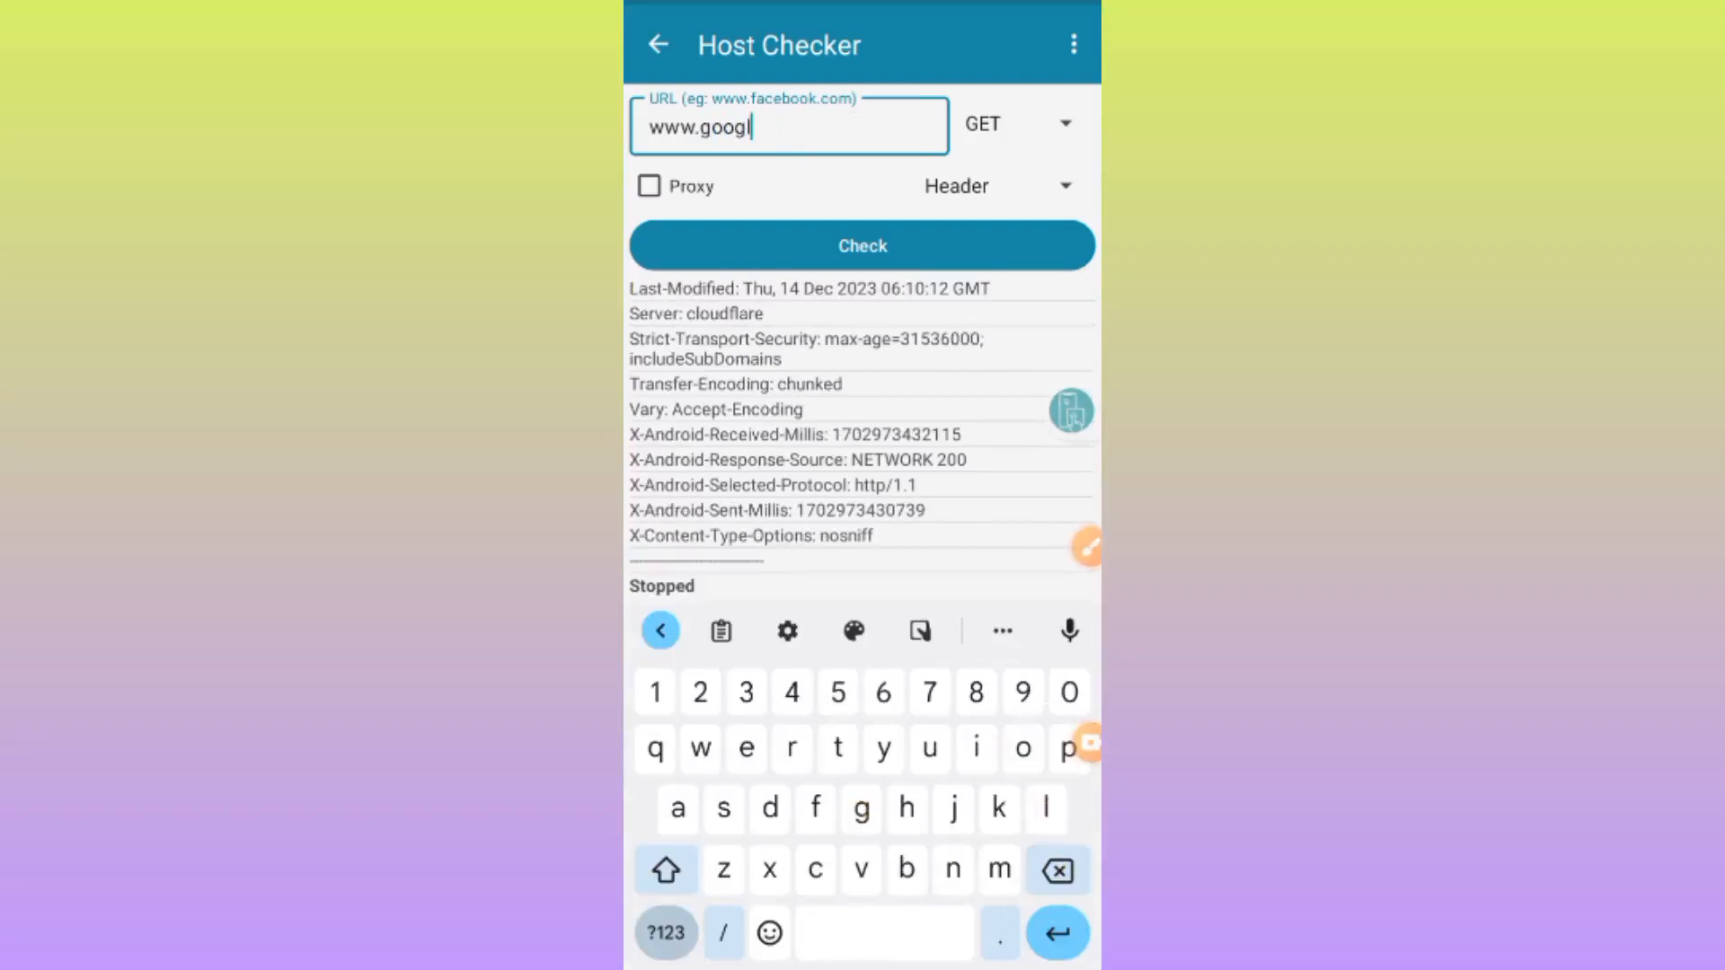
type("e.c")
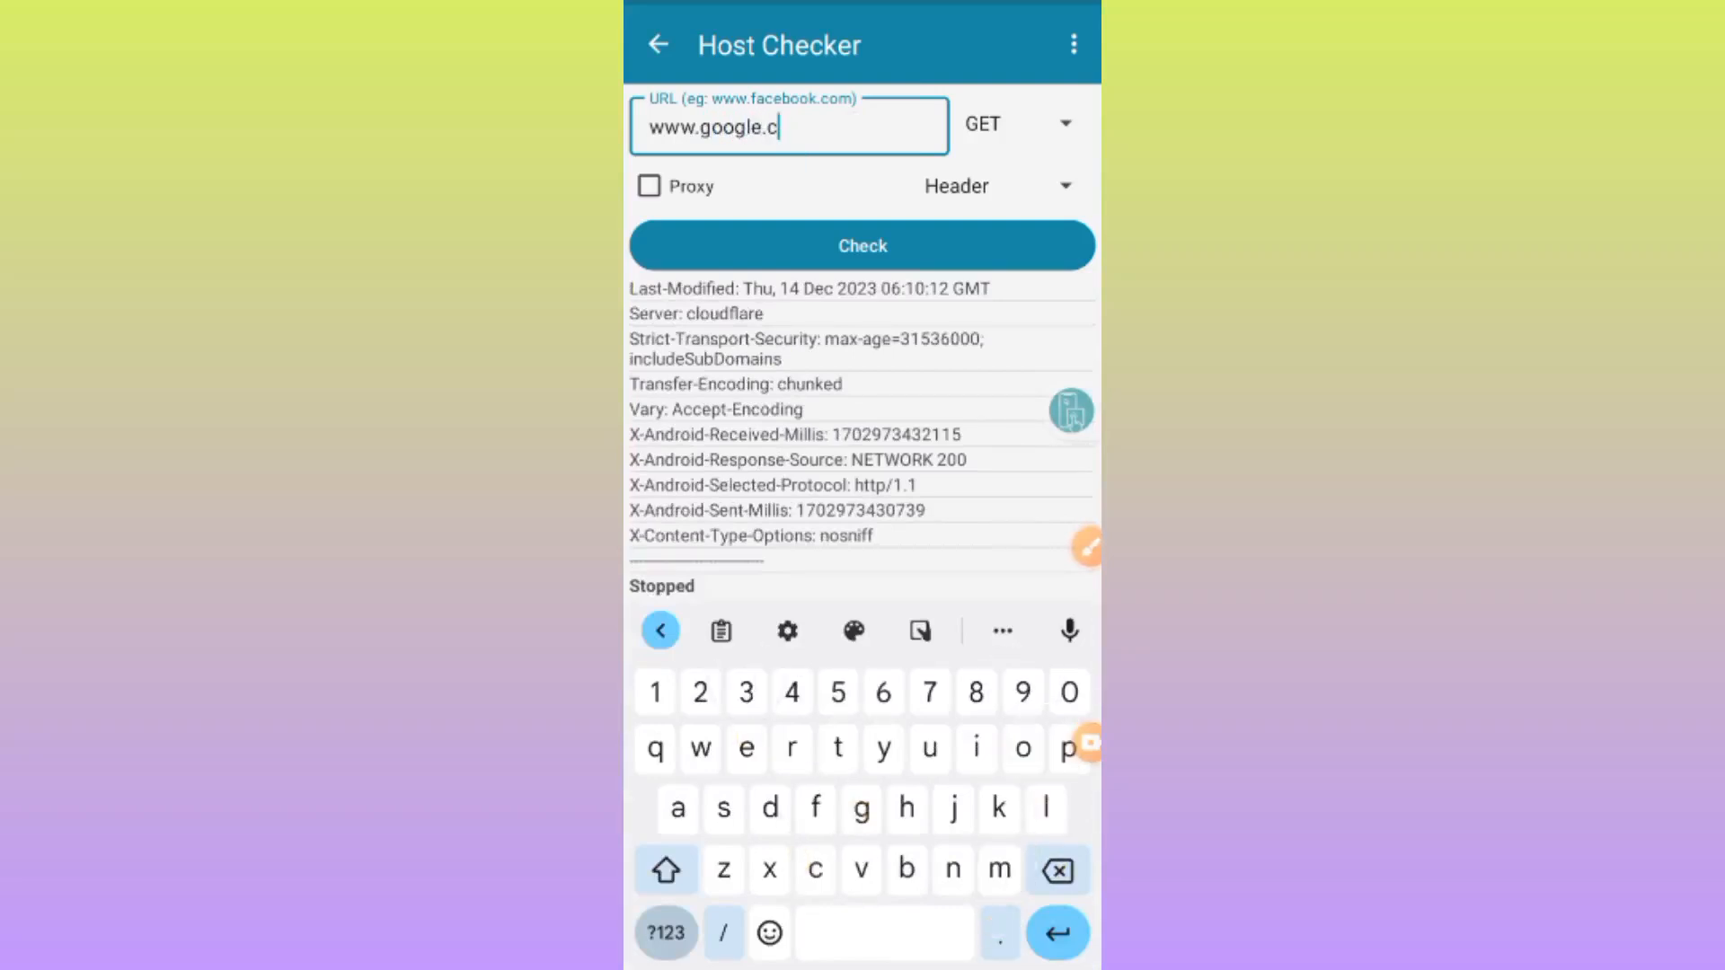
left_click(861, 246)
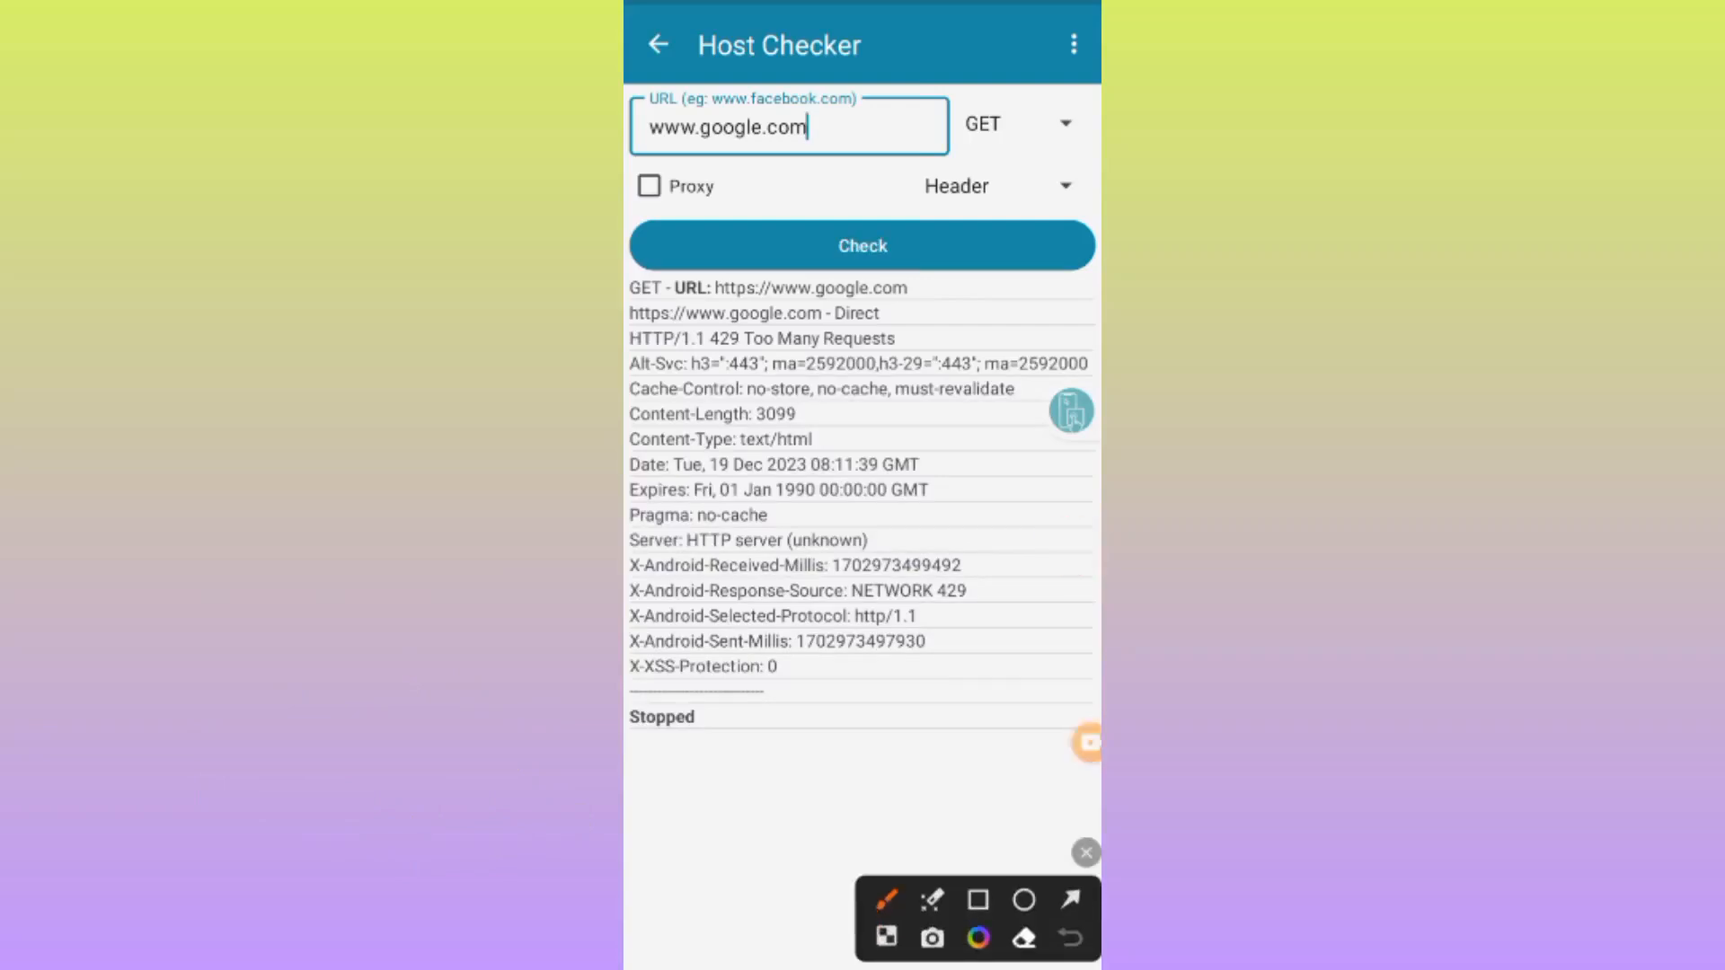
left_click_drag(748, 320, 705, 347)
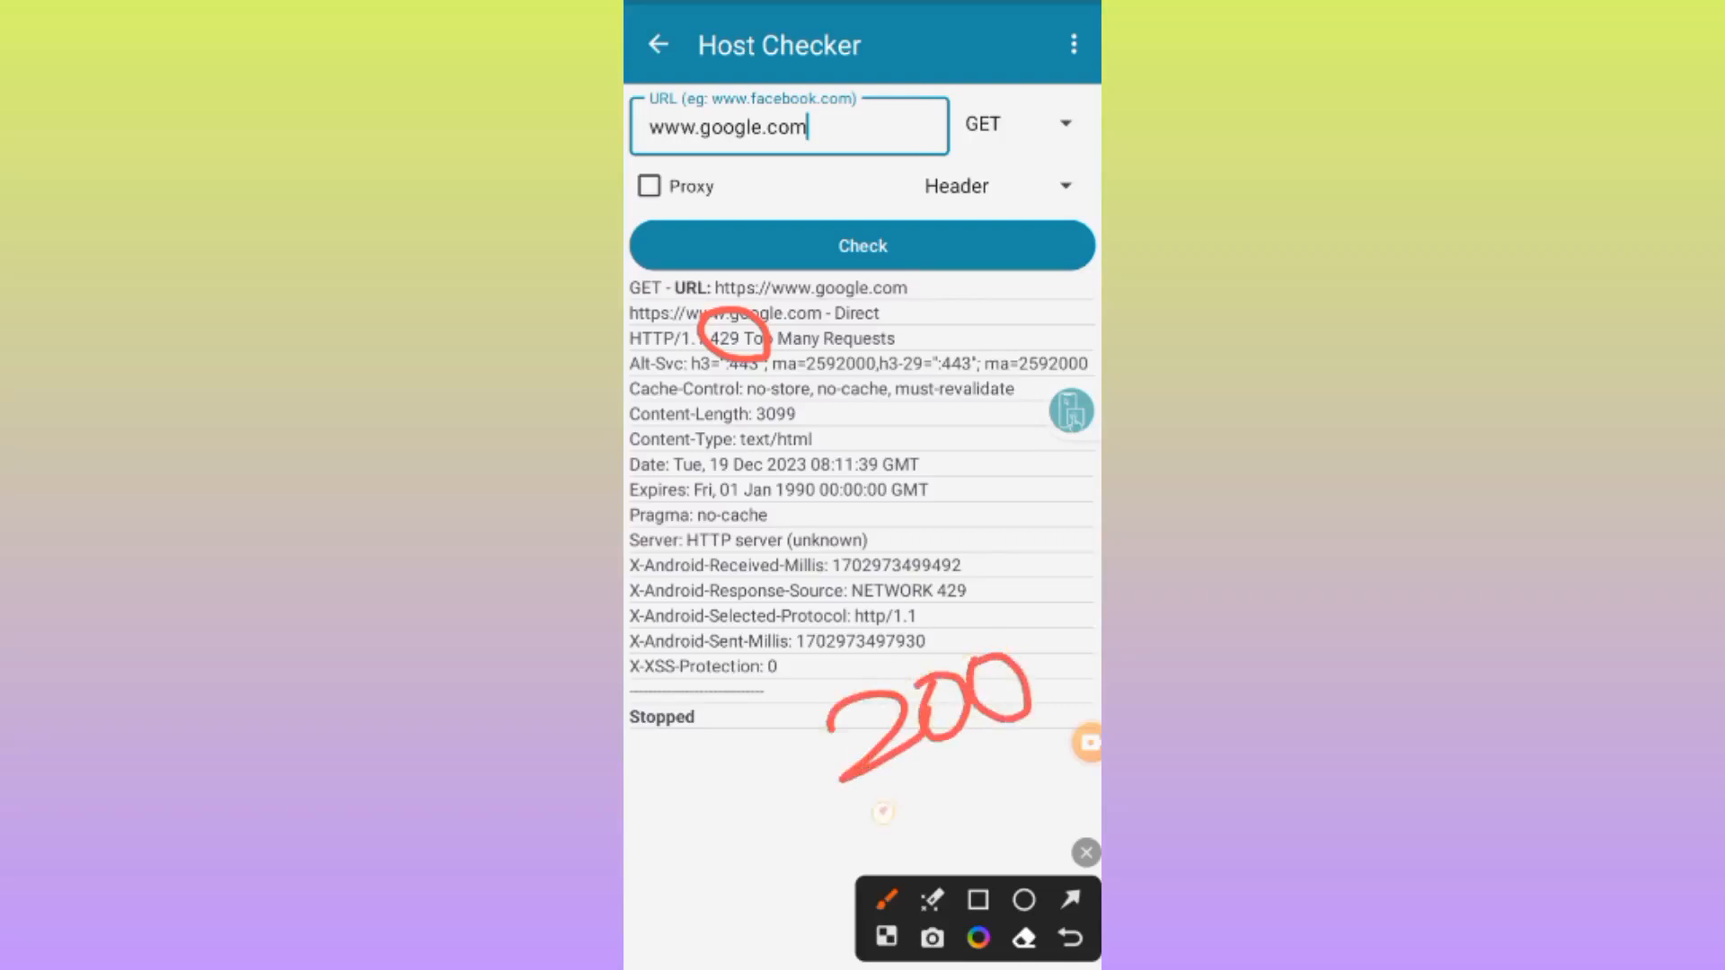
left_click_drag(880, 771, 1022, 803)
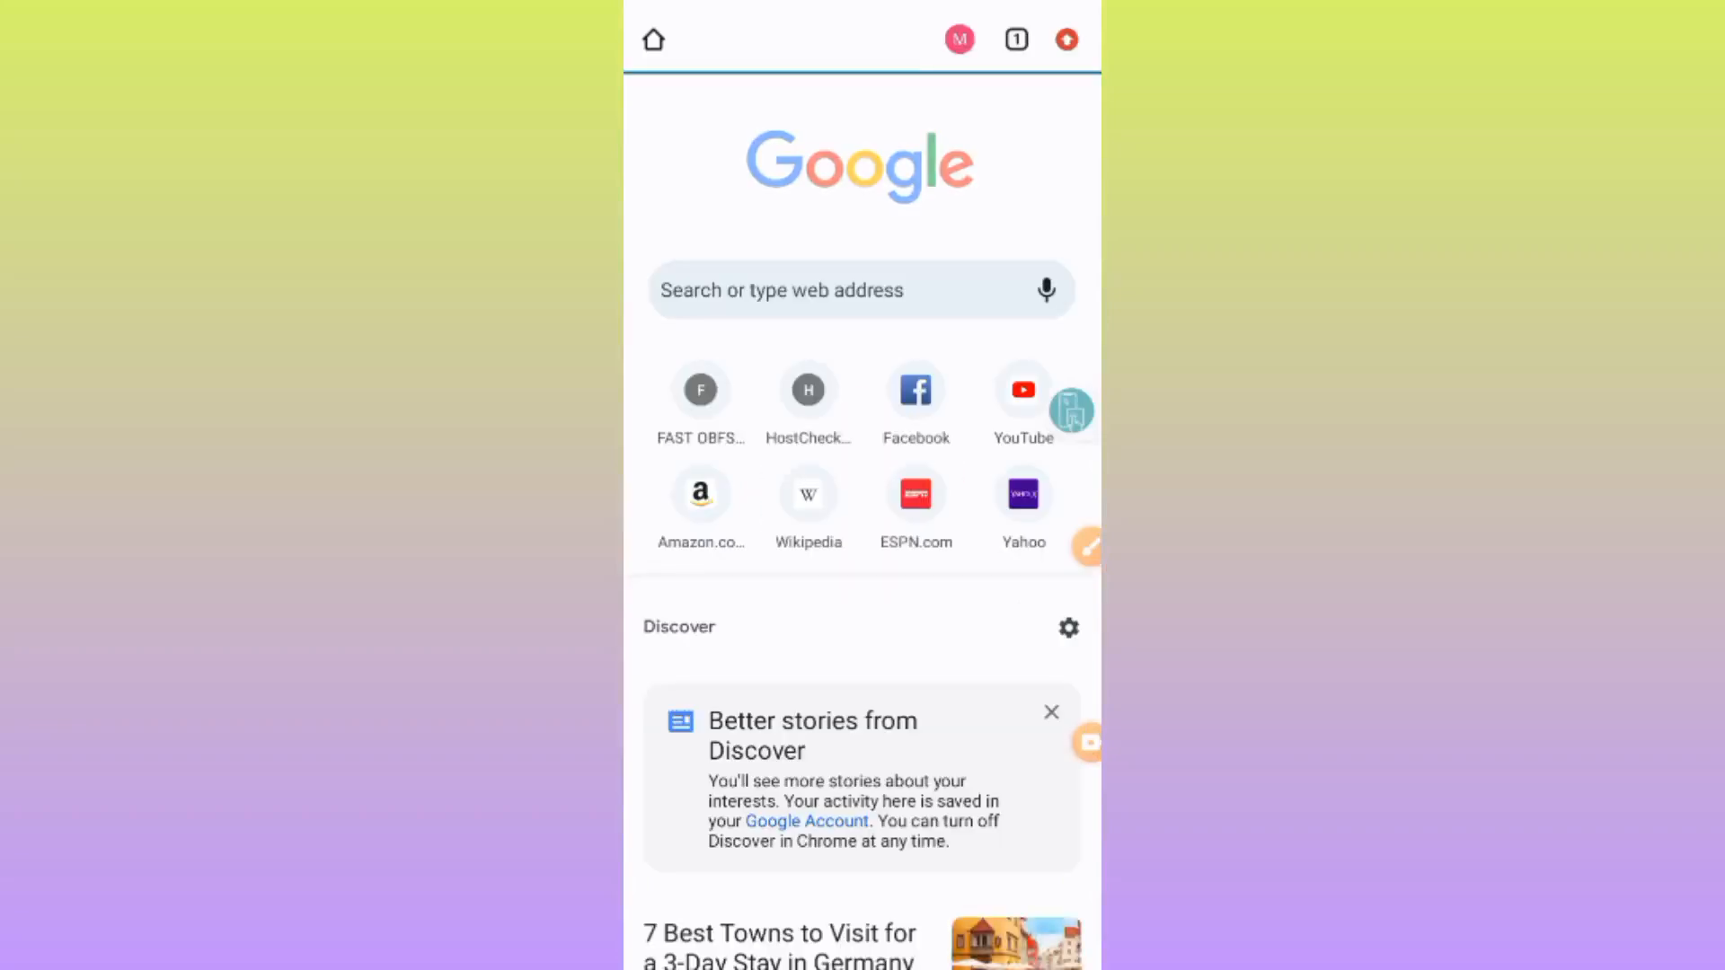
- Navigate Chrome to hostchecker.net via the address bar suggestion
left_click(861, 289)
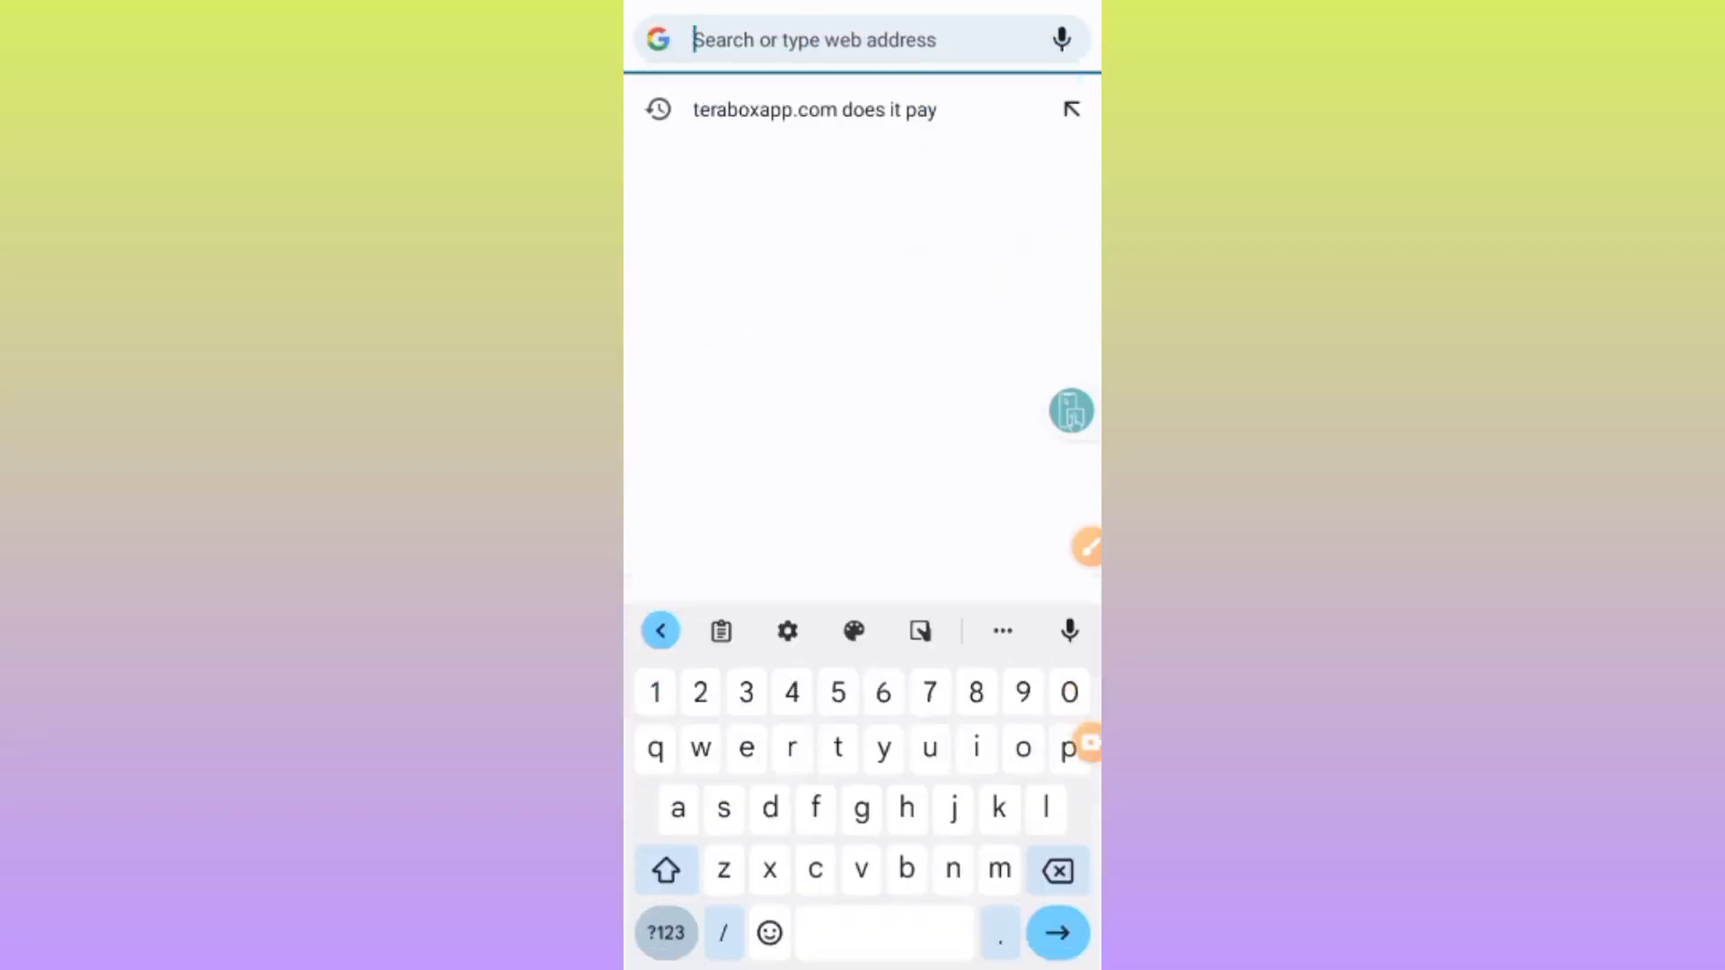
type("hostchecker.net")
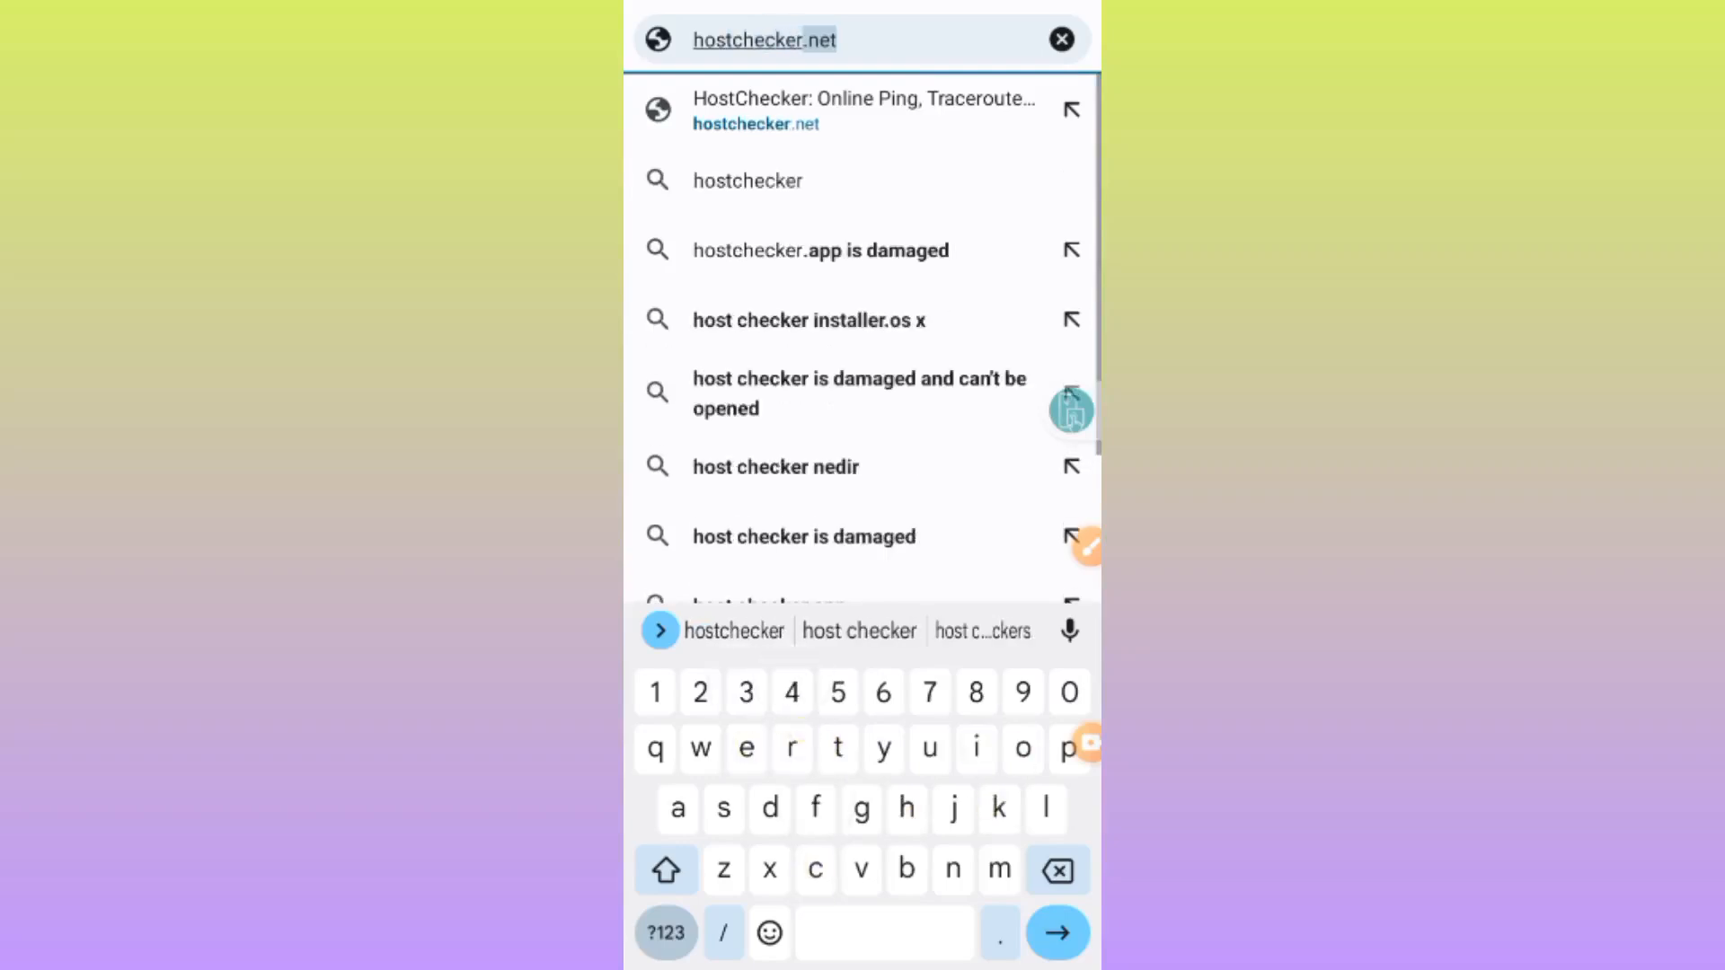
type("t")
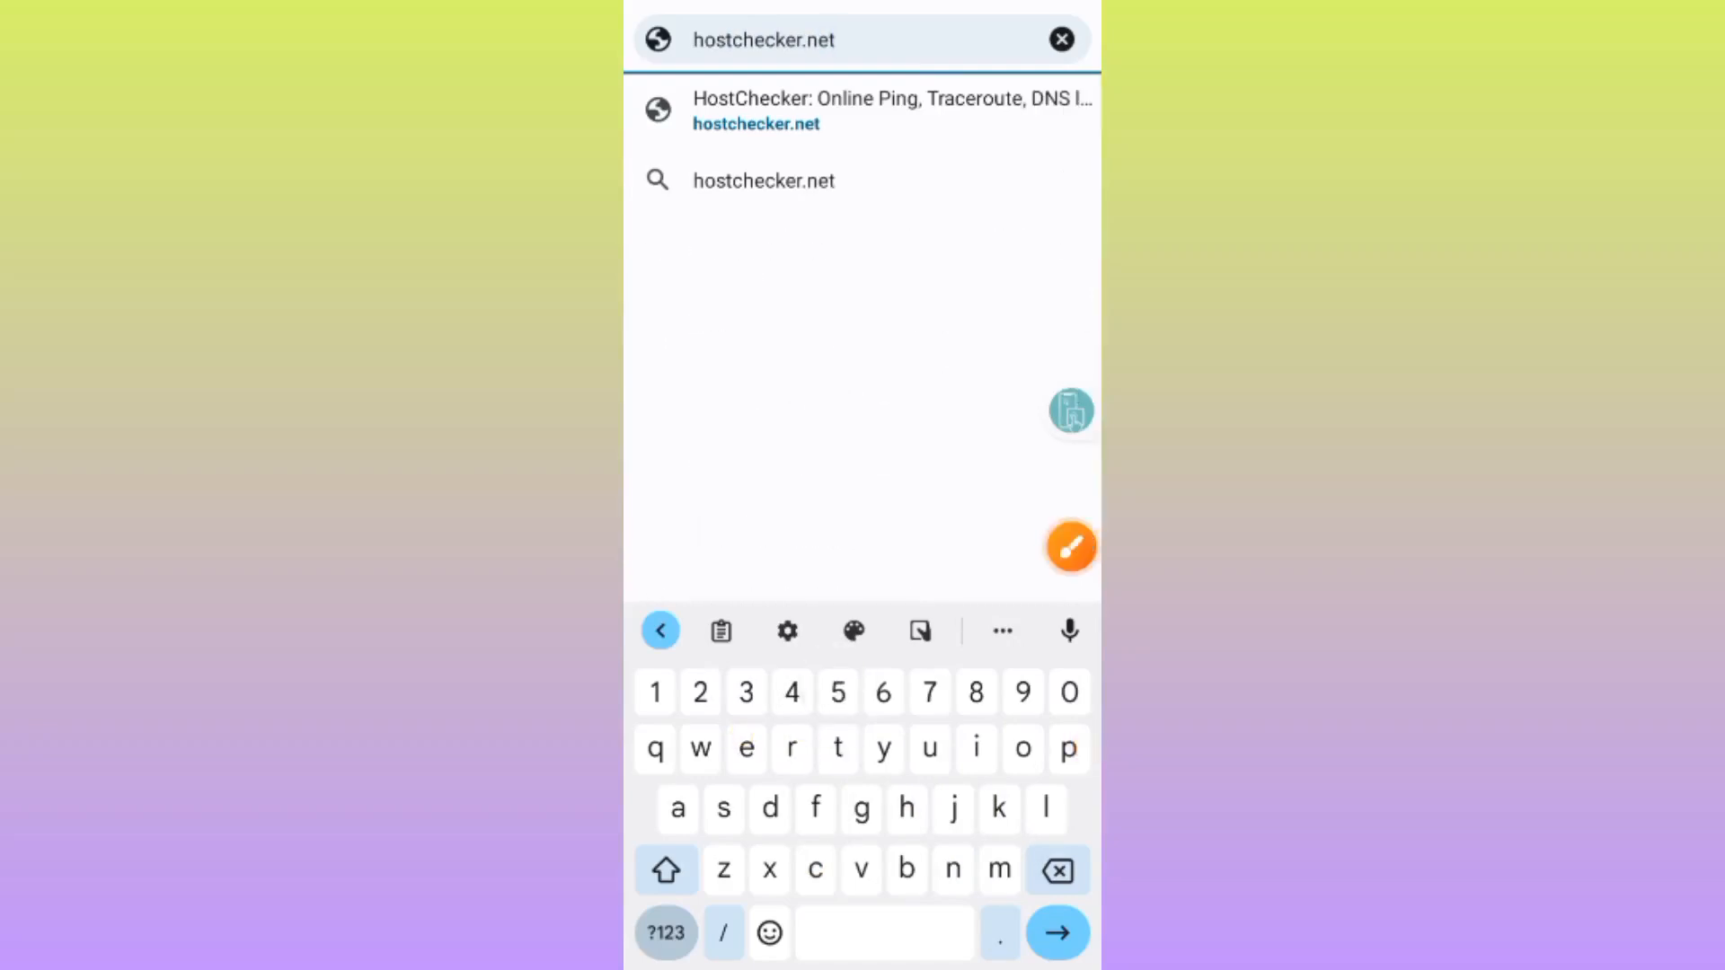
left_click(1067, 546)
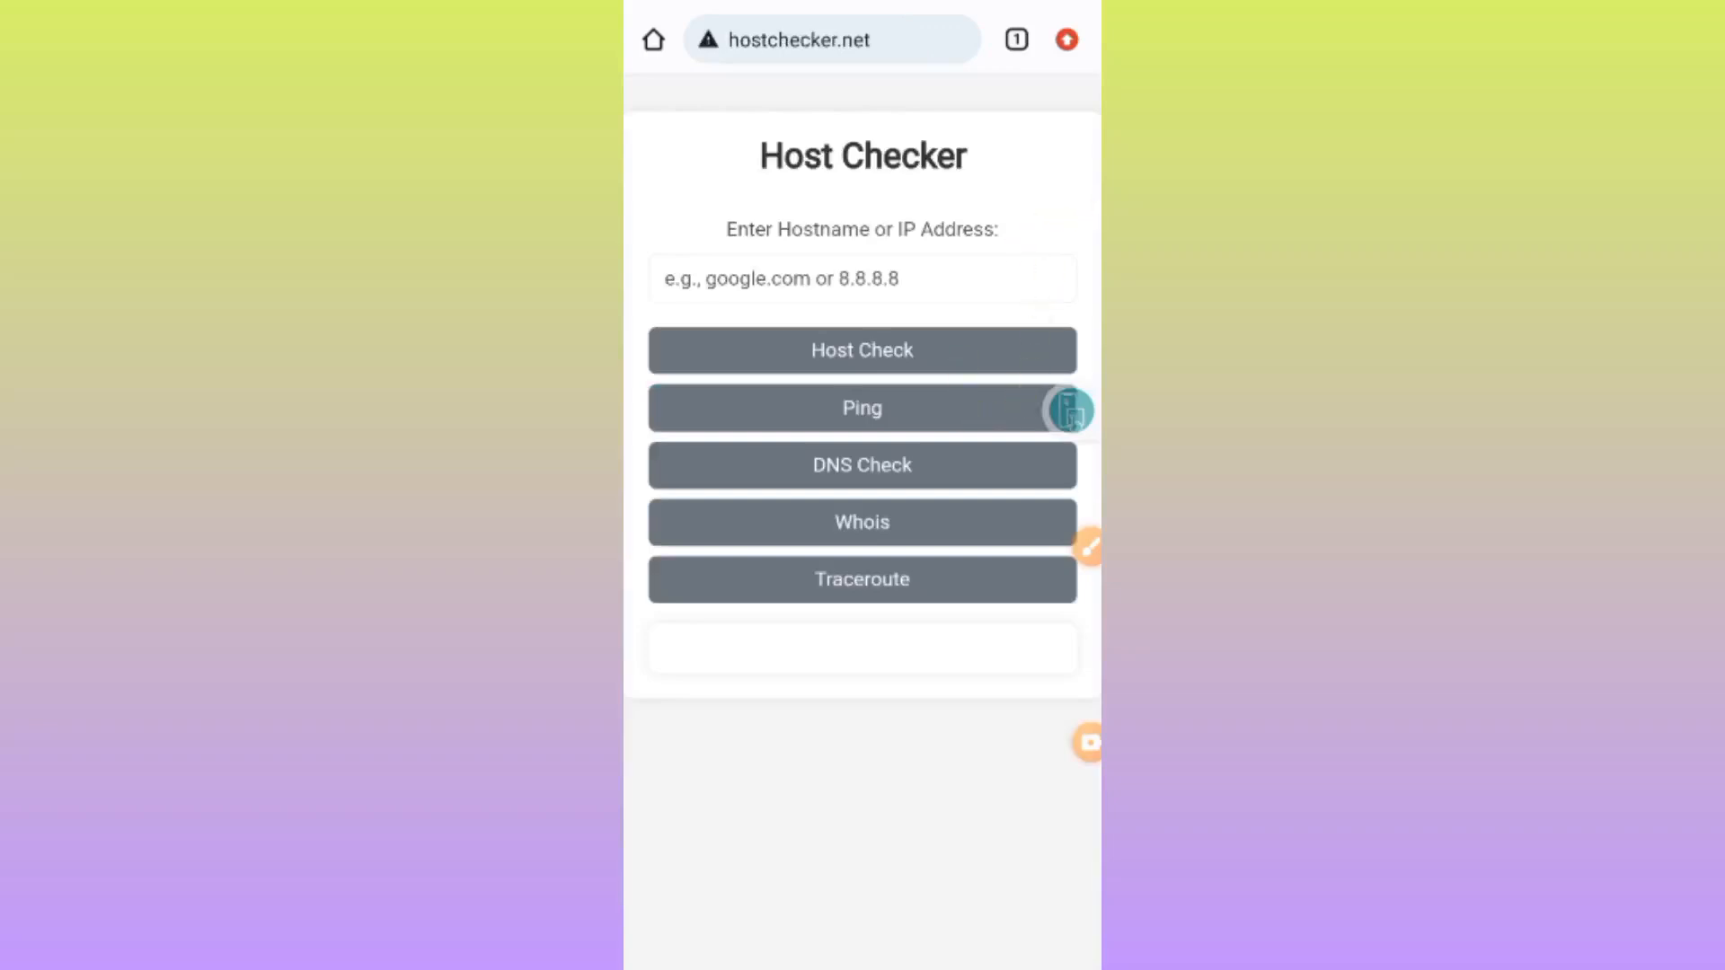
- Start the hostname entry and clear the mistyped characters
left_click(860, 279)
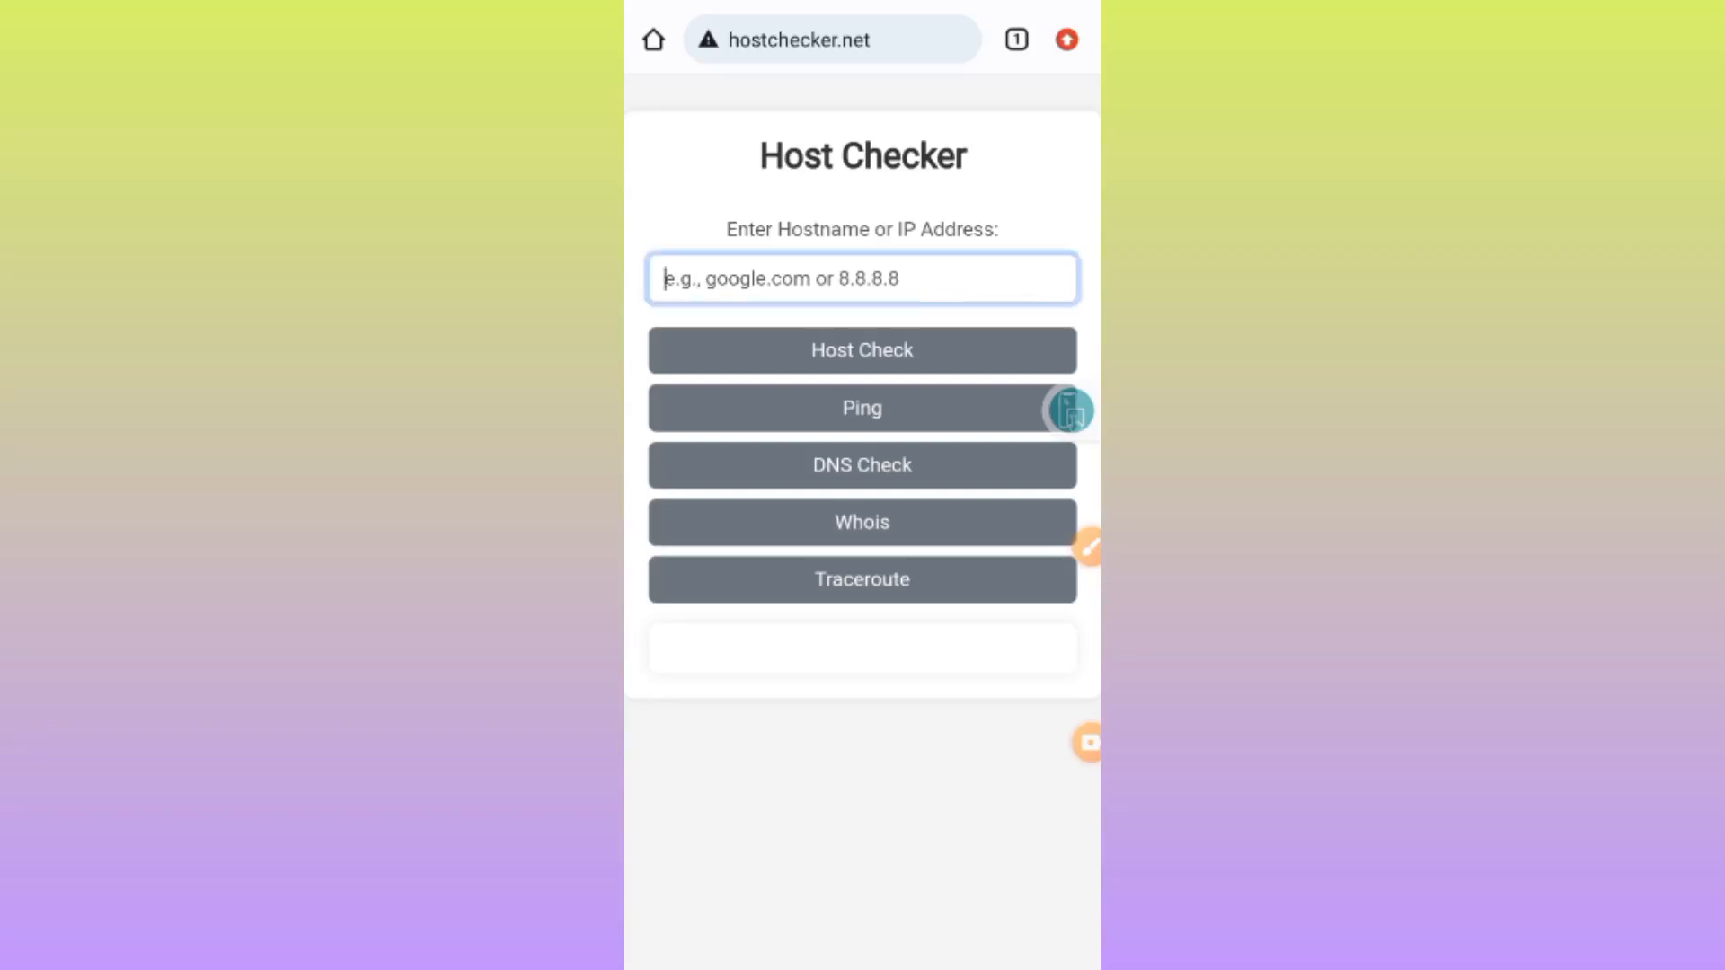
left_click(861, 279)
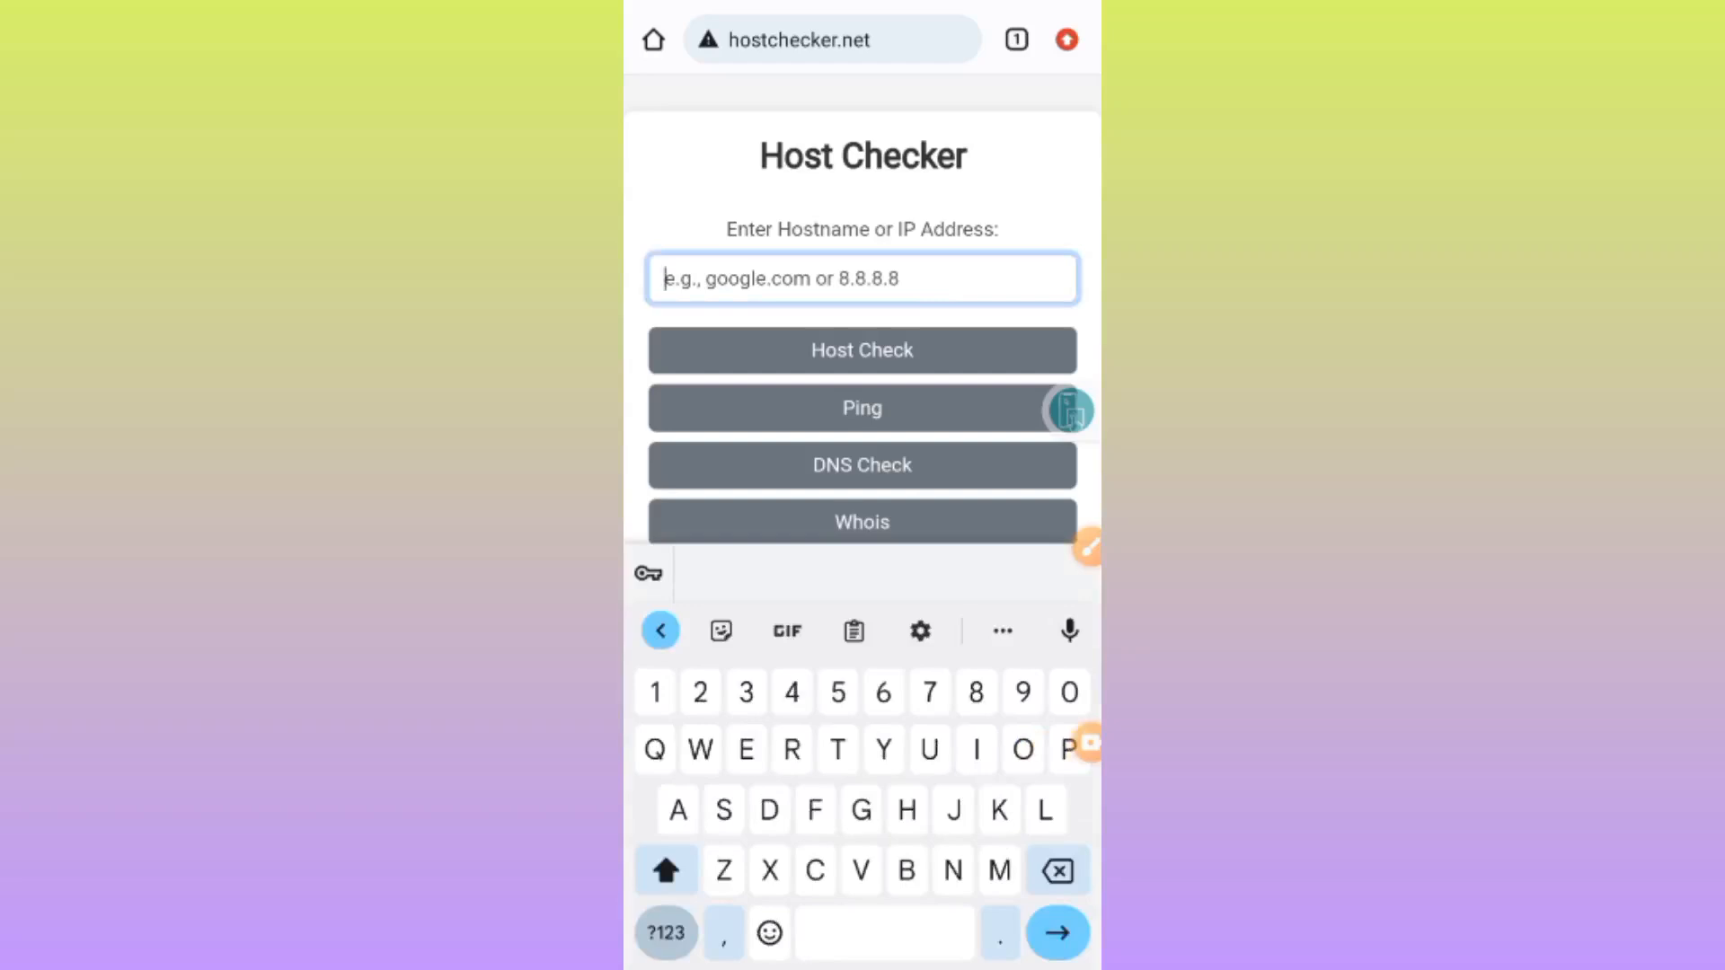
left_click(664, 869)
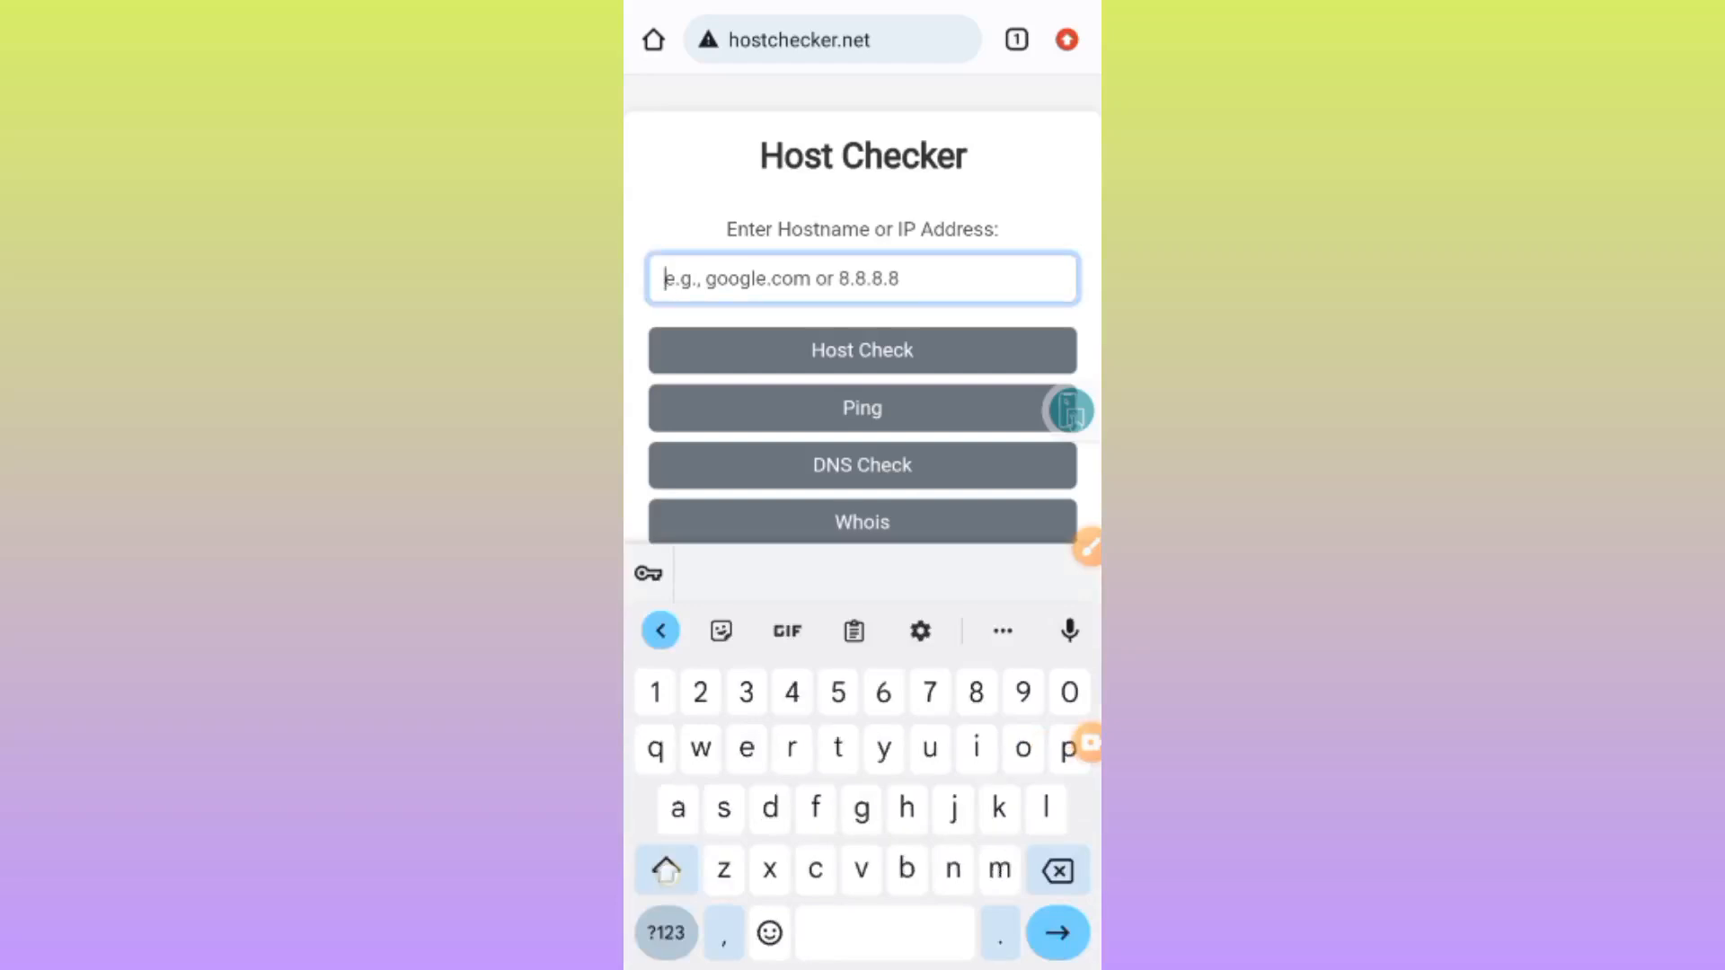
type("ww")
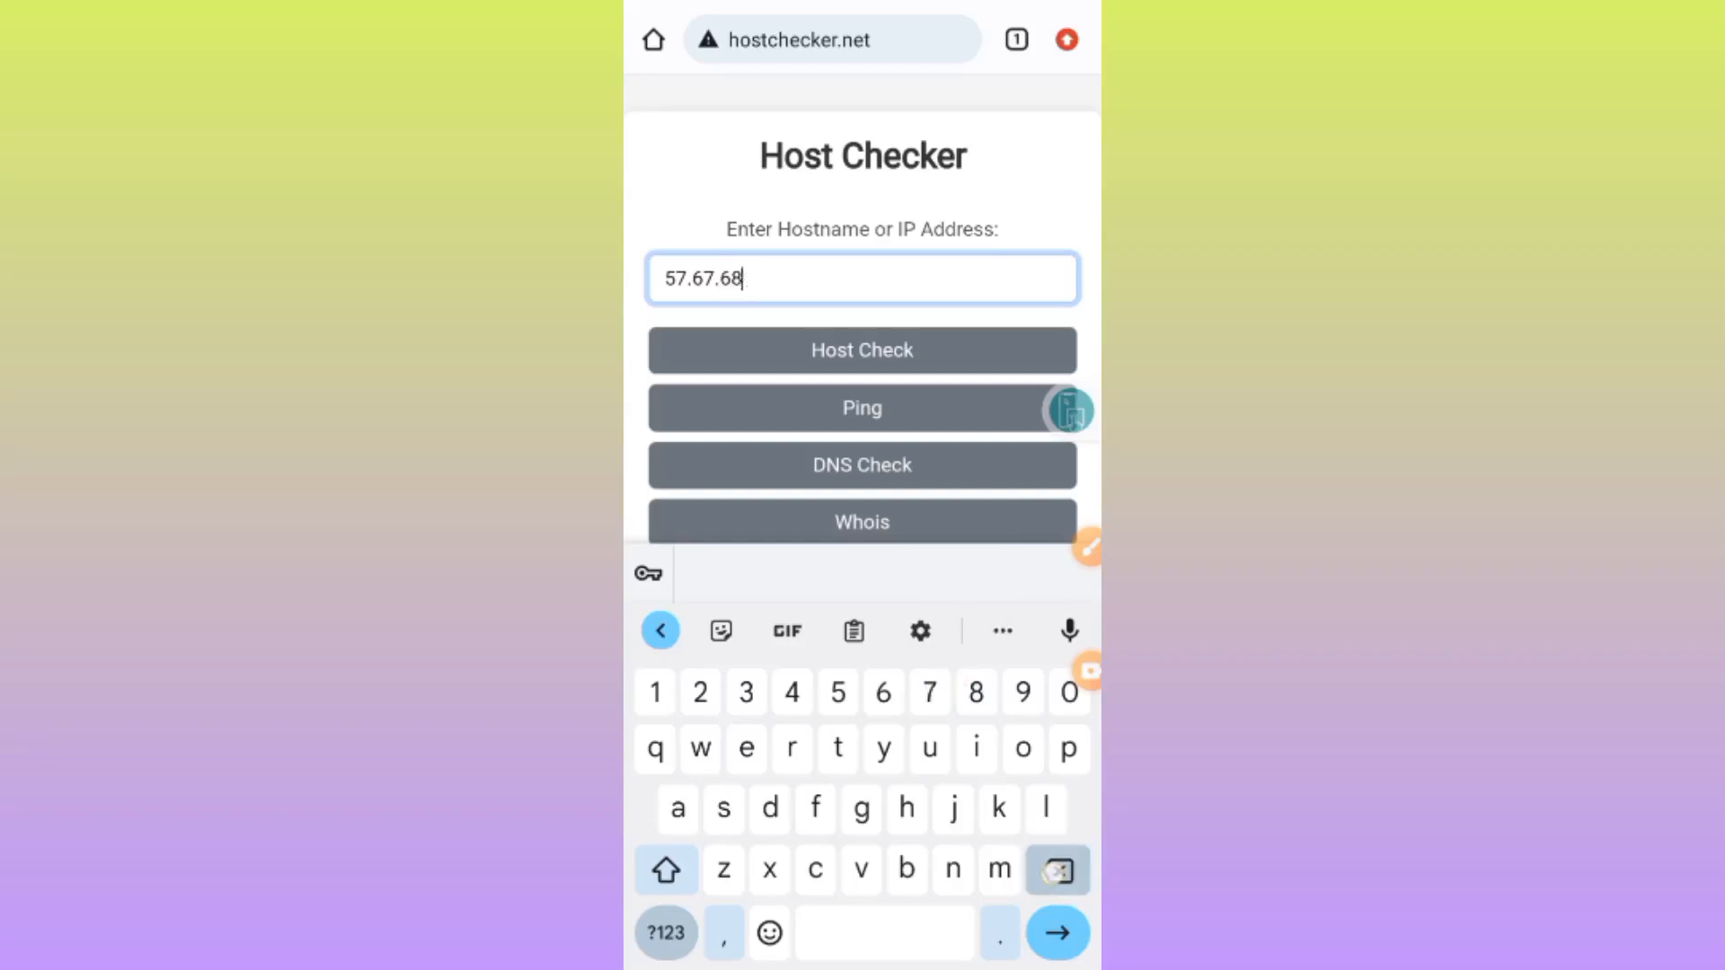
left_click(1055, 870)
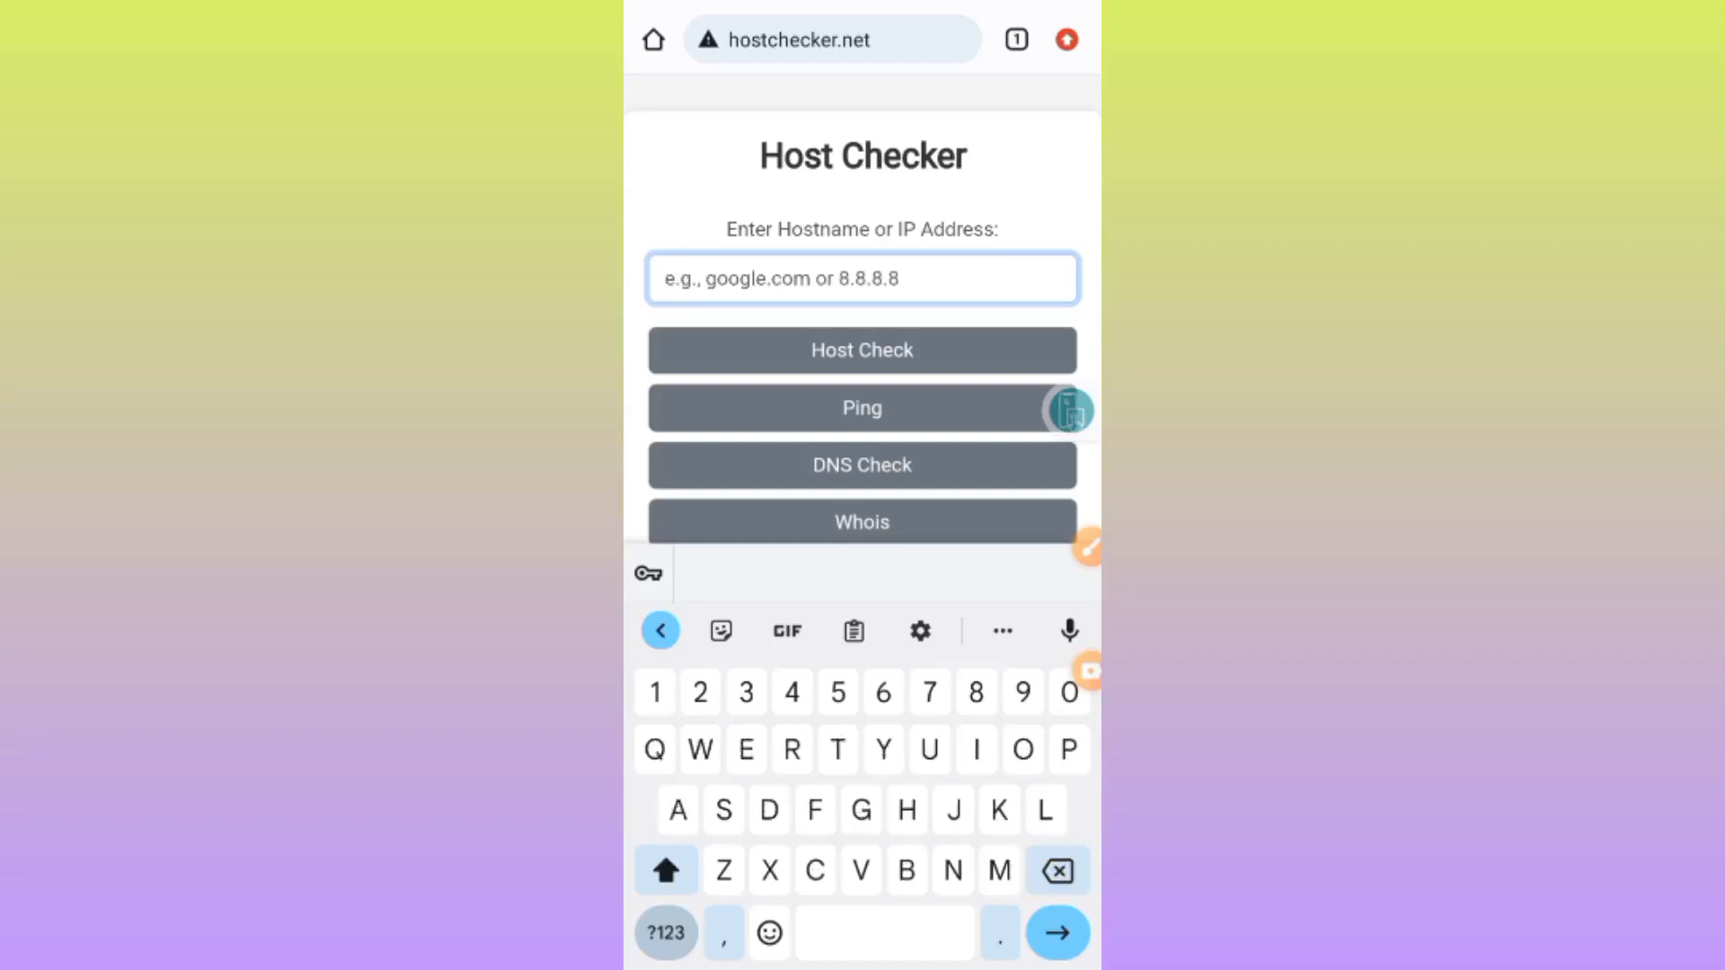
type("Www")
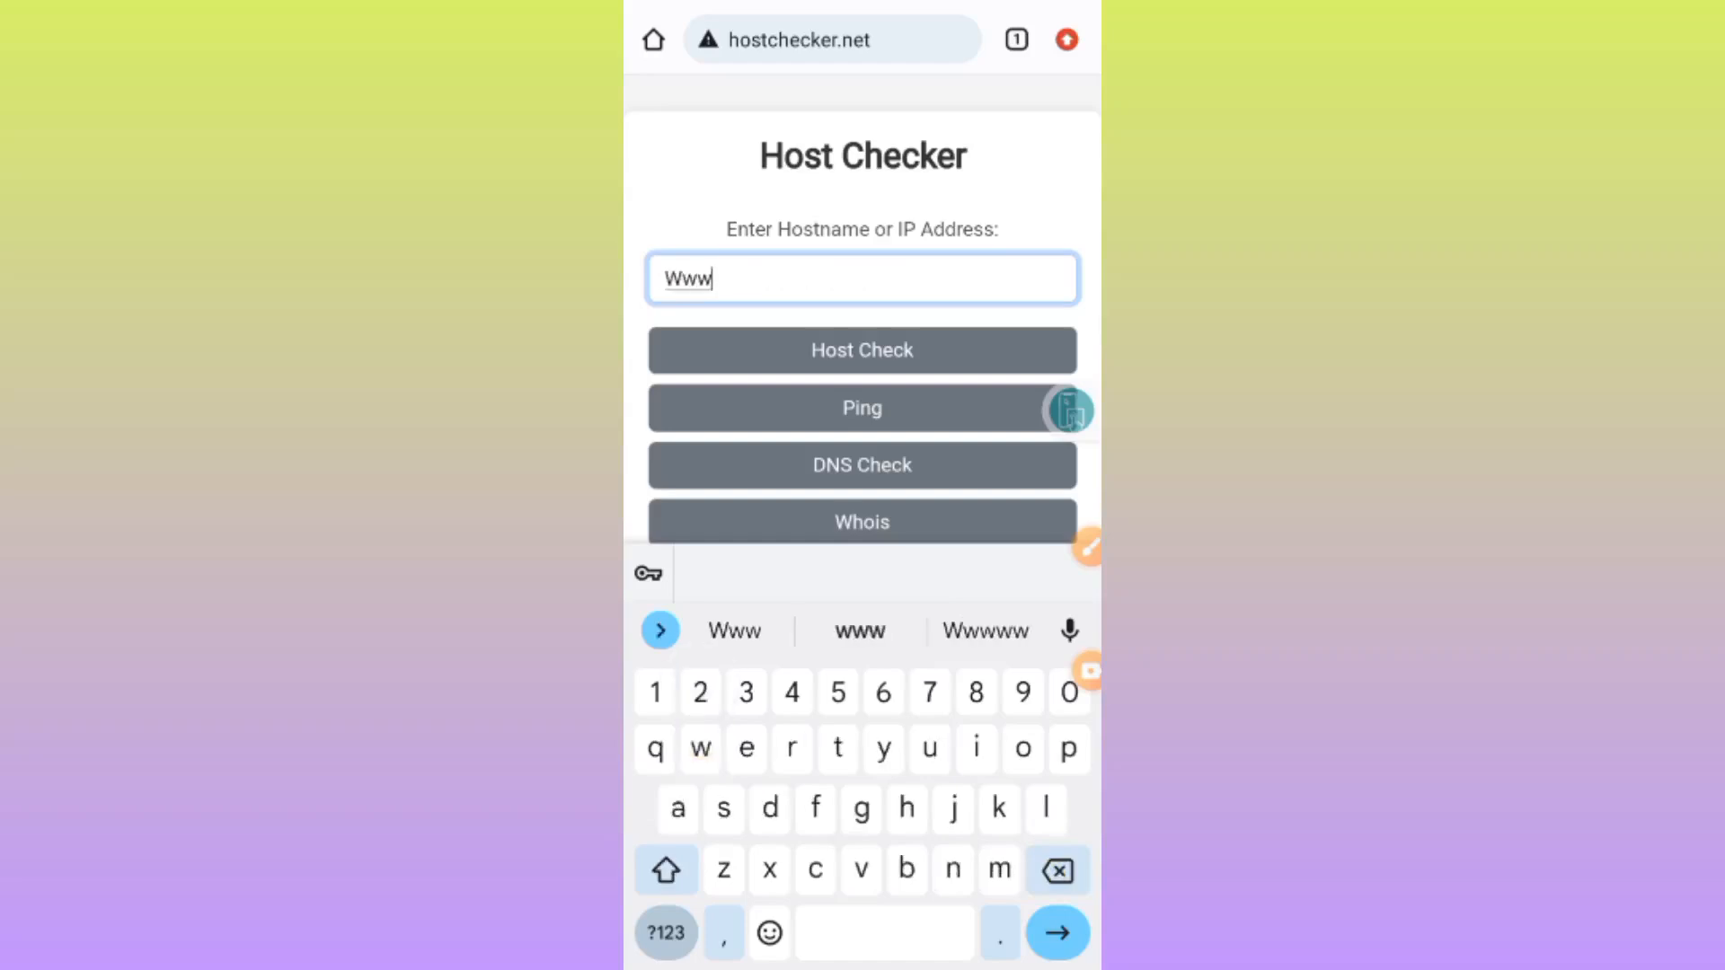
left_click(859, 631)
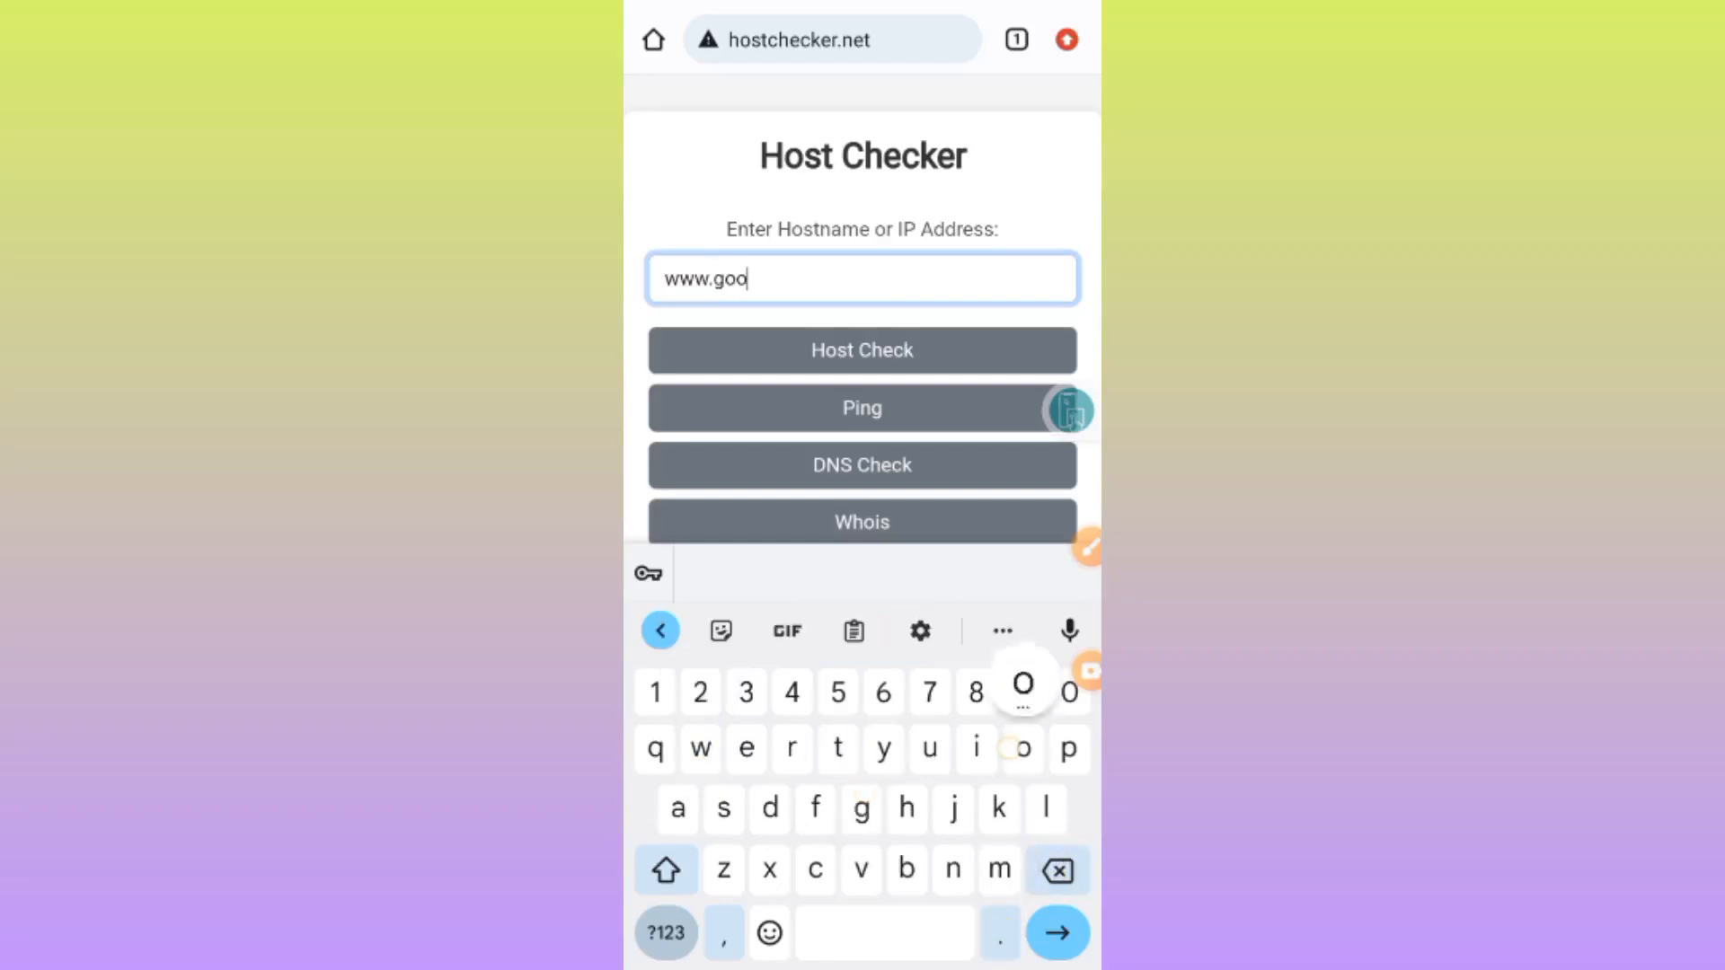
type("le.c")
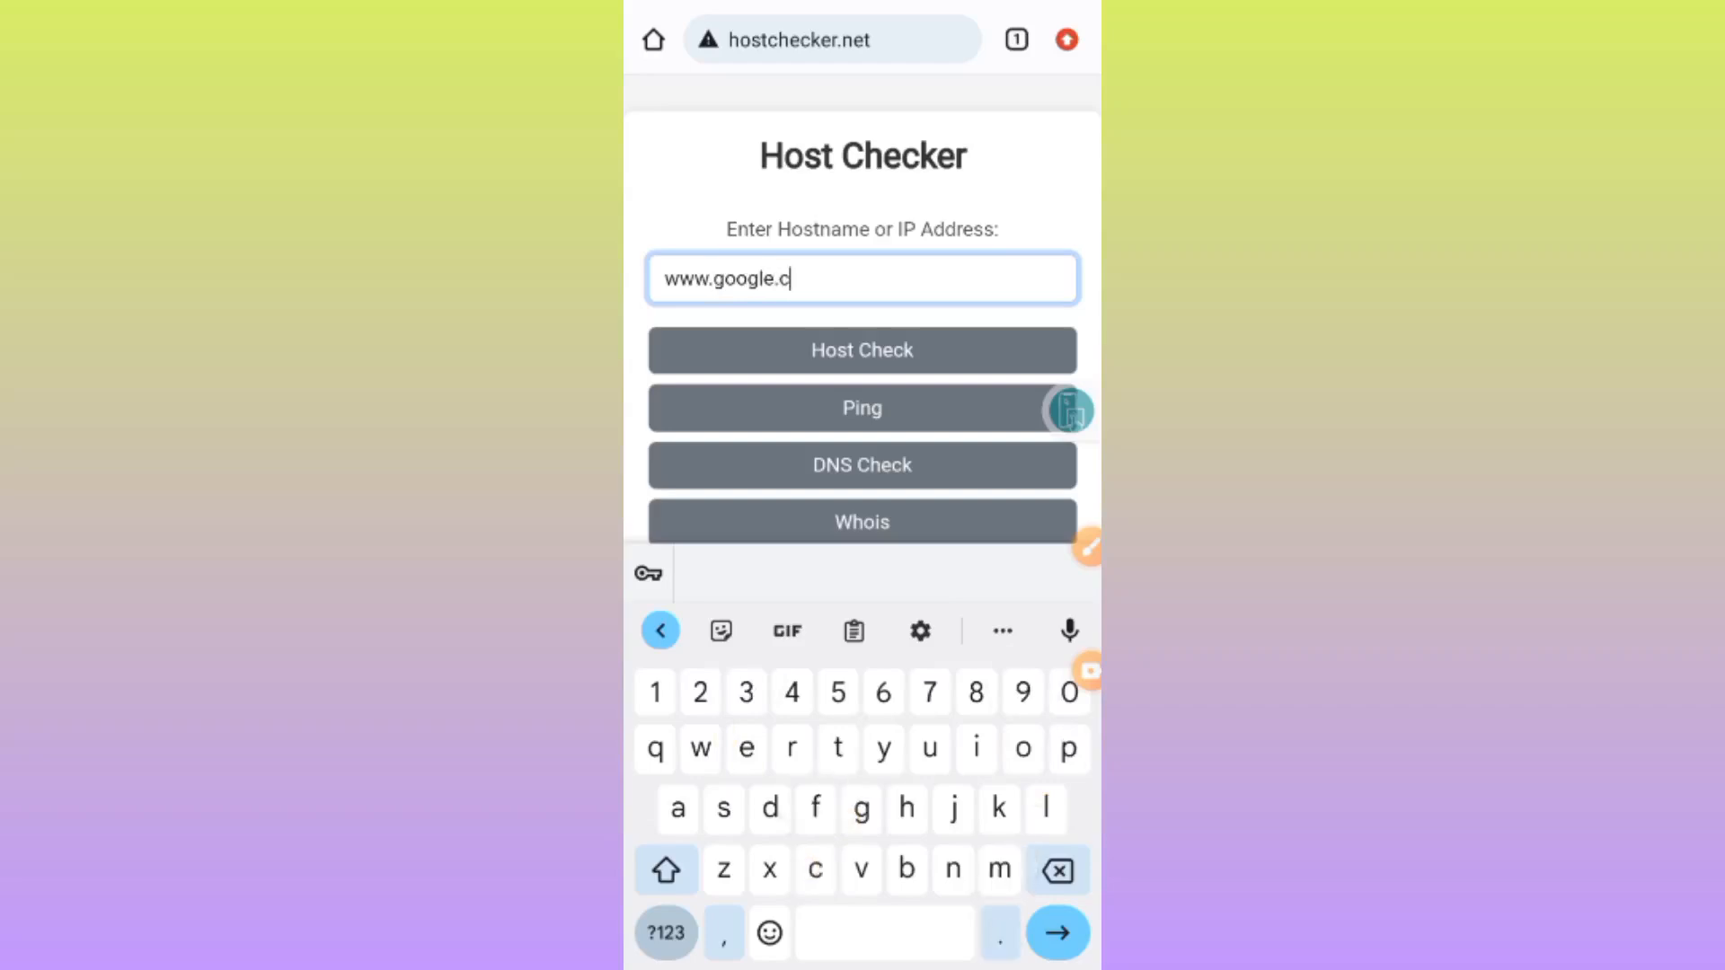
type("om")
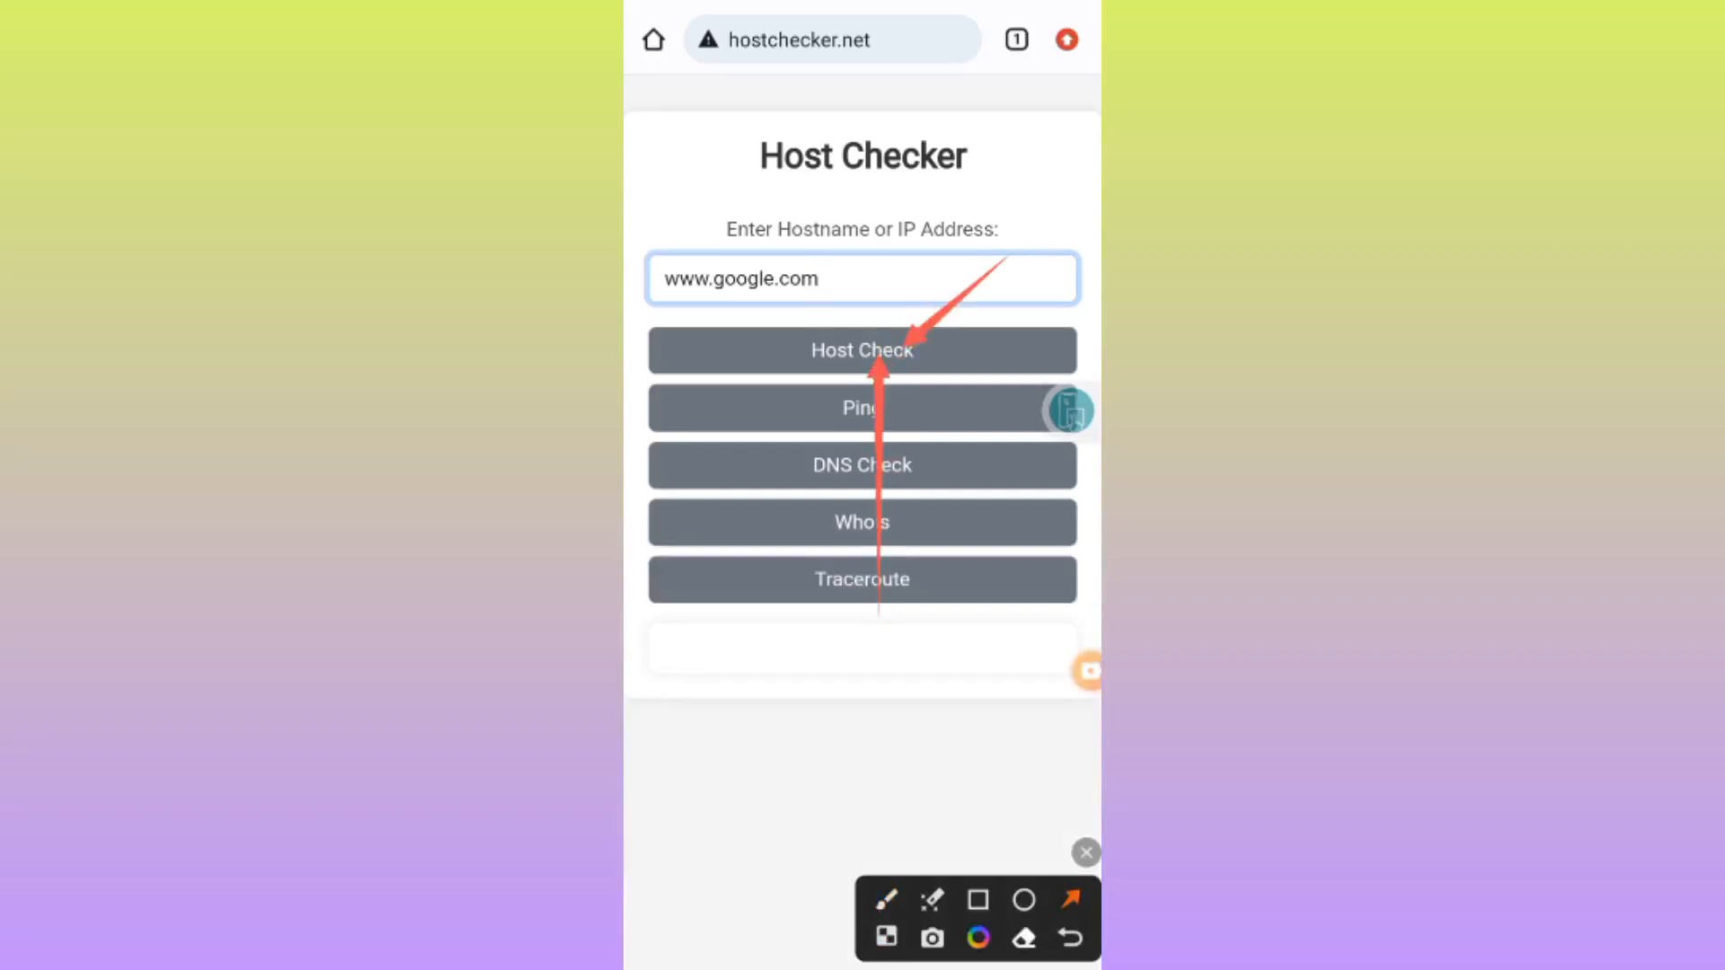
left_click(977, 900)
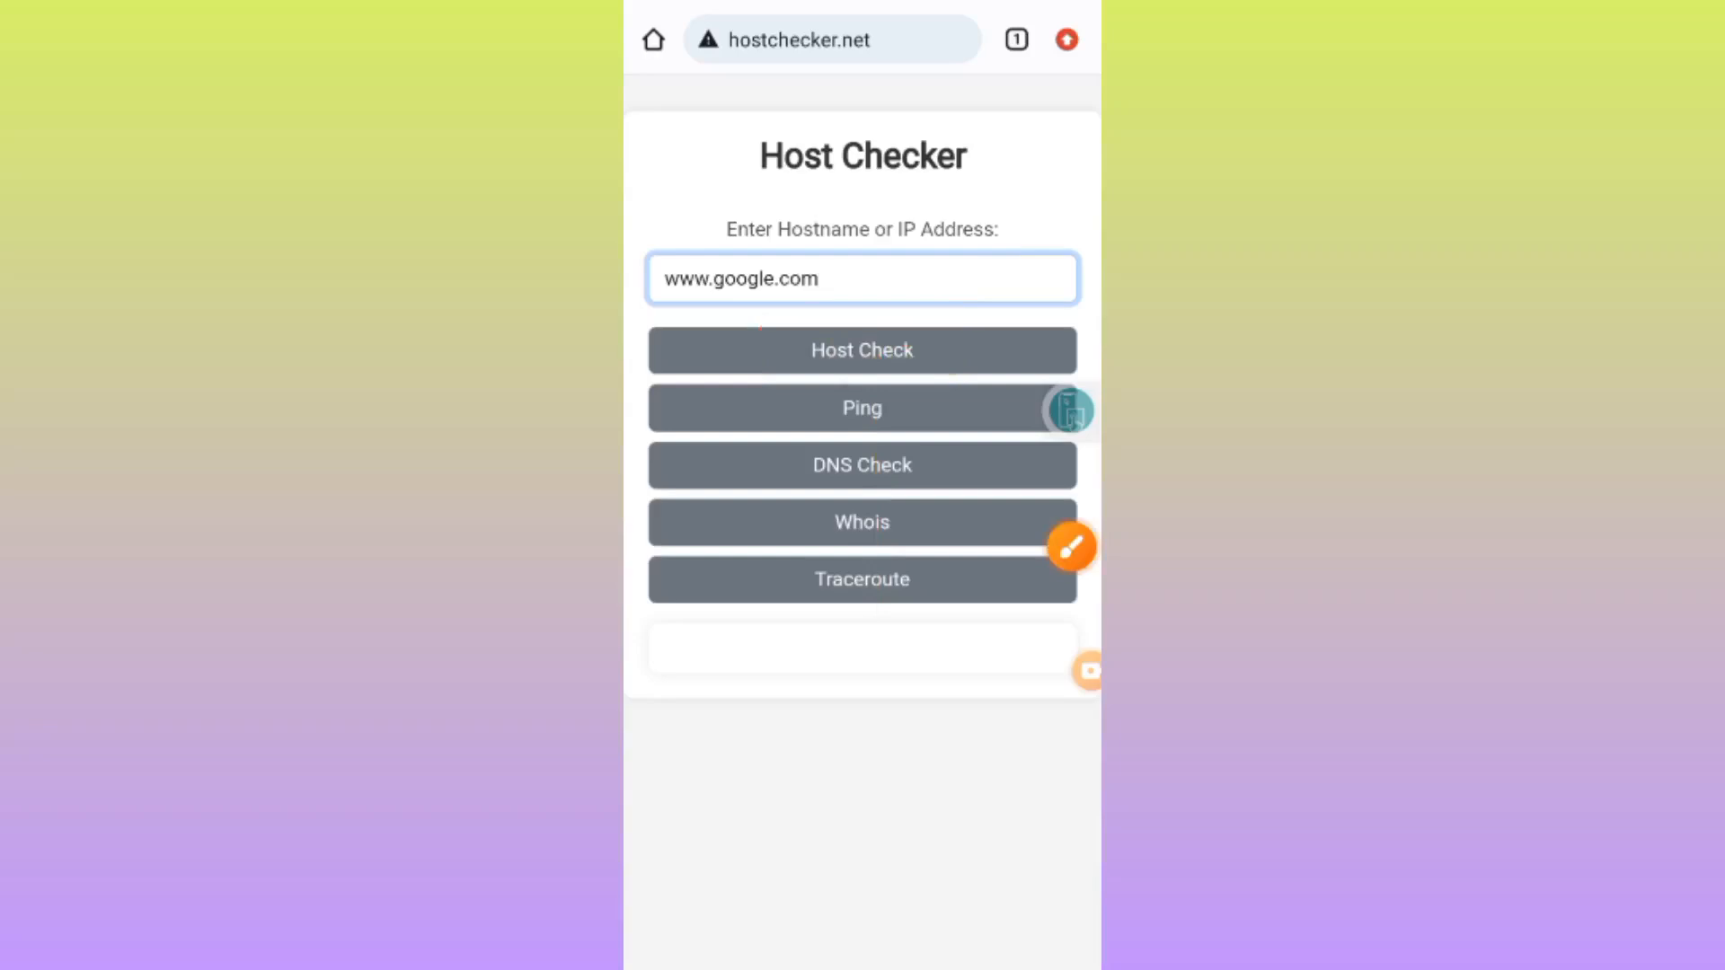
left_click(860, 351)
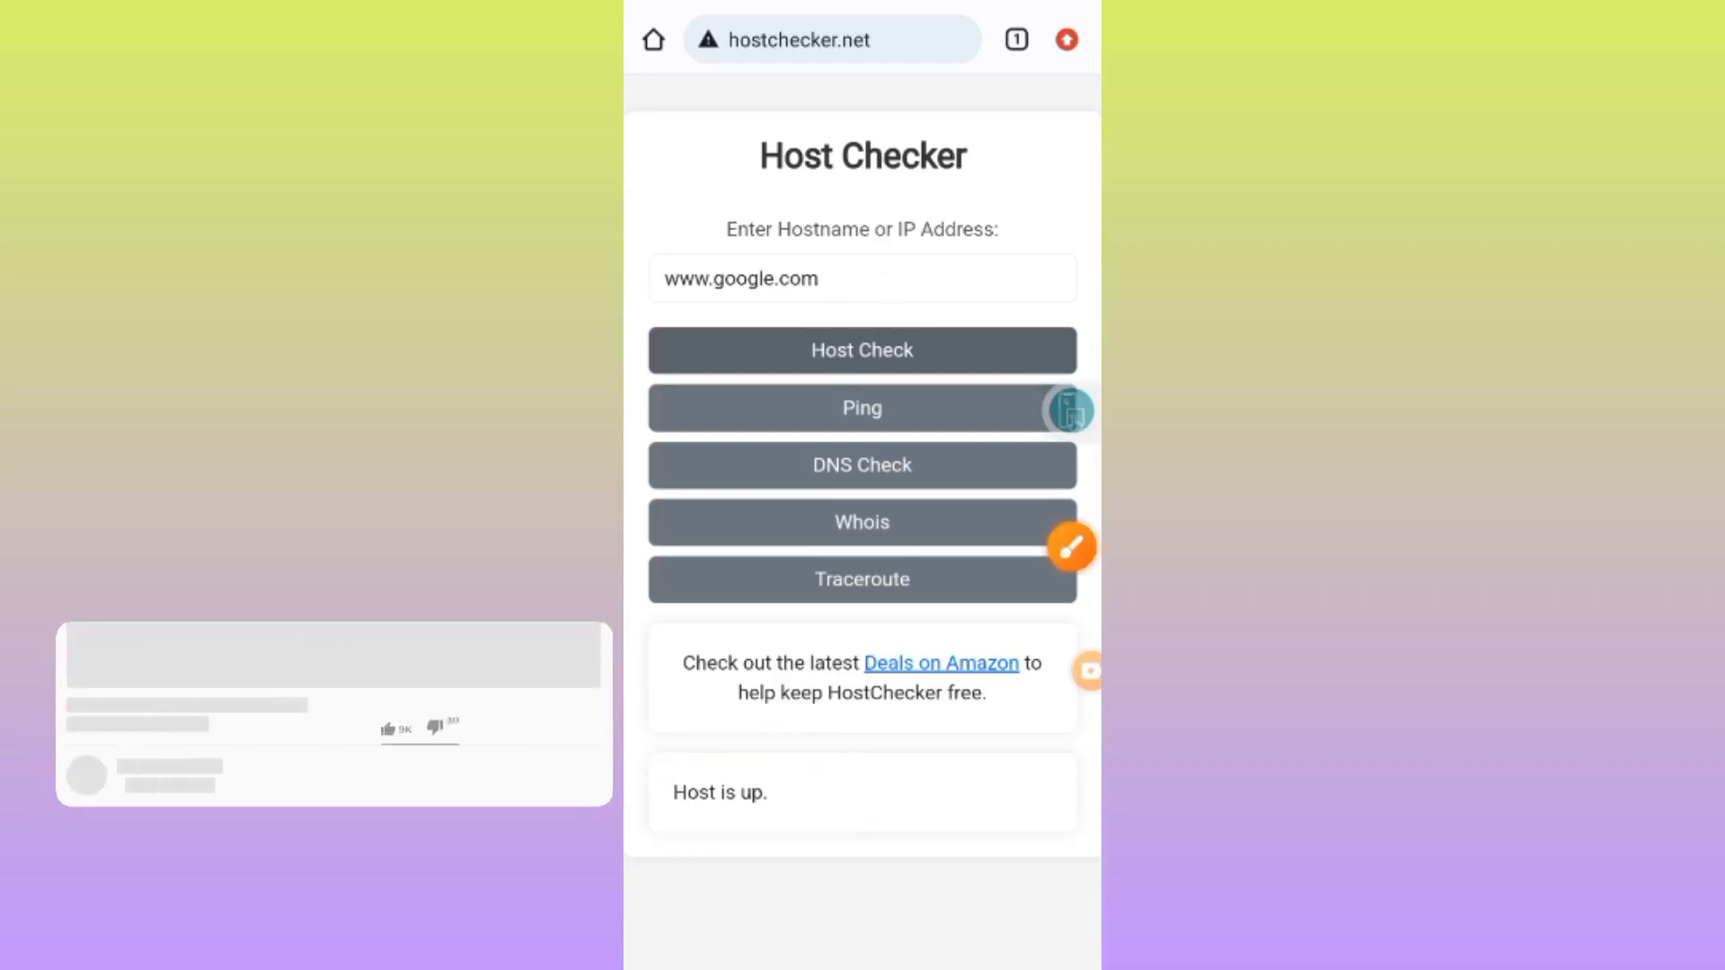
left_click(860, 277)
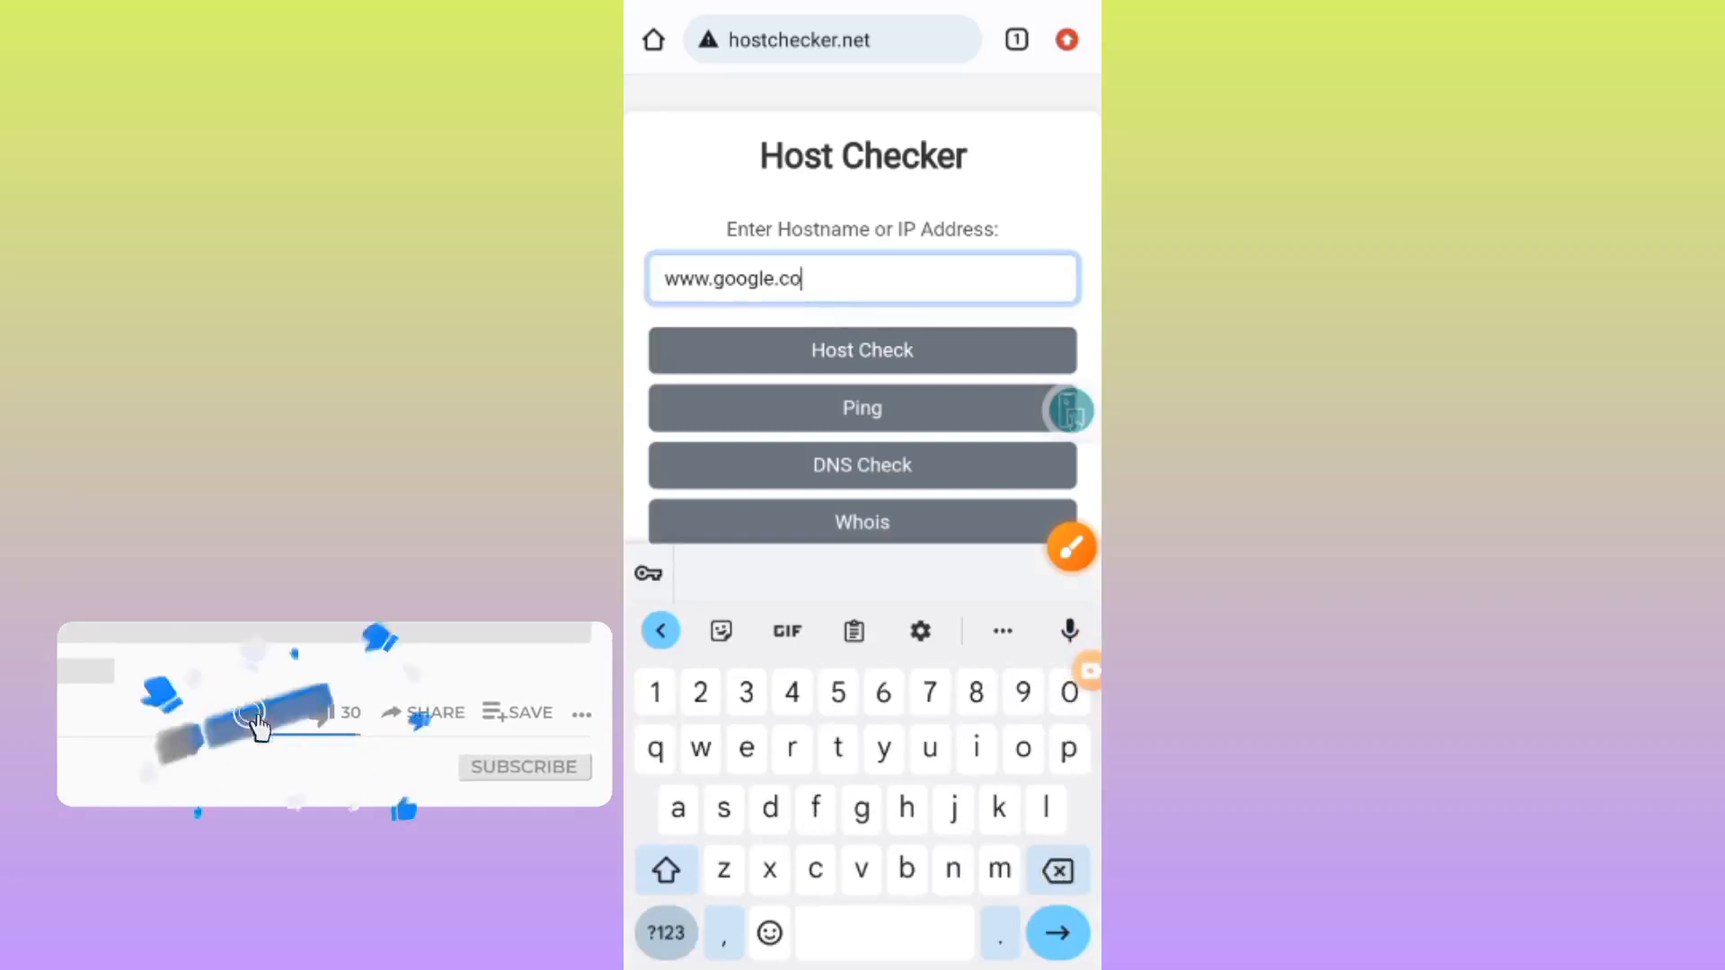
left_click(861, 350)
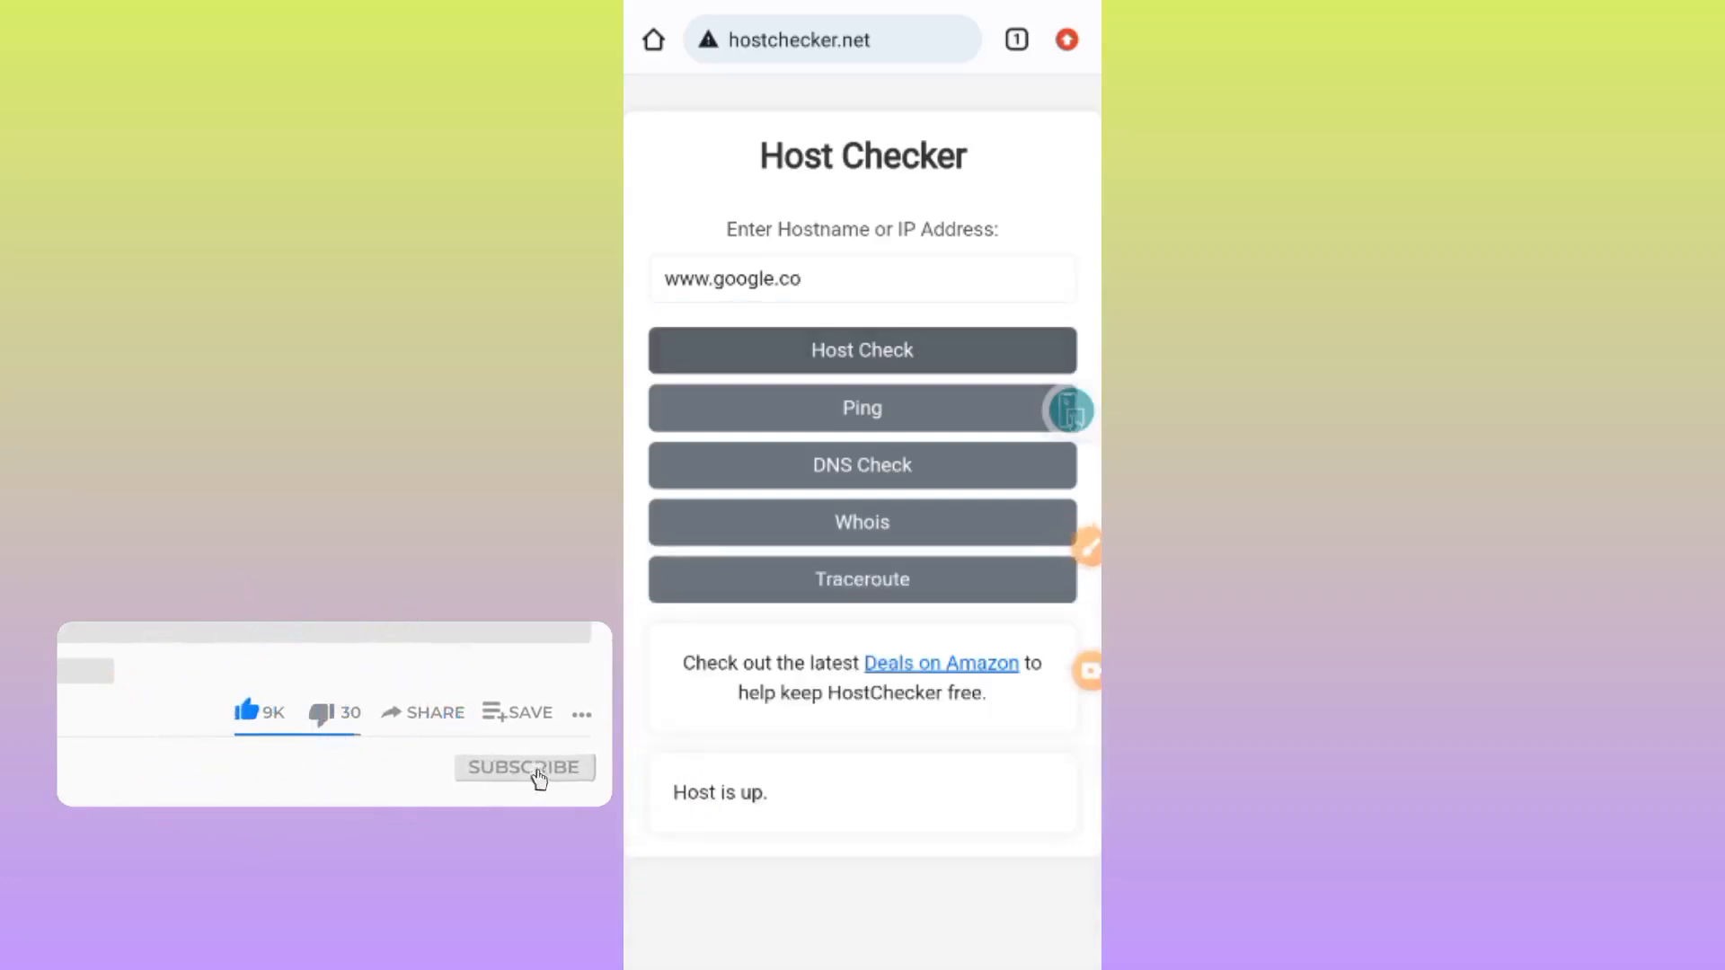
left_click(860, 278)
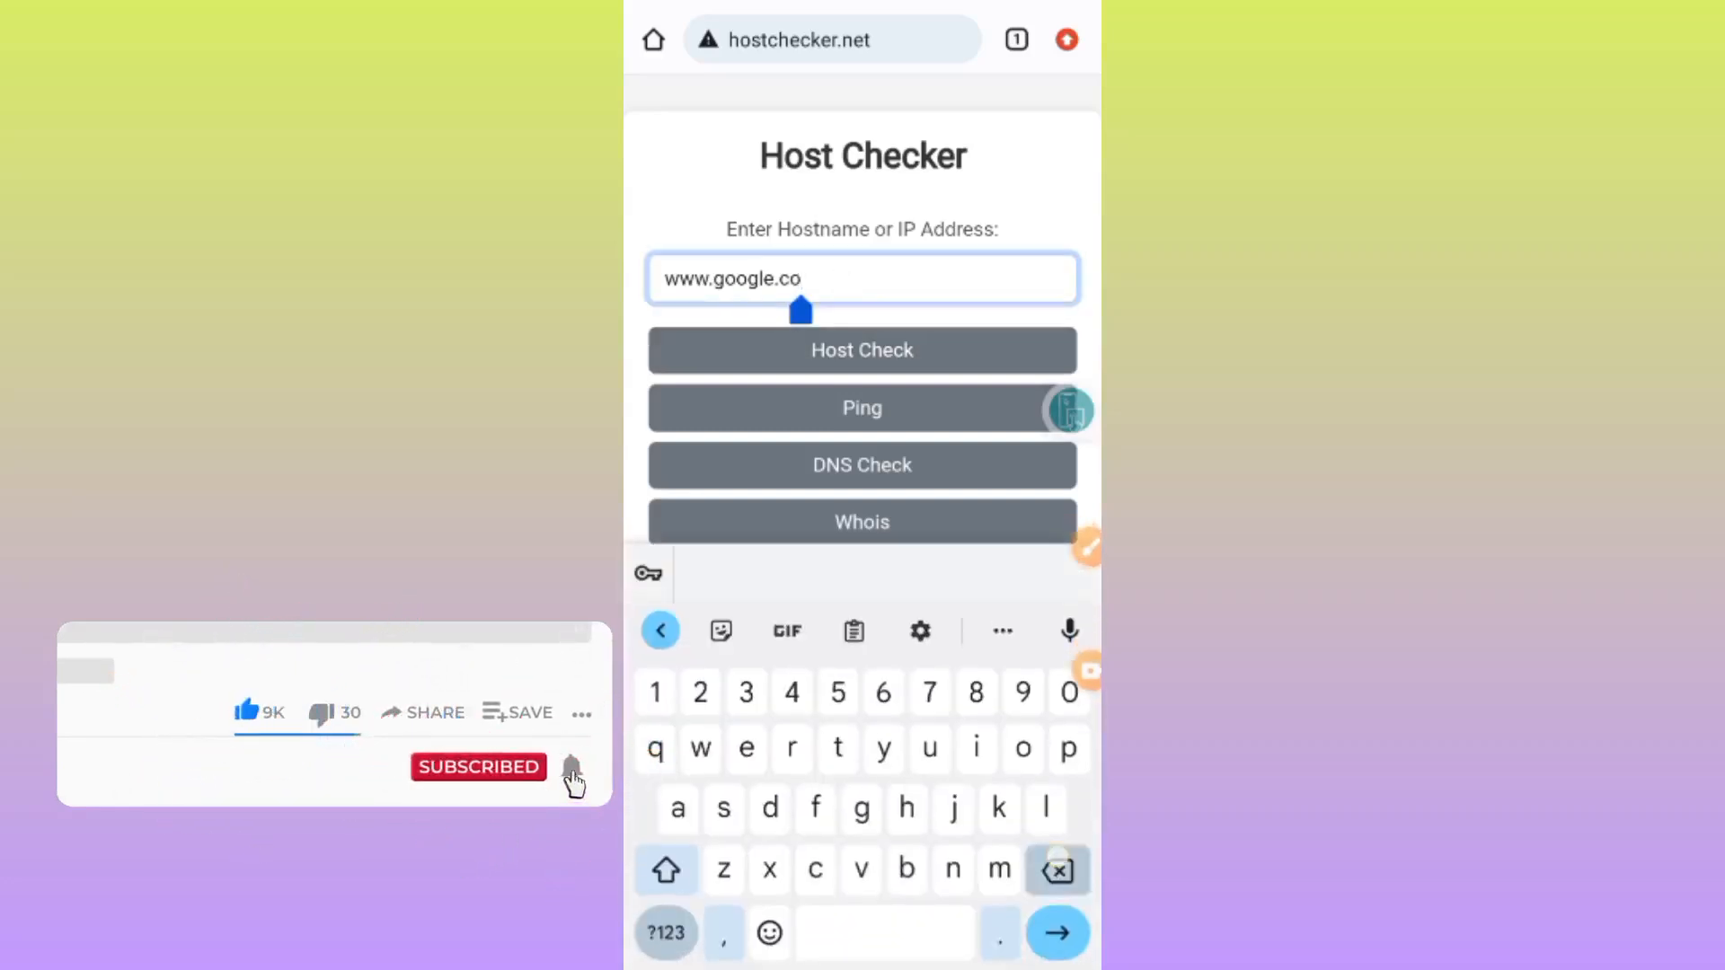
key("Backspace")
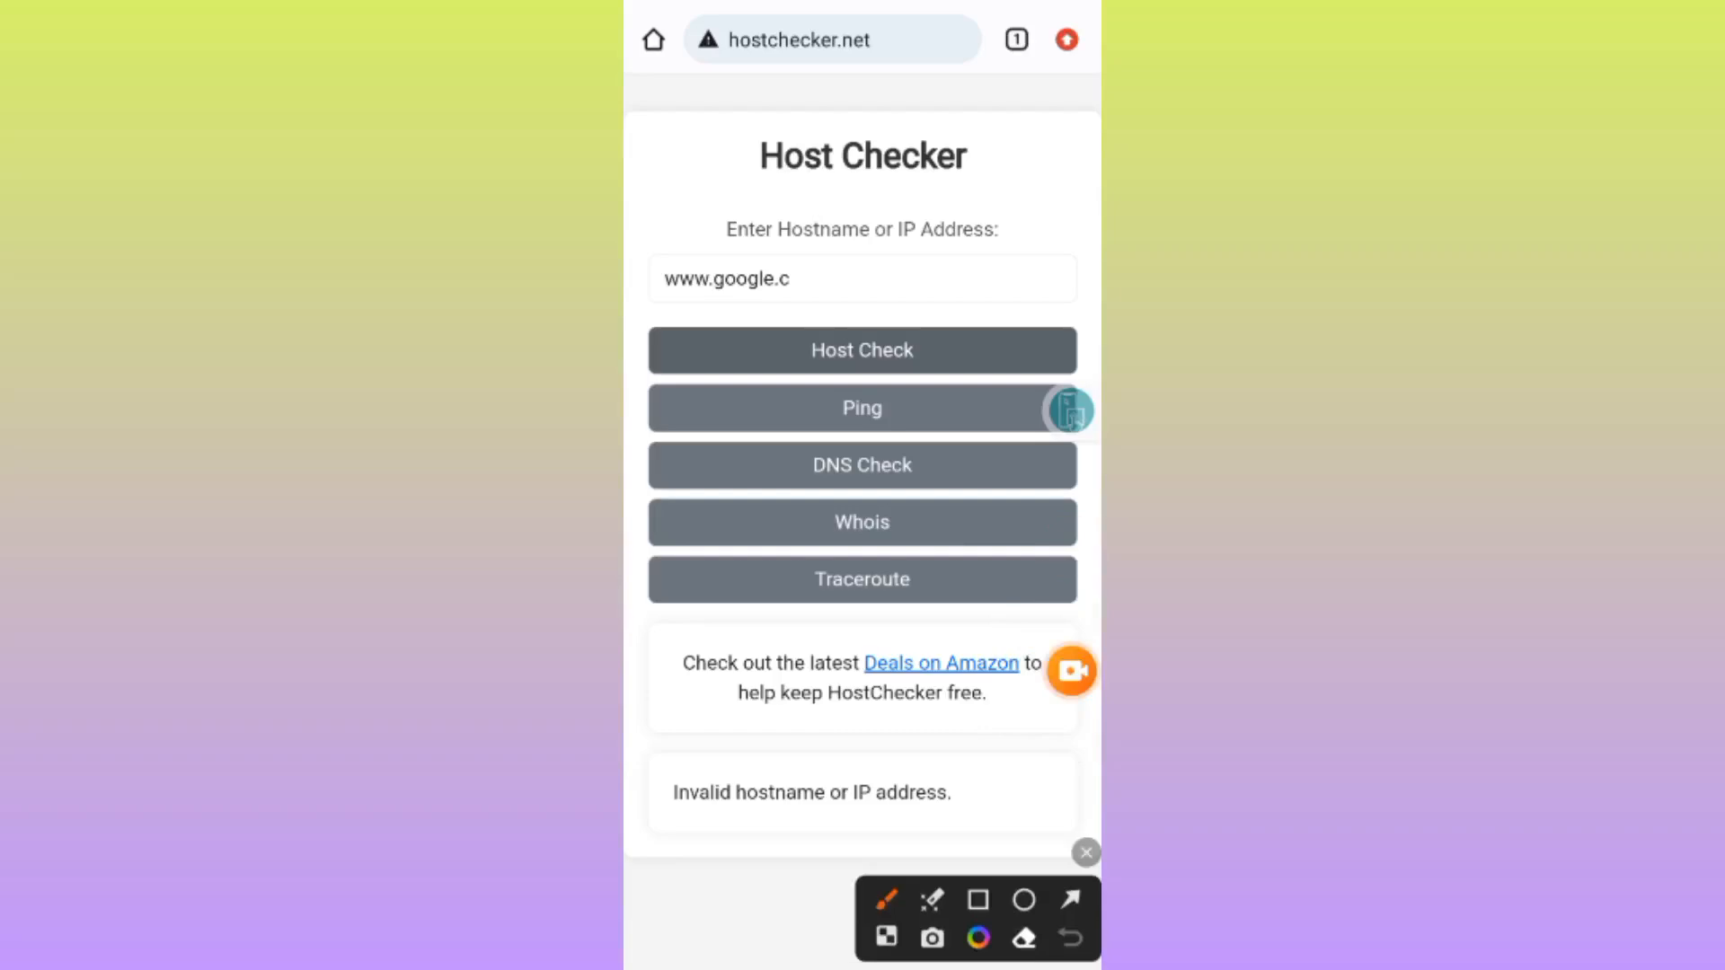
left_click_drag(659, 781, 969, 835)
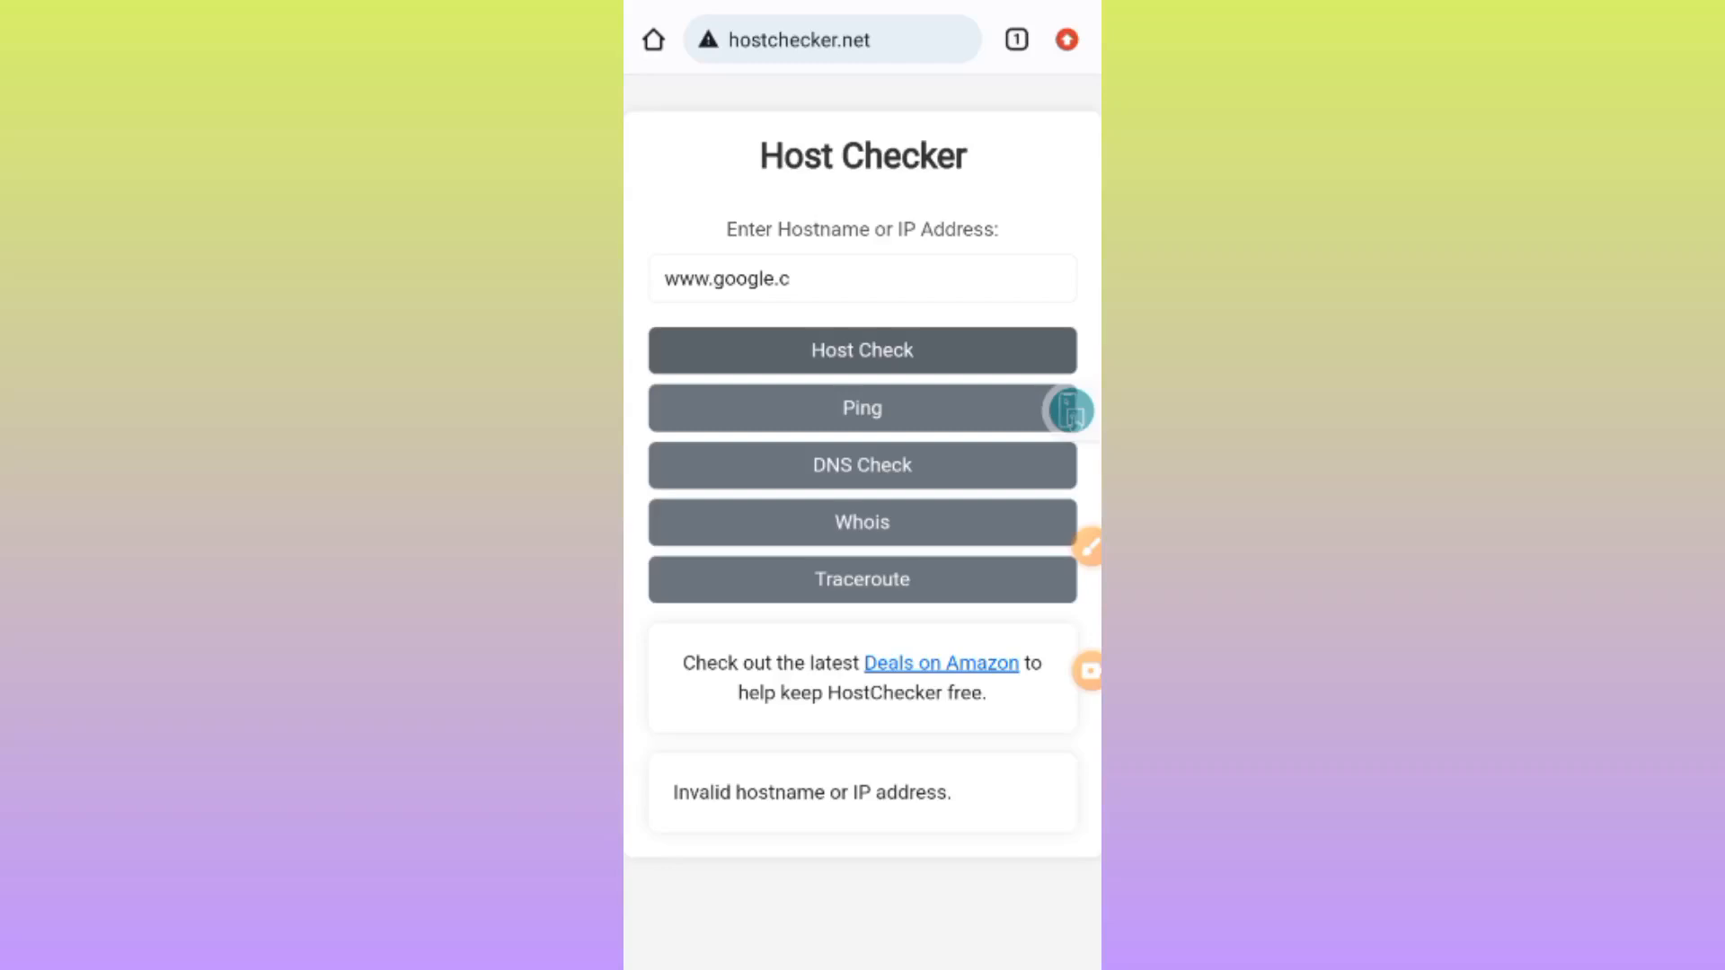
left_click(787, 277)
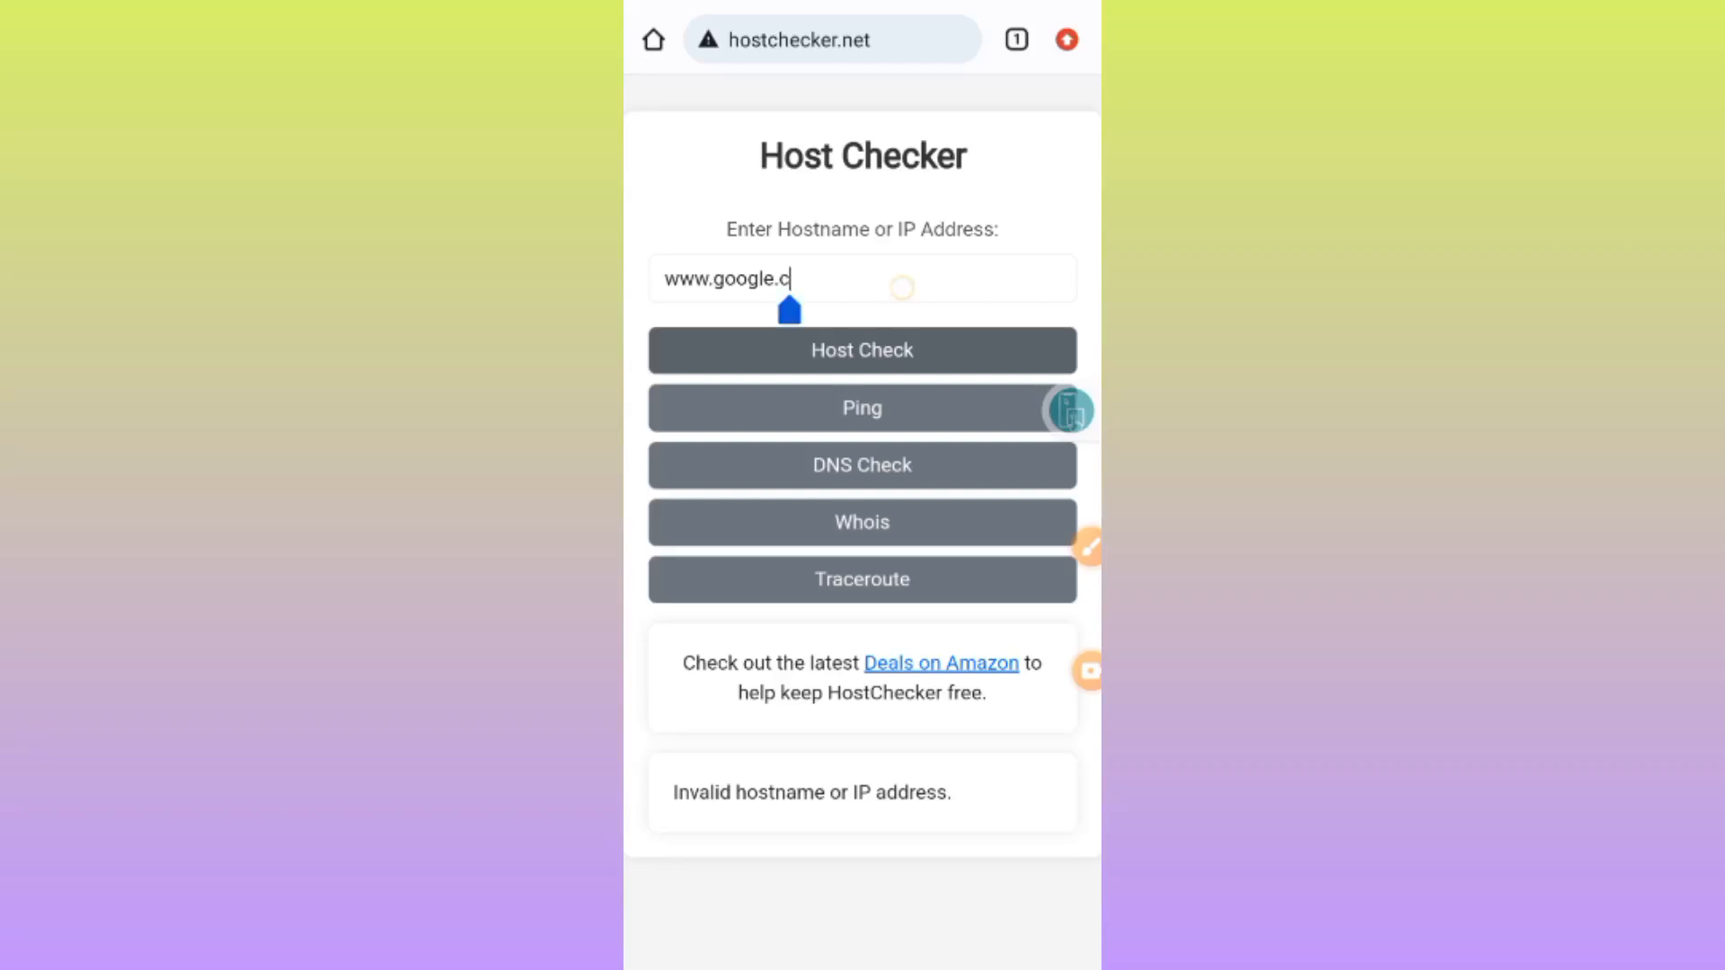
left_click(862, 277)
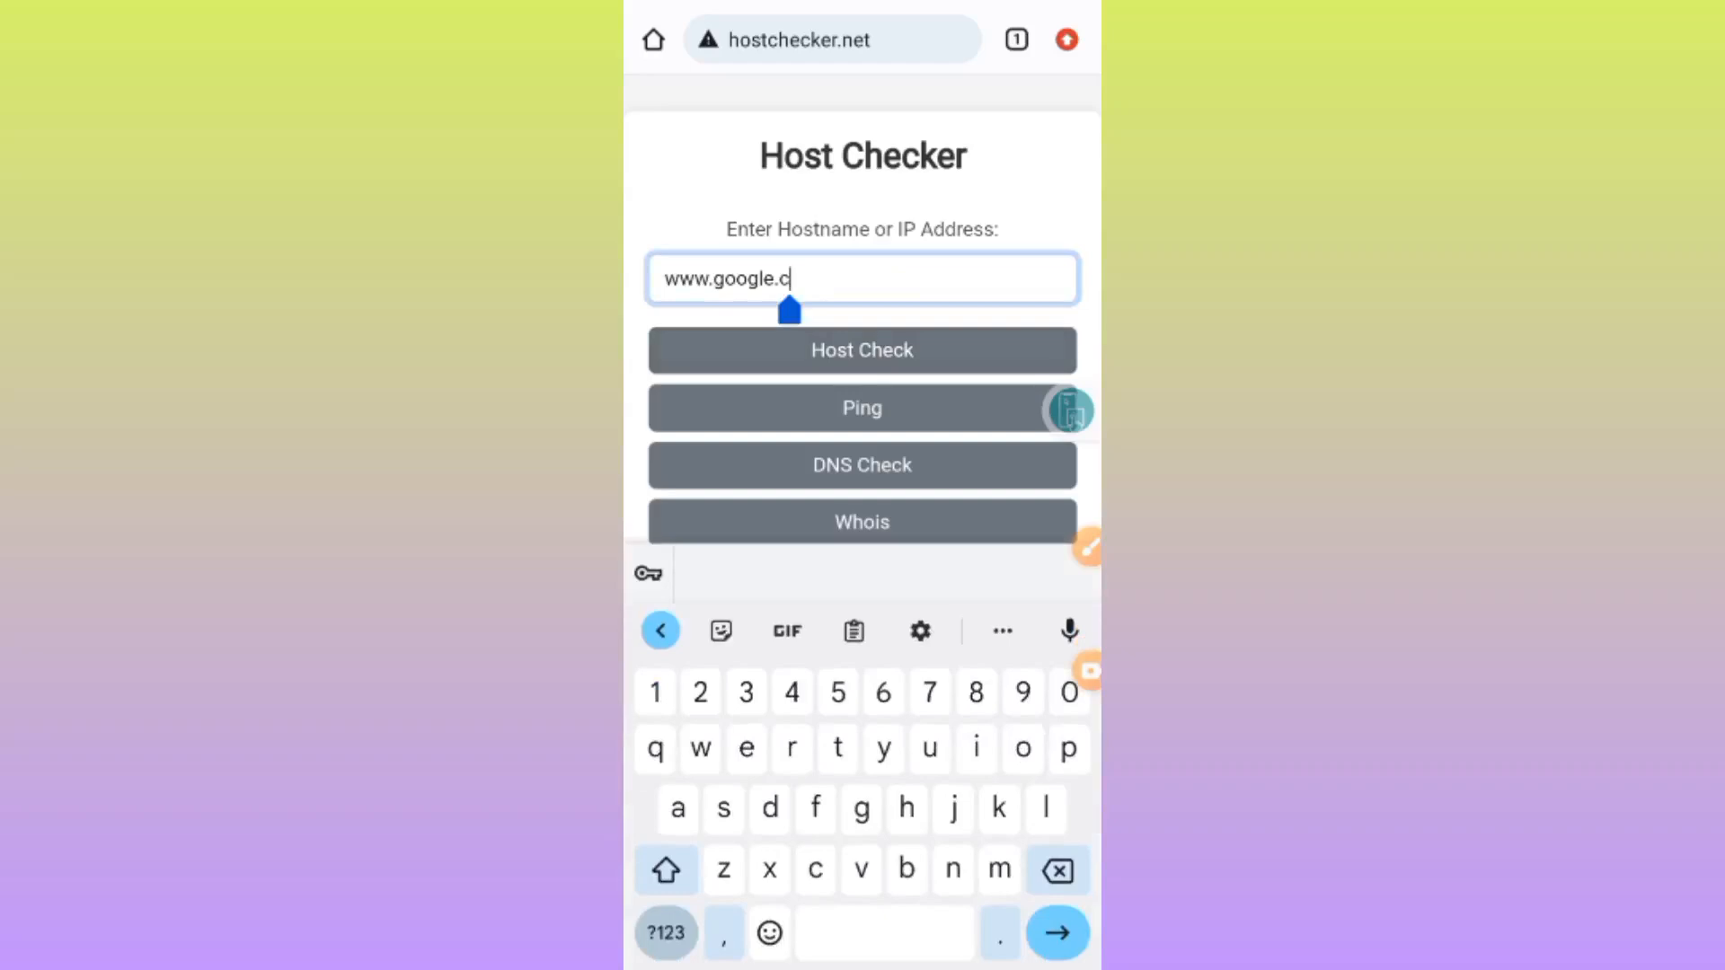